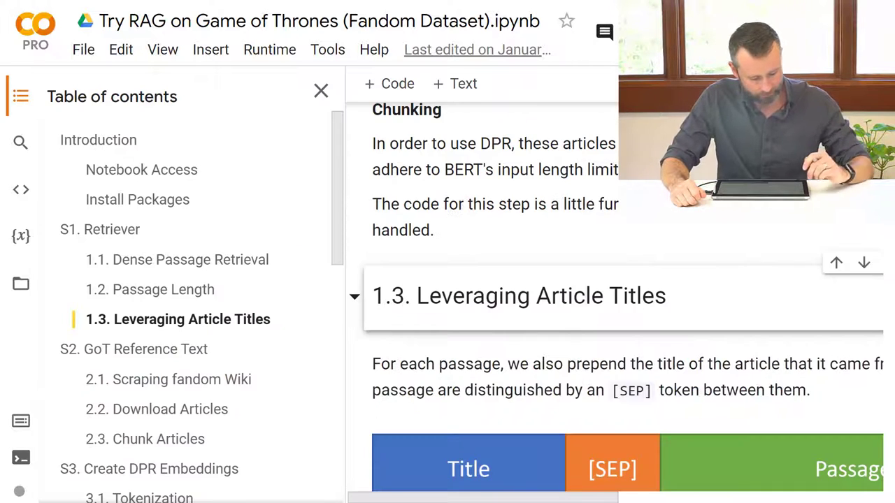
# Jump to '2.1. Scraping fandom Wiki' from the table of contents sidebar
pyautogui.scroll(-3)
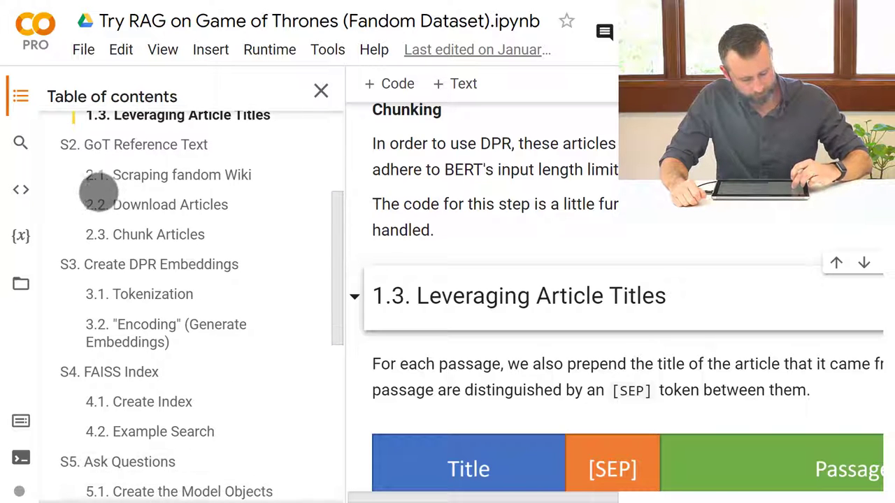
pyautogui.click(182, 175)
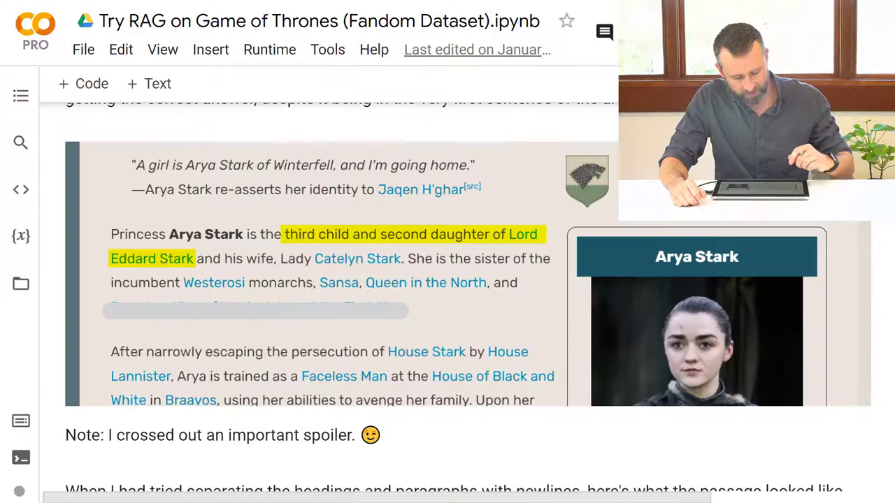
pyautogui.scroll(3)
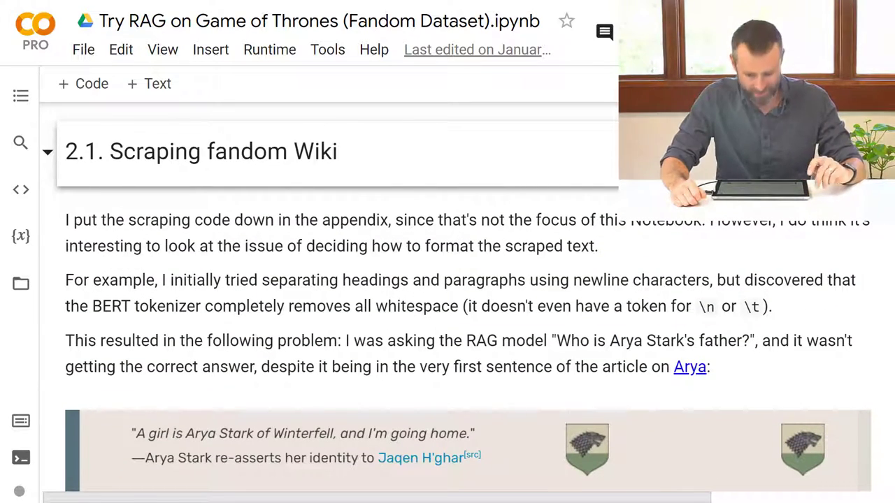
pyautogui.scroll(-3)
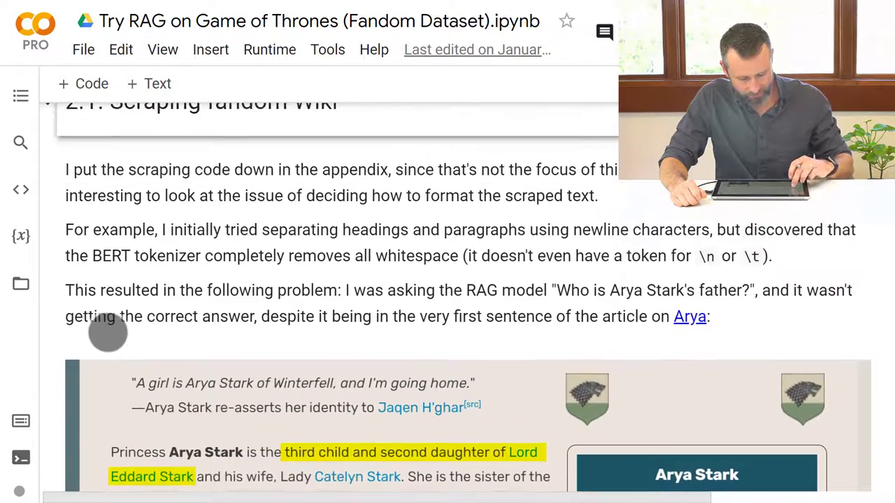
pyautogui.scroll(-3)
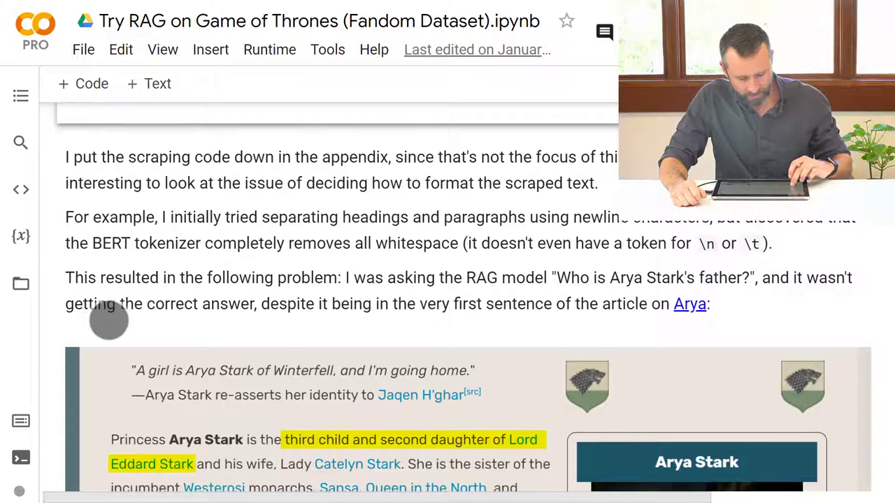
pyautogui.scroll(-3)
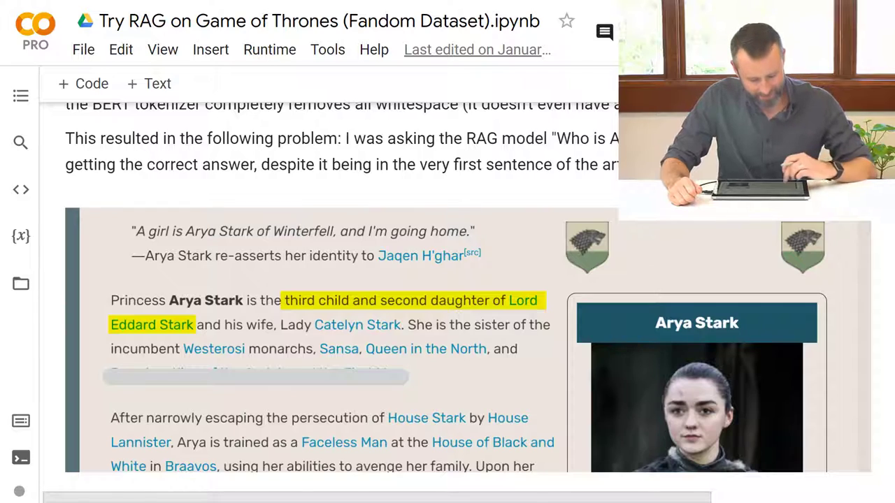
pyautogui.scroll(-3)
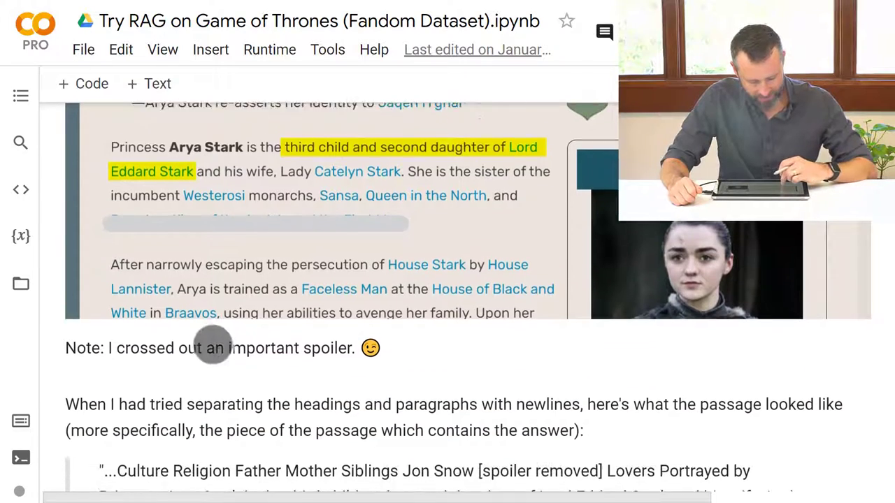
pyautogui.scroll(-3)
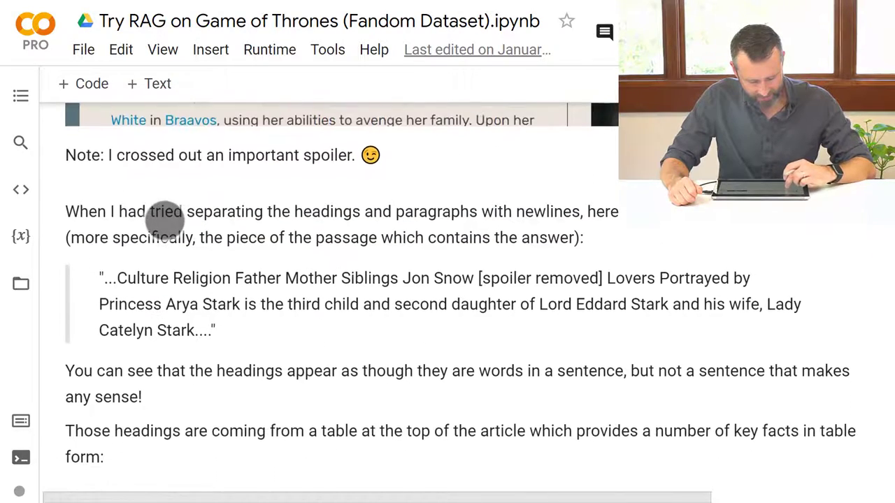
pyautogui.scroll(-3)
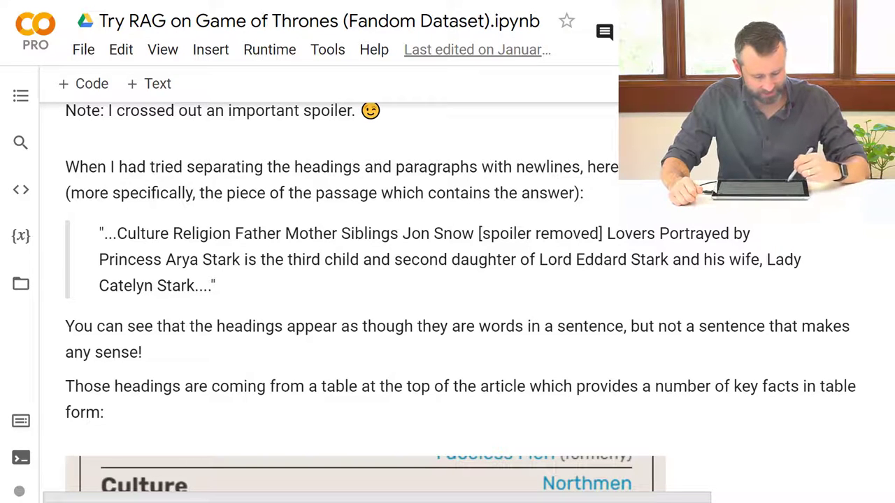
pyautogui.press('f11')
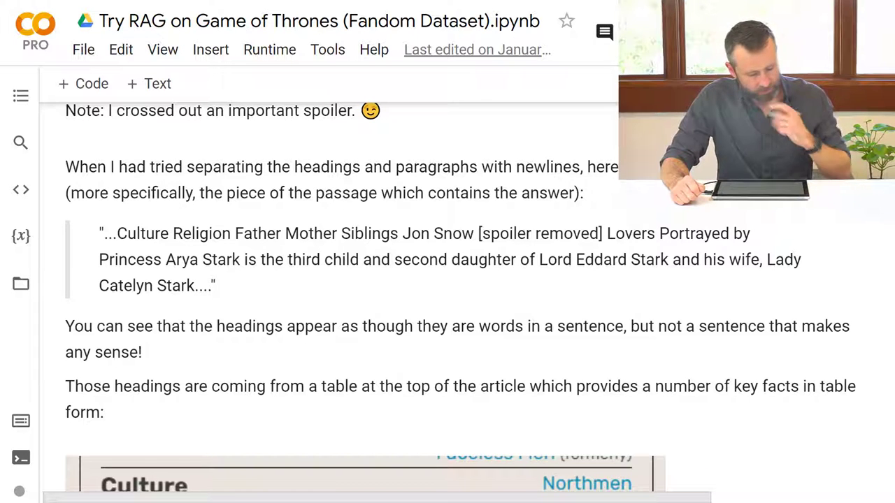
pyautogui.scroll(-3)
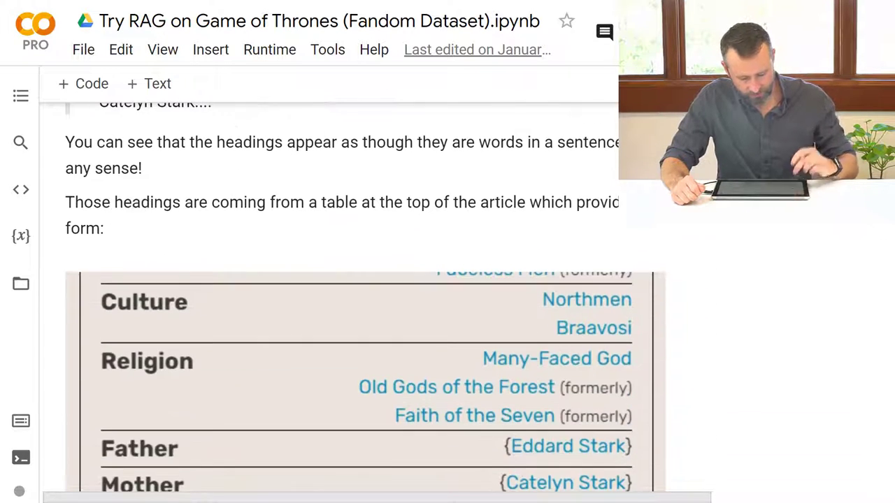
pyautogui.scroll(-3)
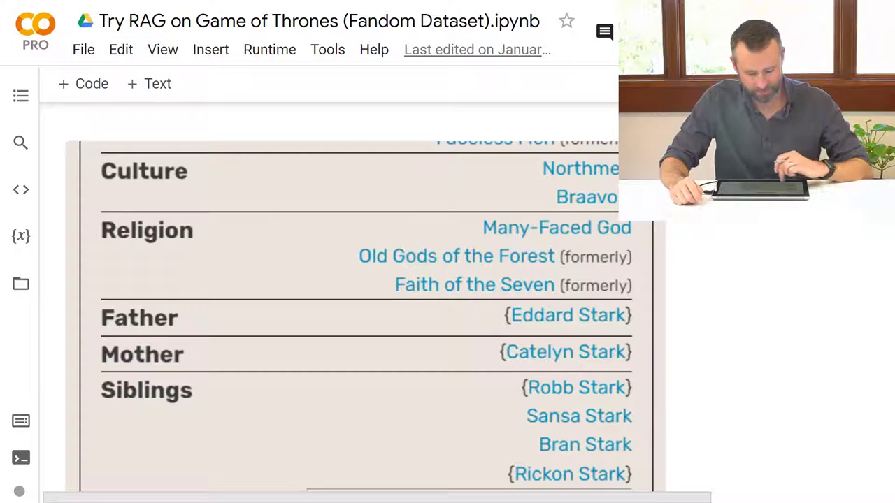
pyautogui.scroll(-3)
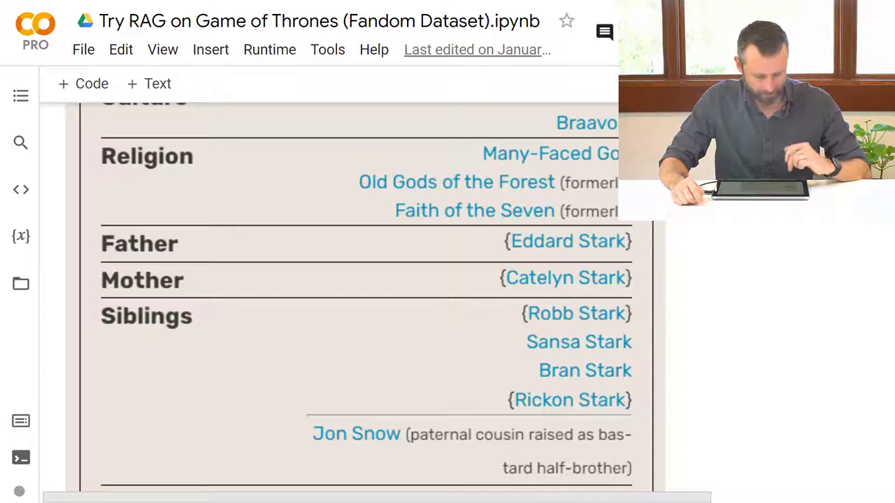
pyautogui.scroll(-3)
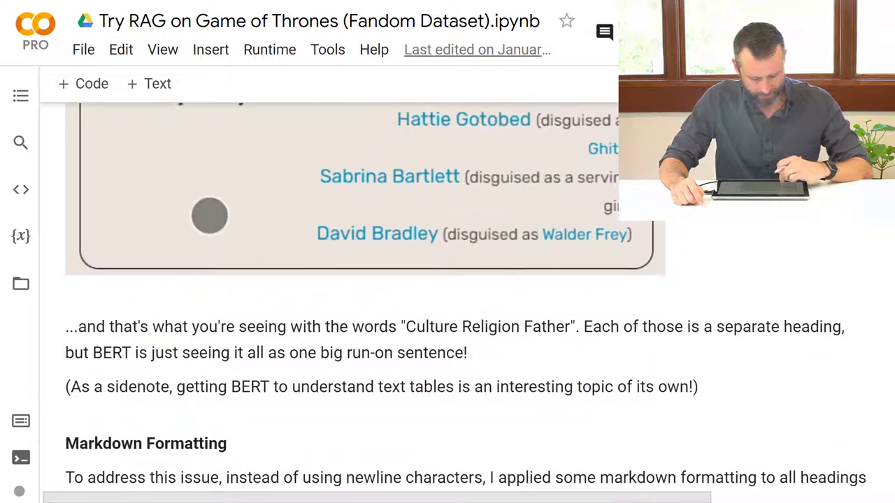
pyautogui.scroll(-3)
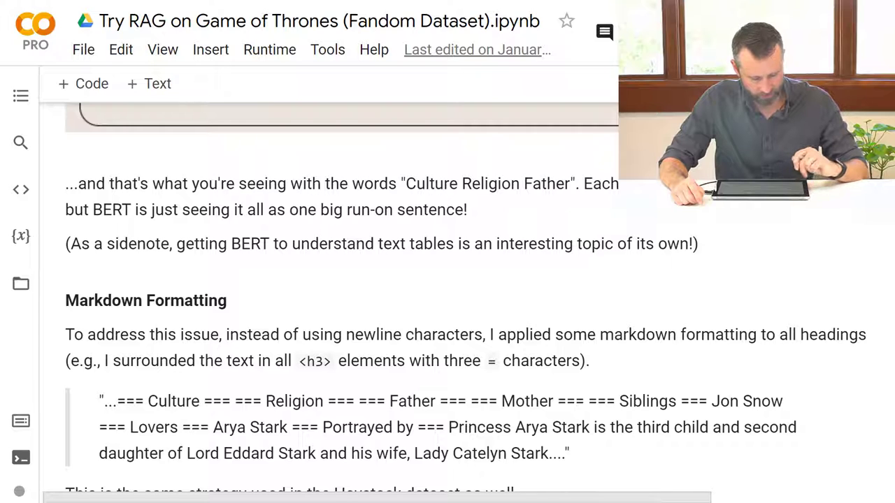
pyautogui.scroll(-3)
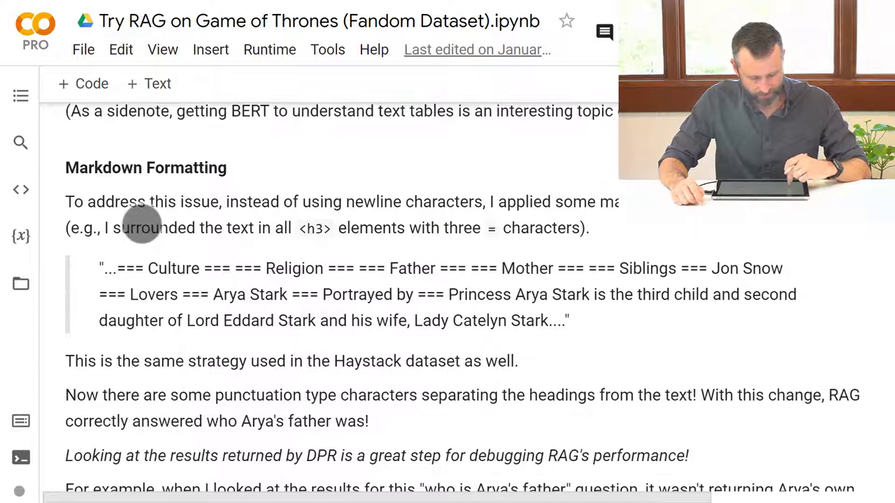
pyautogui.scroll(-3)
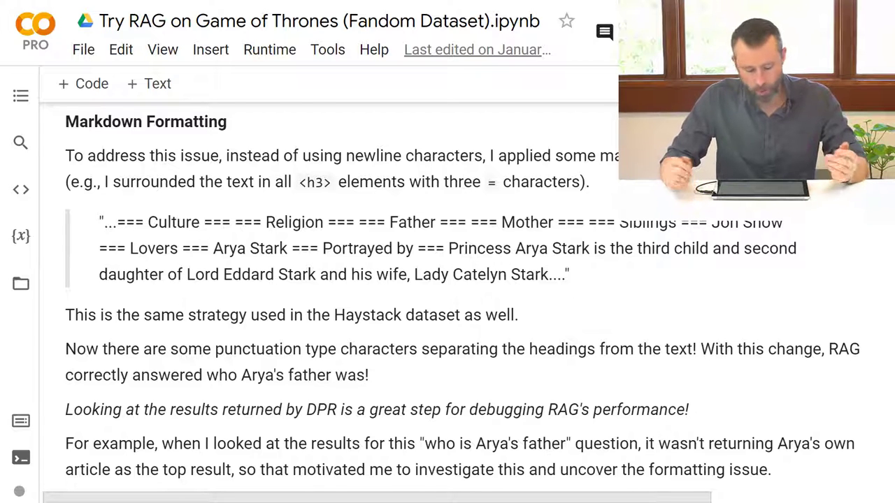
pyautogui.scroll(-3)
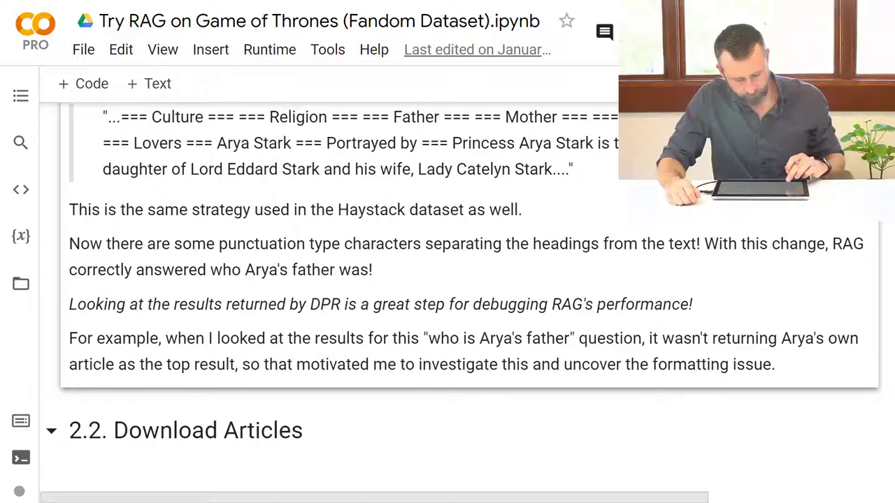
pyautogui.scroll(3)
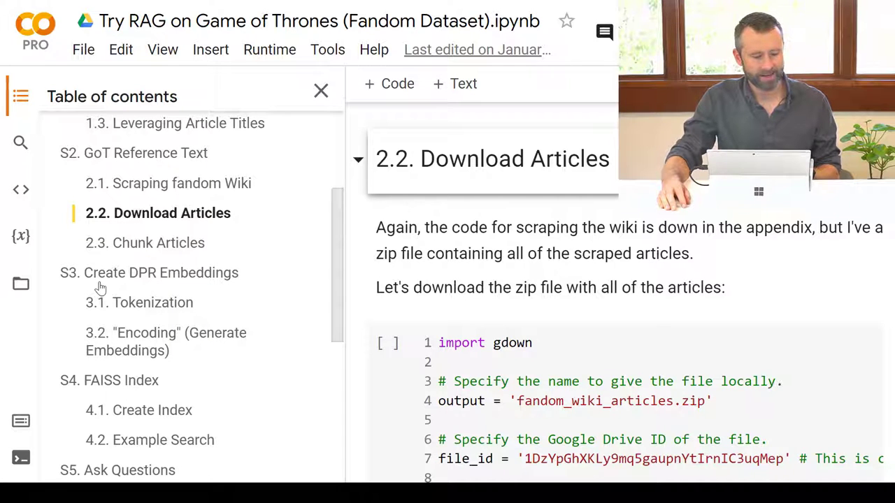
pyautogui.moveTo(172, 281)
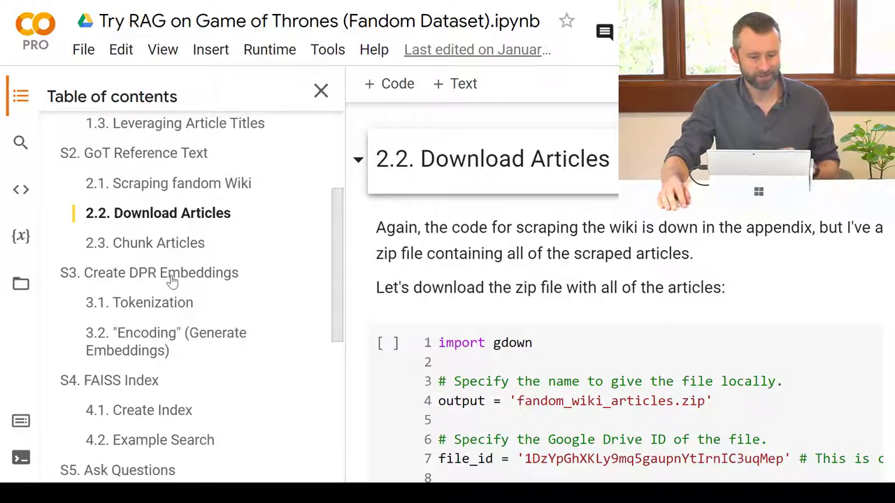
pyautogui.scroll(-3)
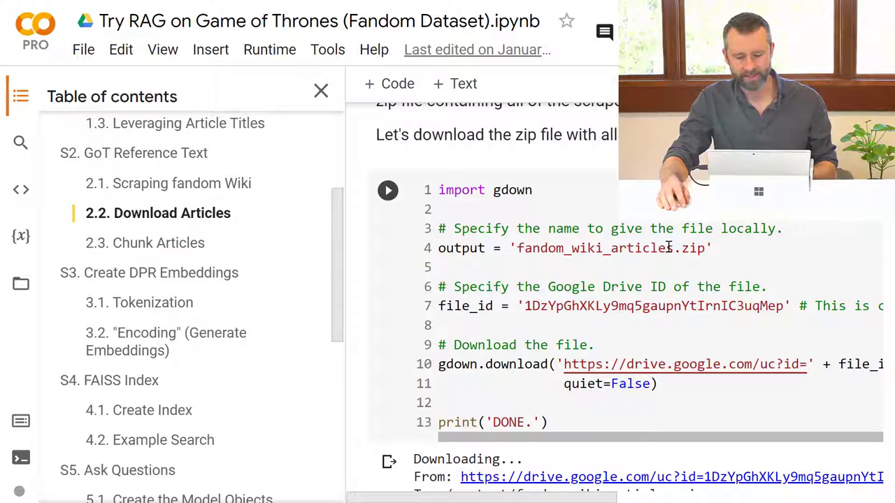
pyautogui.scroll(-3)
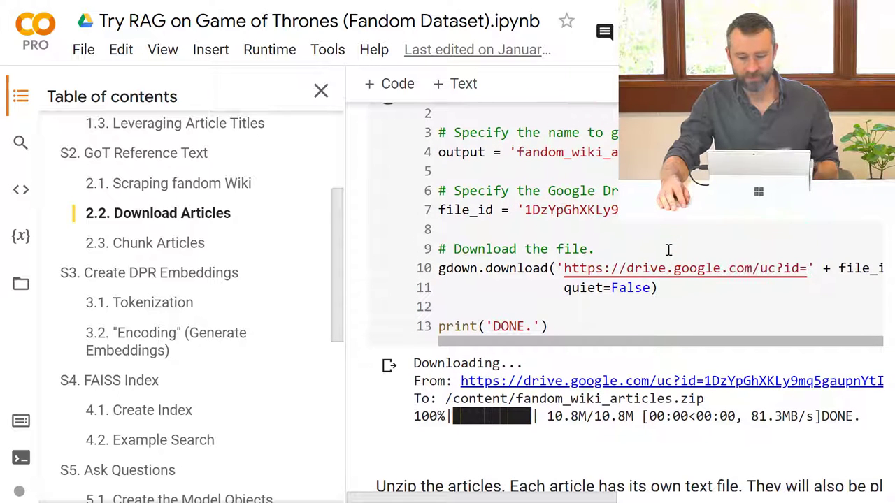
pyautogui.scroll(-3)
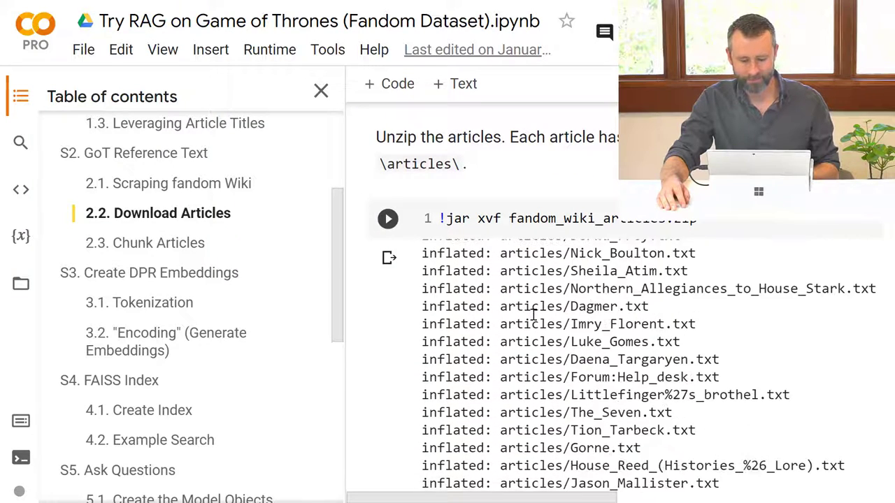
pyautogui.scroll(-3)
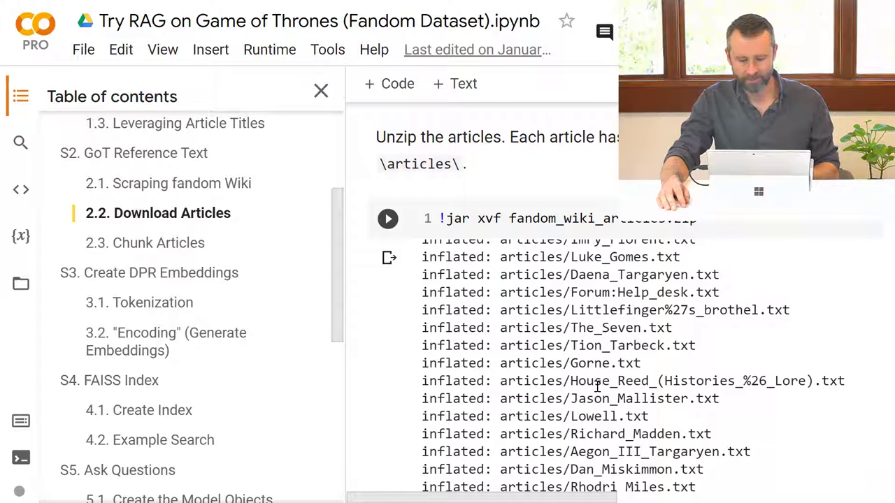
pyautogui.scroll(-3)
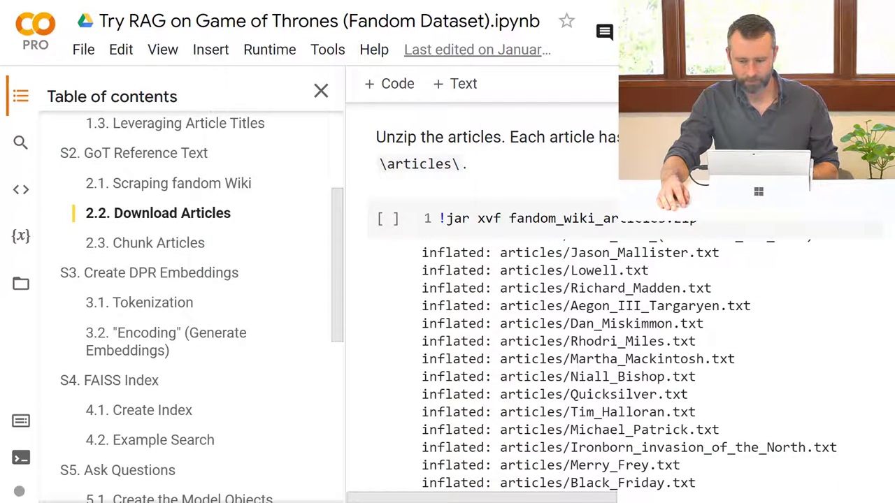
pyautogui.scroll(-3)
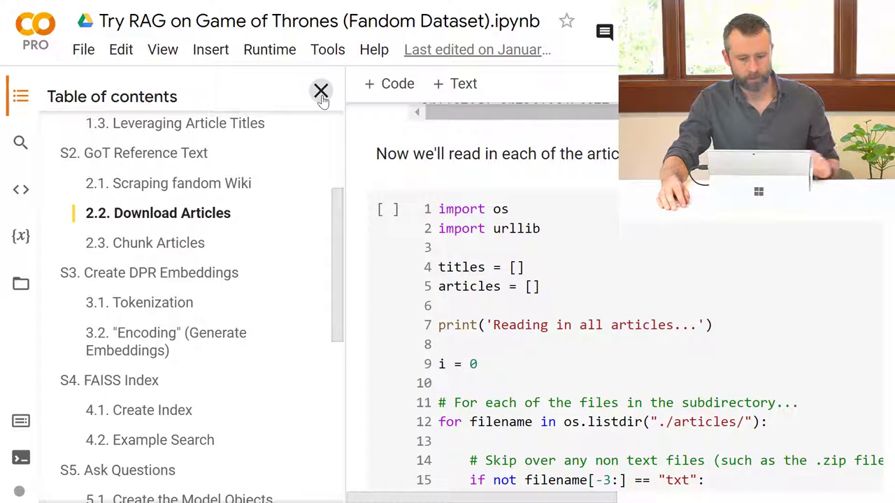
# Hide the table of contents and scroll to the output showing 4,882 articles and titles[0:5]
pyautogui.click(321, 91)
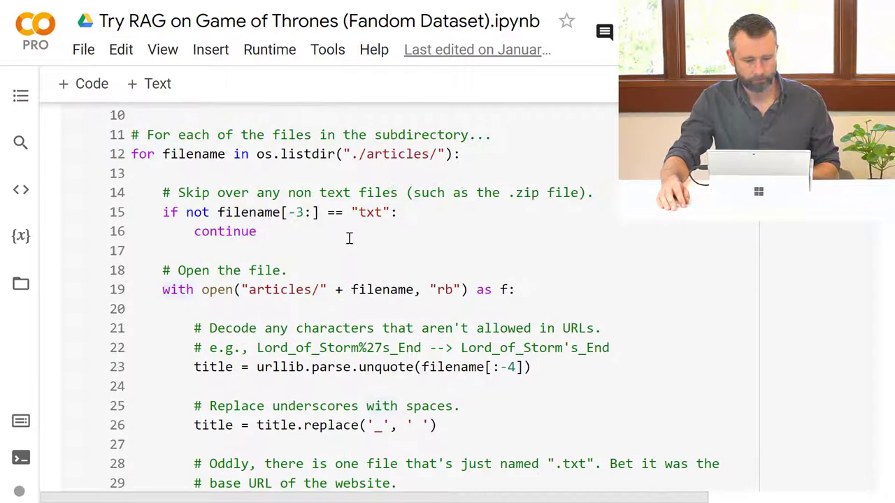
pyautogui.scroll(3)
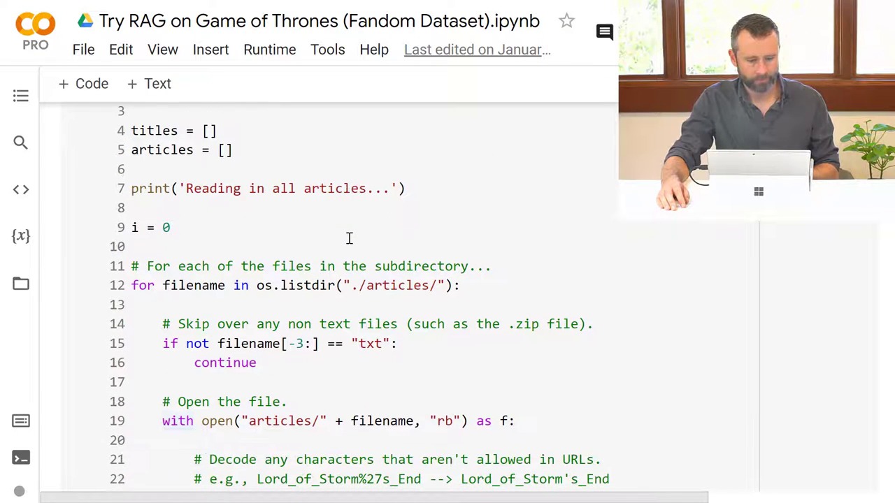
pyautogui.scroll(-3)
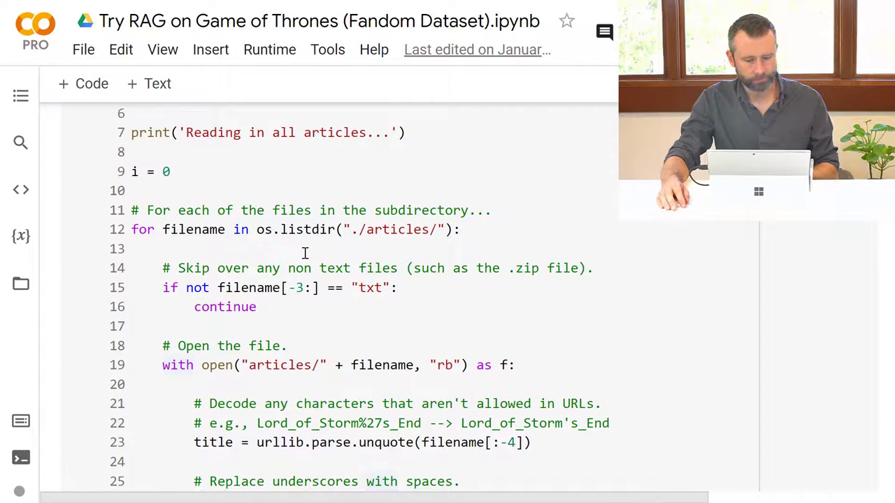
pyautogui.scroll(-3)
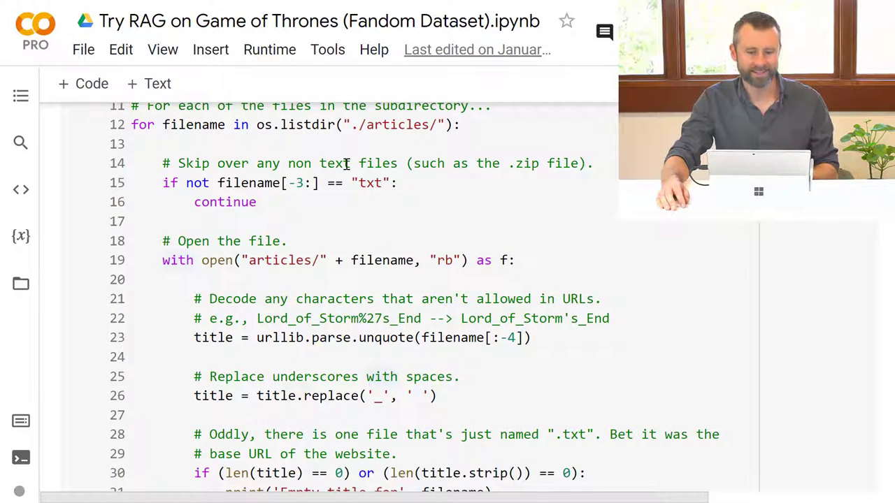
pyautogui.scroll(-3)
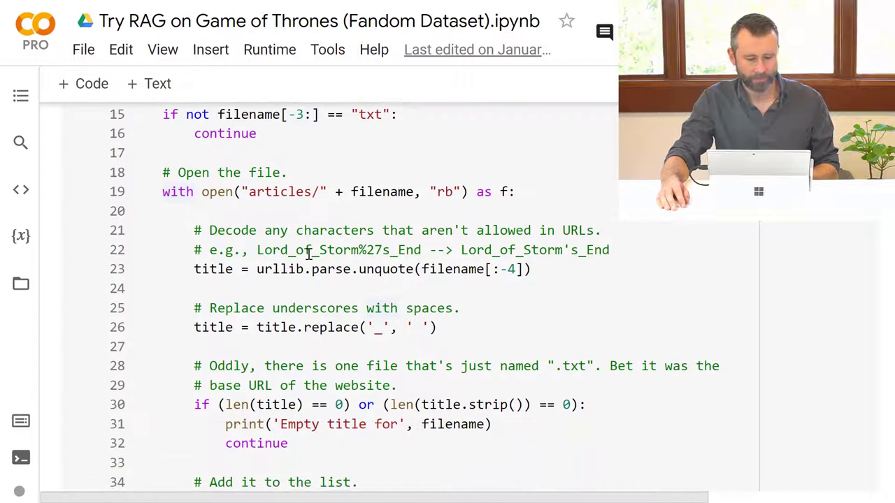
pyautogui.scroll(-3)
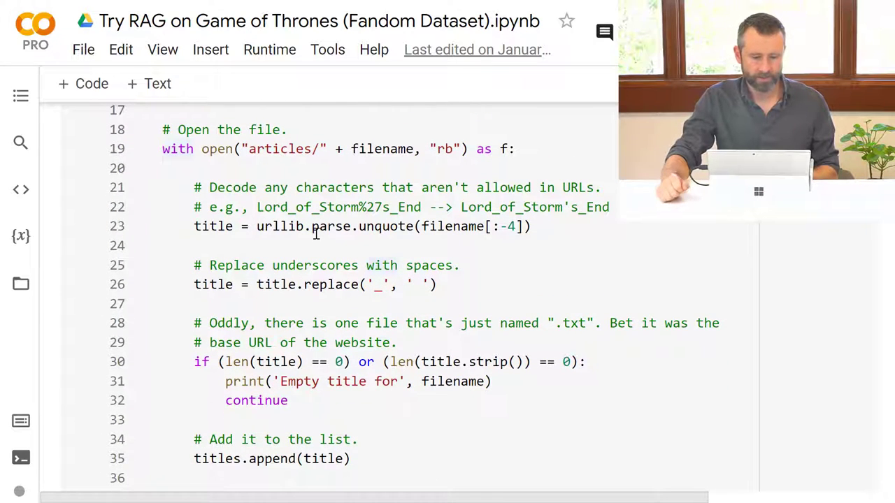
pyautogui.scroll(-3)
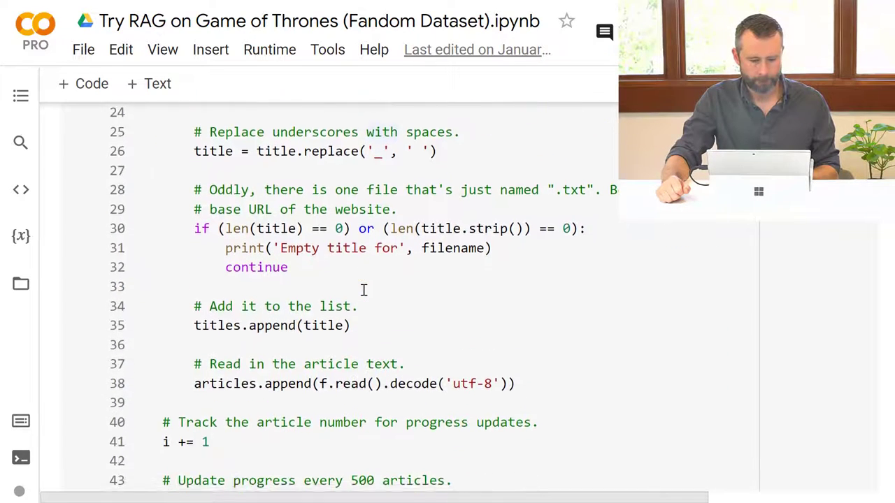
pyautogui.scroll(-3)
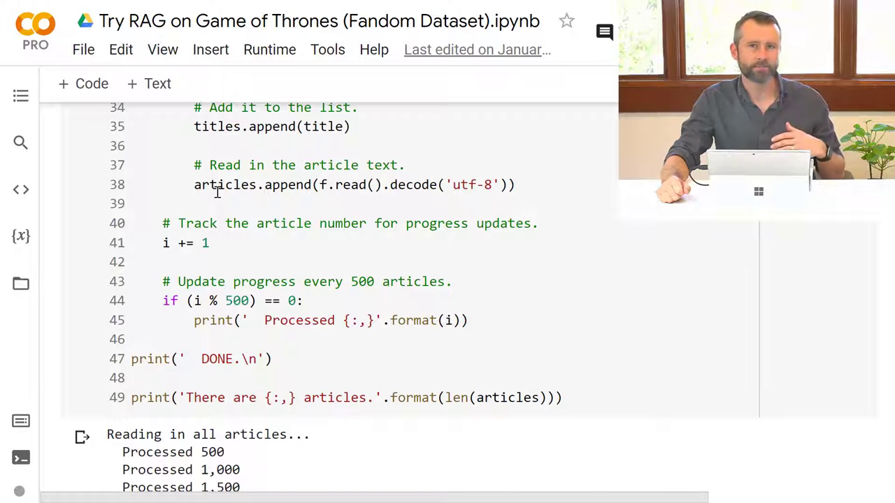
pyautogui.scroll(-3)
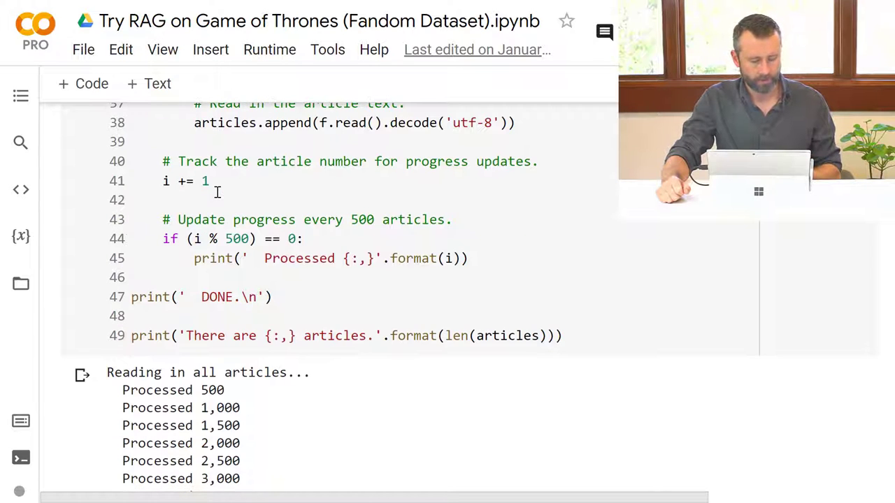
pyautogui.scroll(-3)
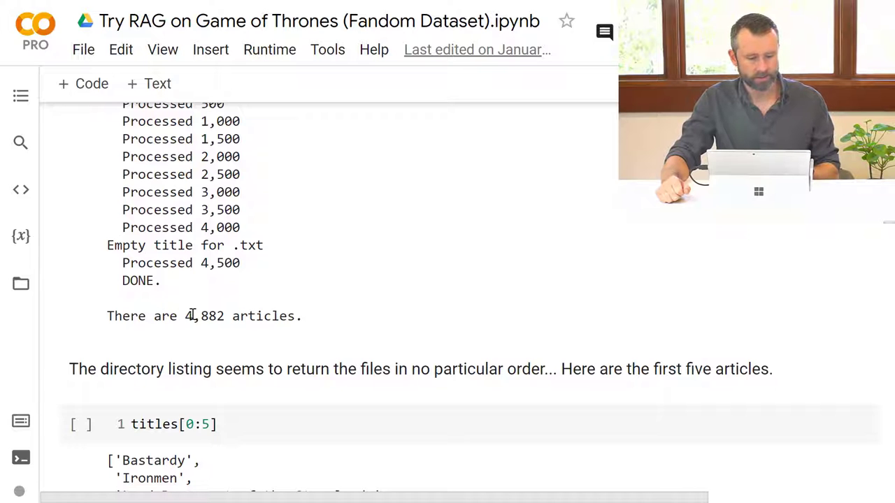
pyautogui.scroll(-3)
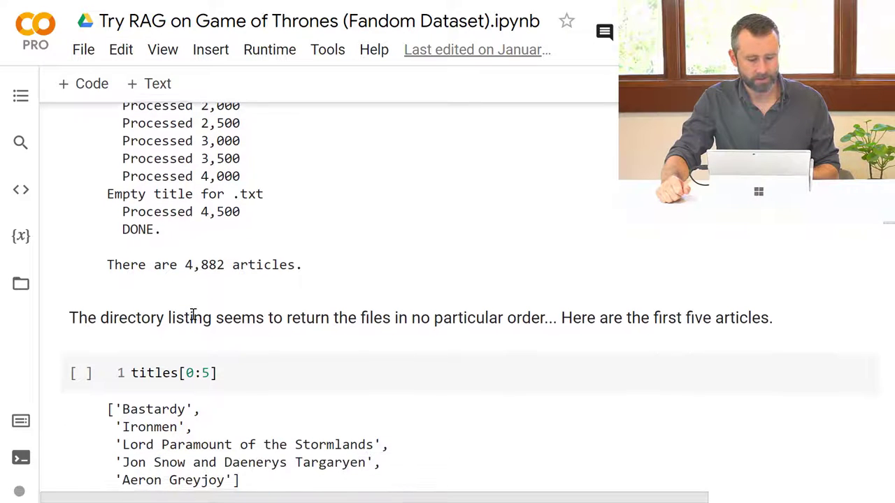
pyautogui.scroll(-3)
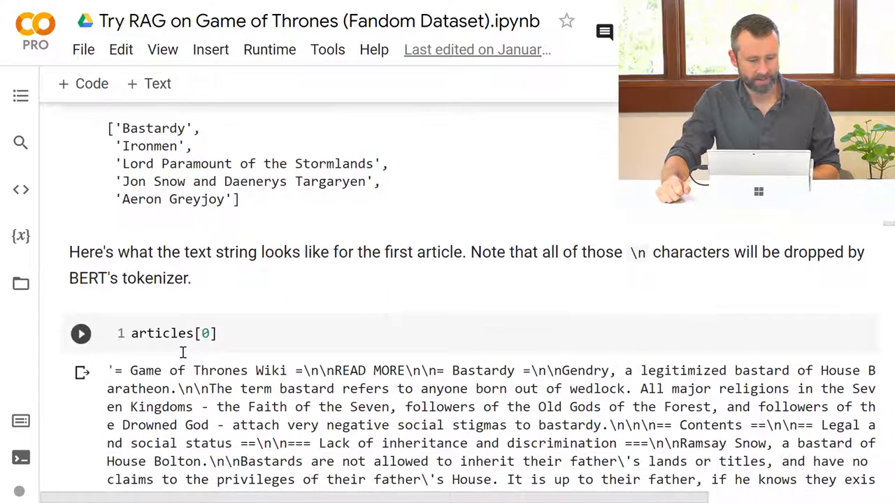
# Highlight a \n\n sequence in the articles[0] text, then scroll to 2.3 Chunk Articles
pyautogui.scroll(-3)
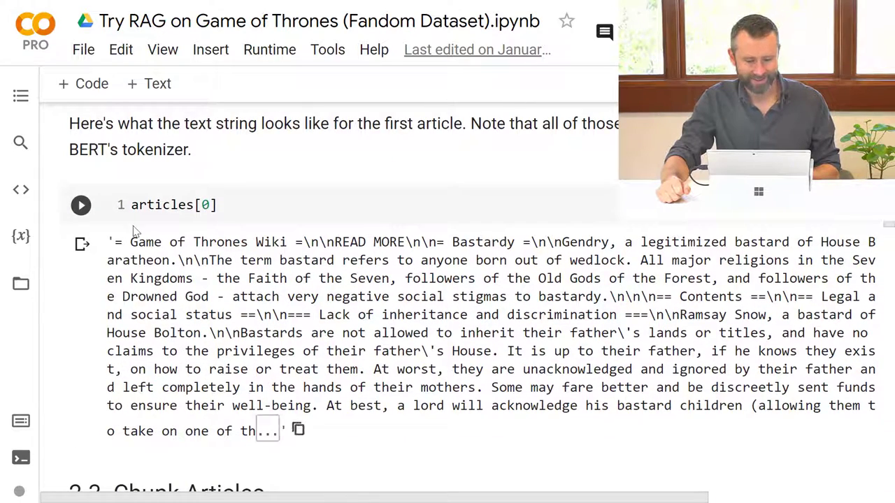
pyautogui.scroll(-3)
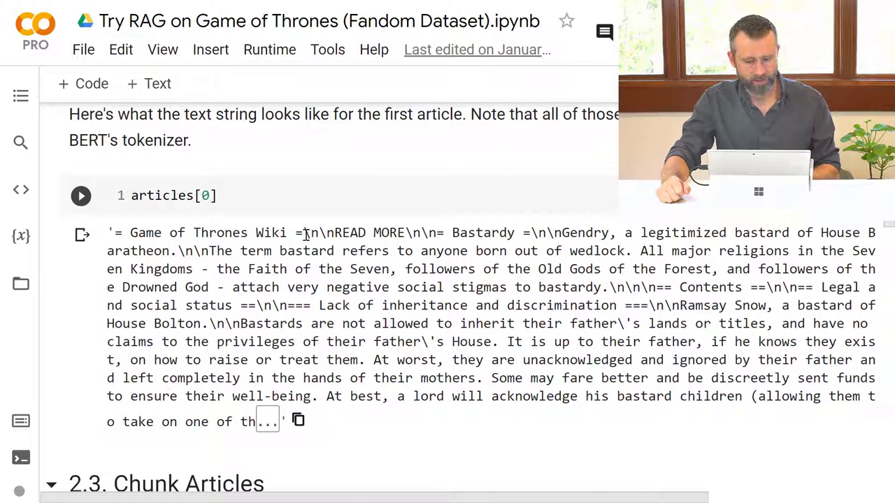
pyautogui.doubleClick(314, 232)
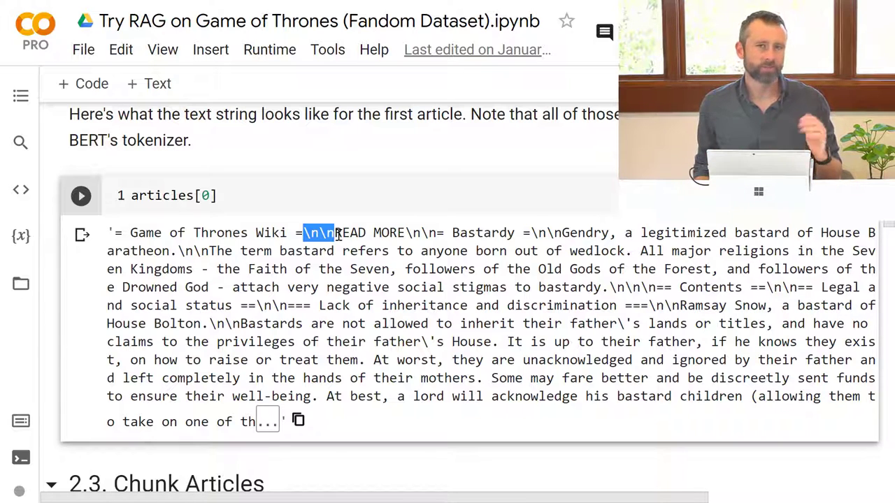
pyautogui.moveTo(185, 315)
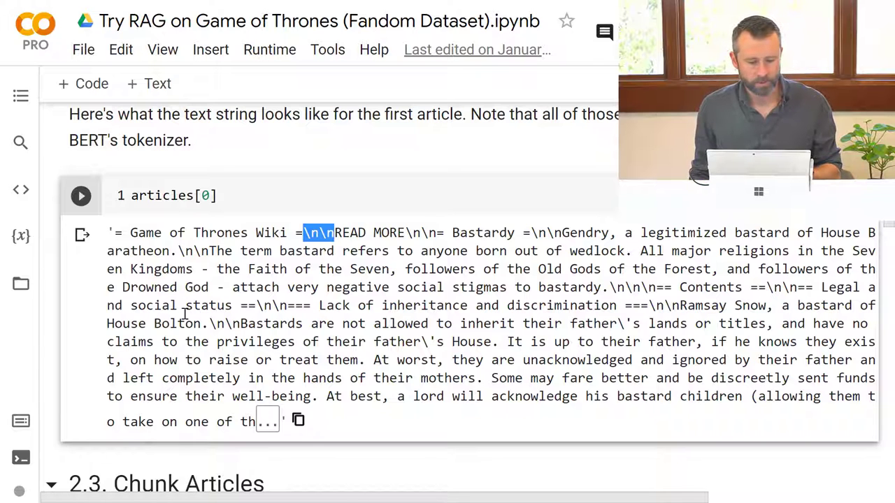
pyautogui.scroll(-3)
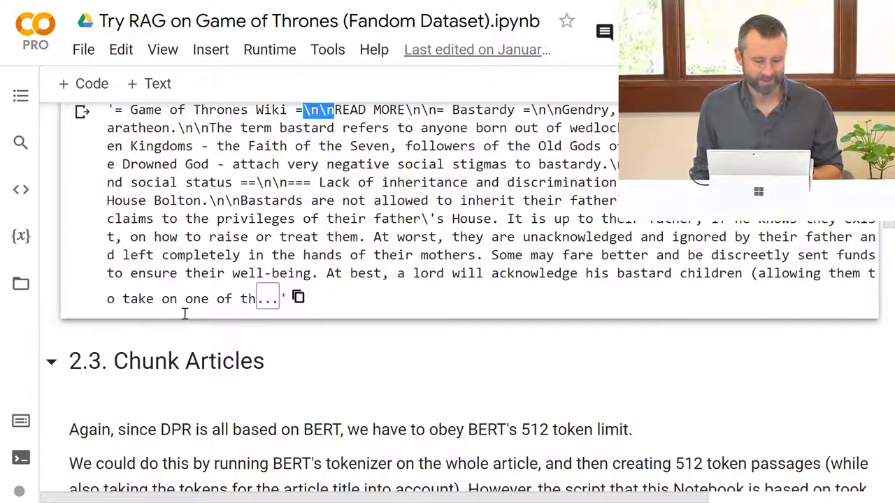
pyautogui.scroll(-3)
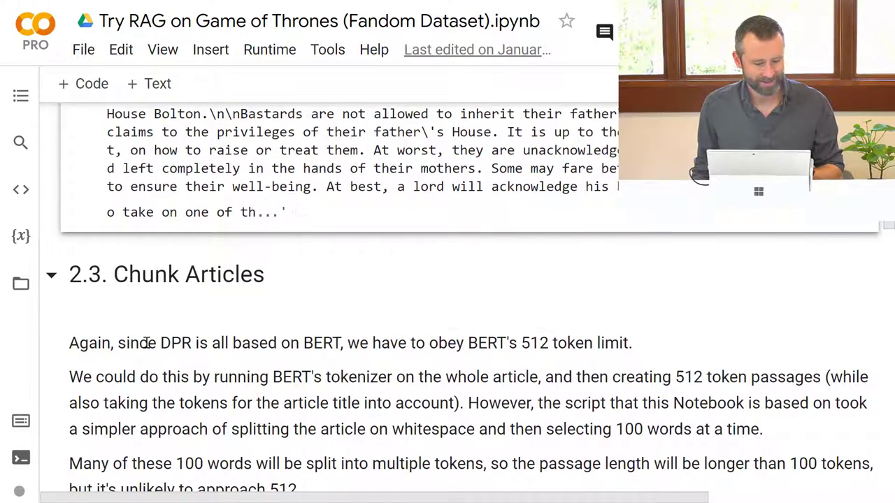
# Scroll through the BERT 512-token explanation to the cell building passage_titles and passages
pyautogui.scroll(-3)
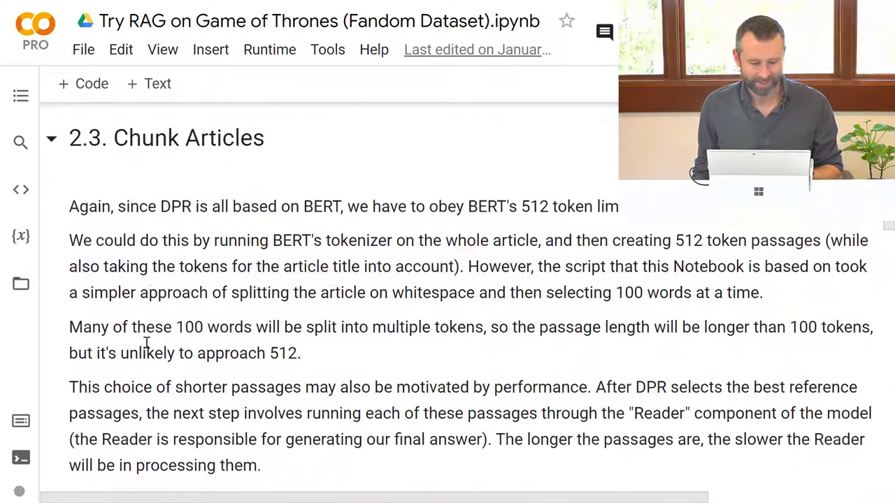
pyautogui.scroll(-3)
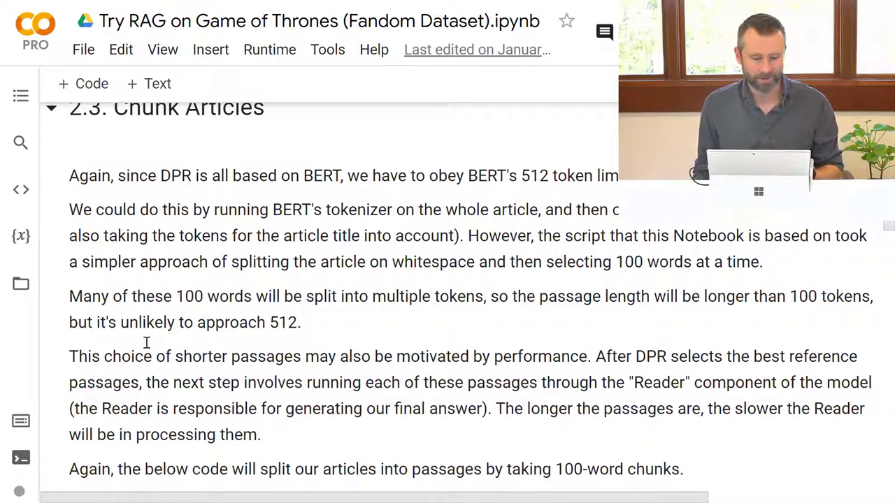
pyautogui.scroll(-3)
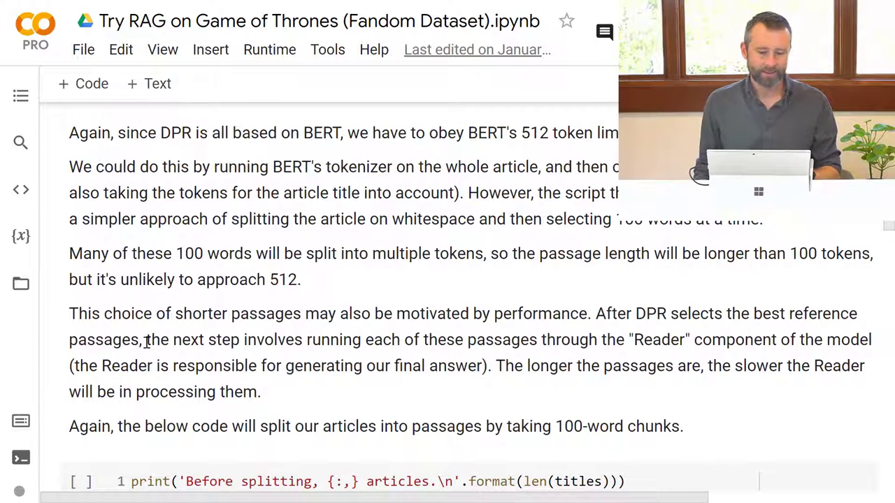
pyautogui.scroll(-3)
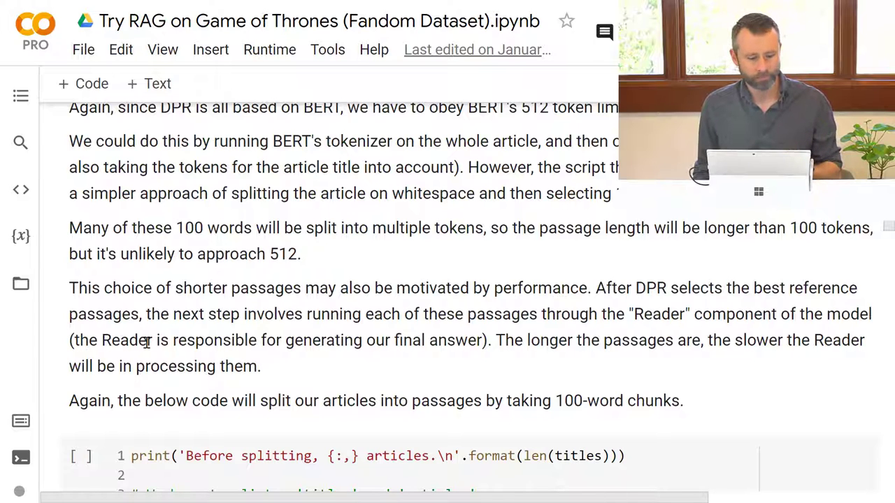
pyautogui.scroll(-3)
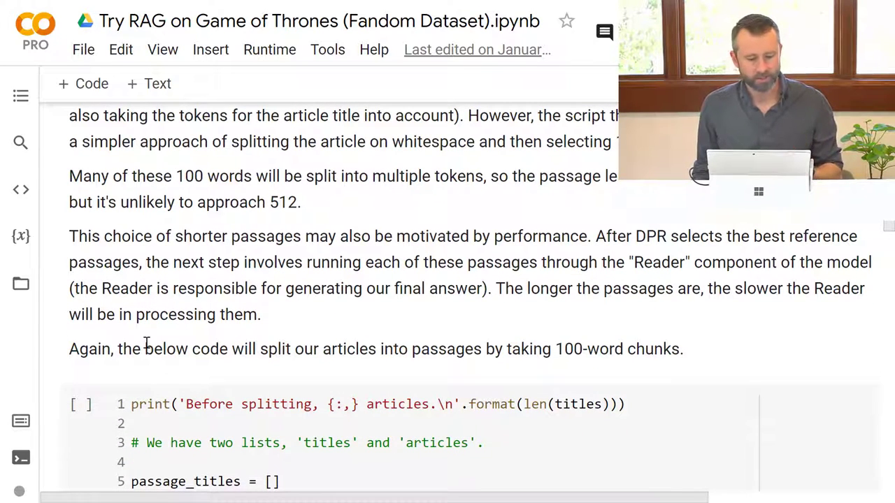
pyautogui.scroll(-3)
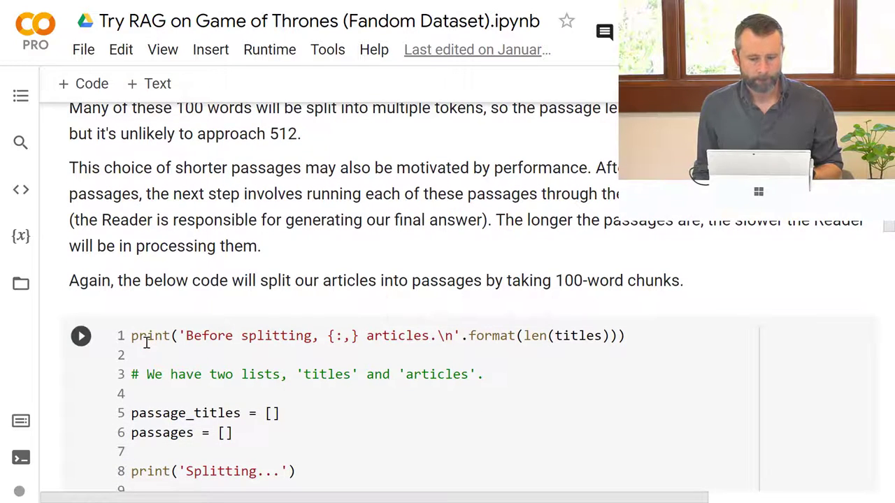
# Scroll through the 100-word passage-splitting code down to the chunked_corpus line
pyautogui.scroll(-3)
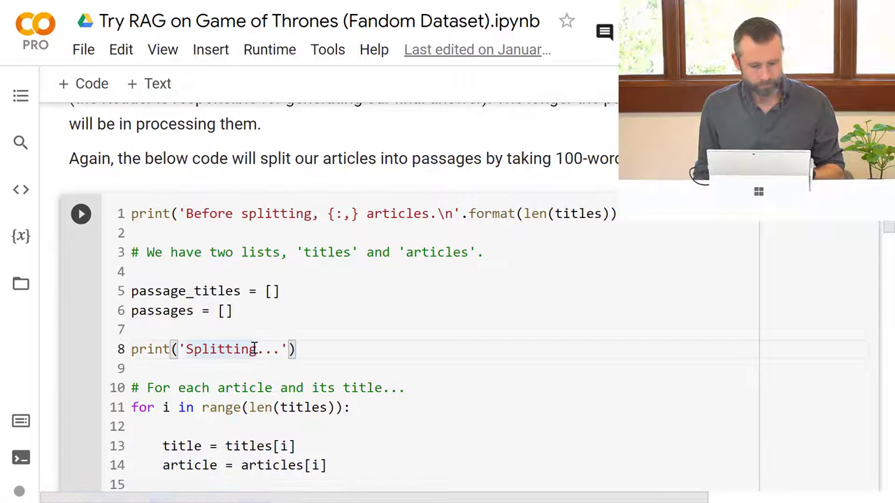
pyautogui.scroll(-3)
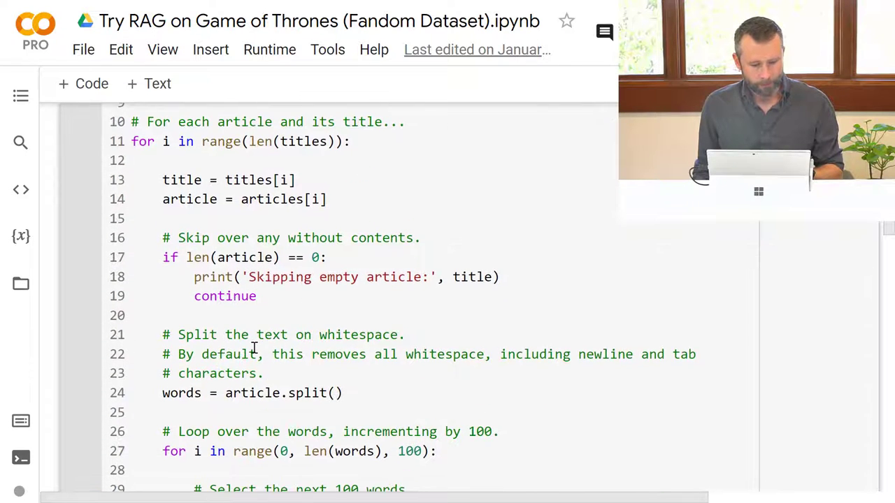
pyautogui.scroll(-3)
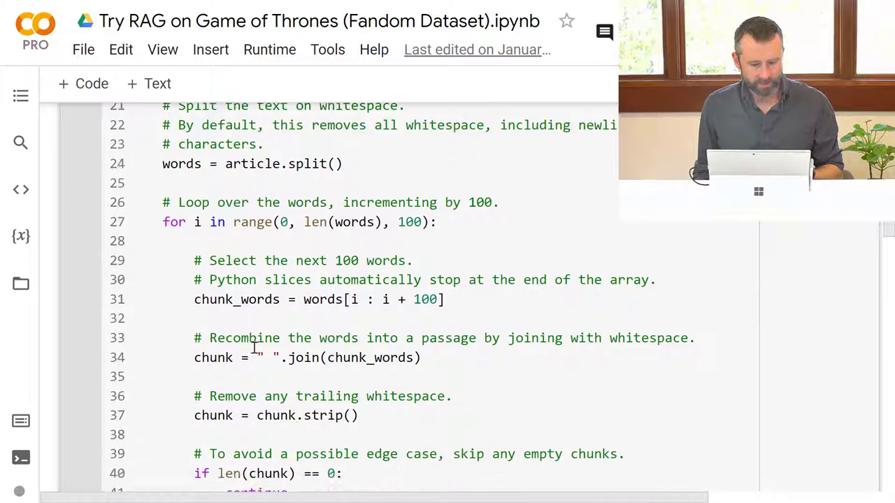
pyautogui.scroll(-3)
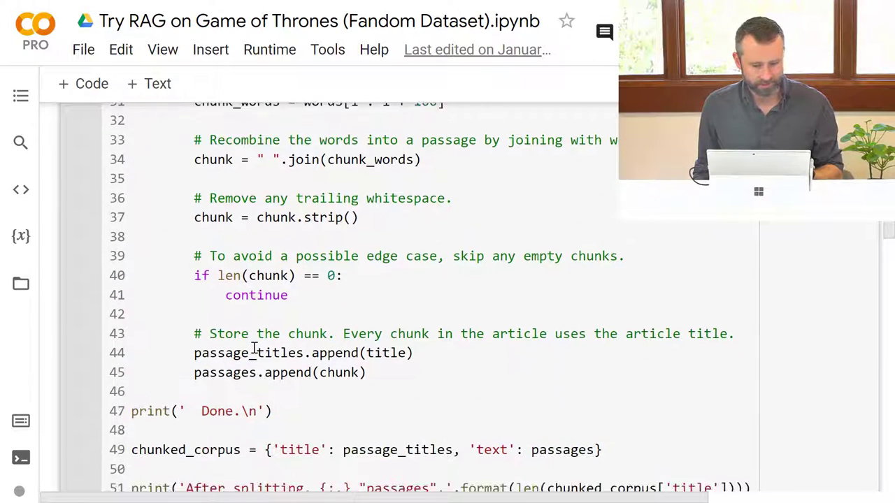
pyautogui.scroll(-3)
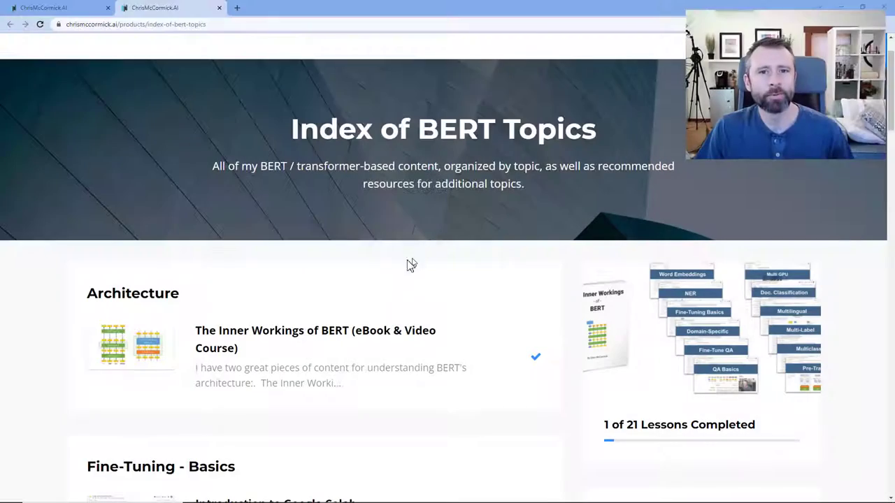
pyautogui.moveTo(401, 261)
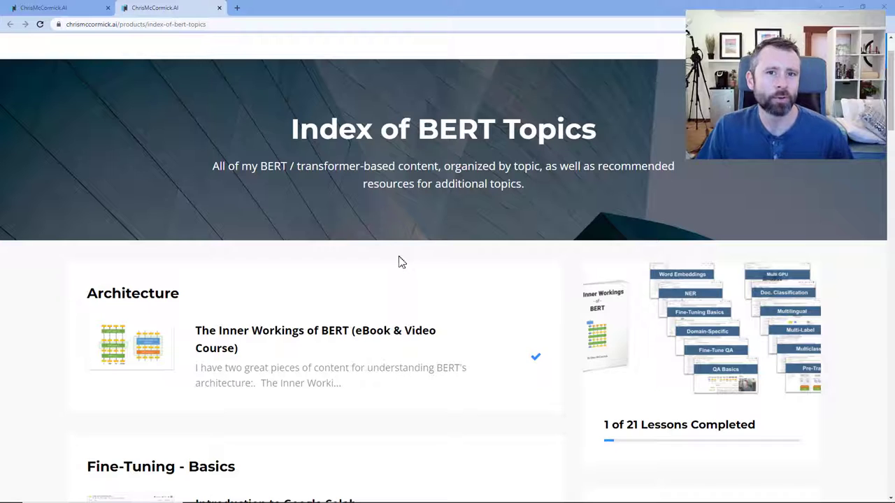
pyautogui.moveTo(377, 261)
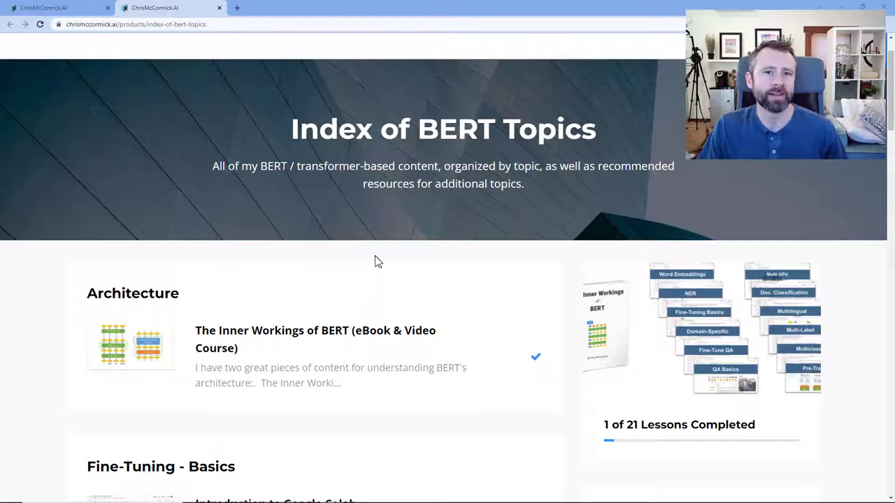
pyautogui.moveTo(390, 265)
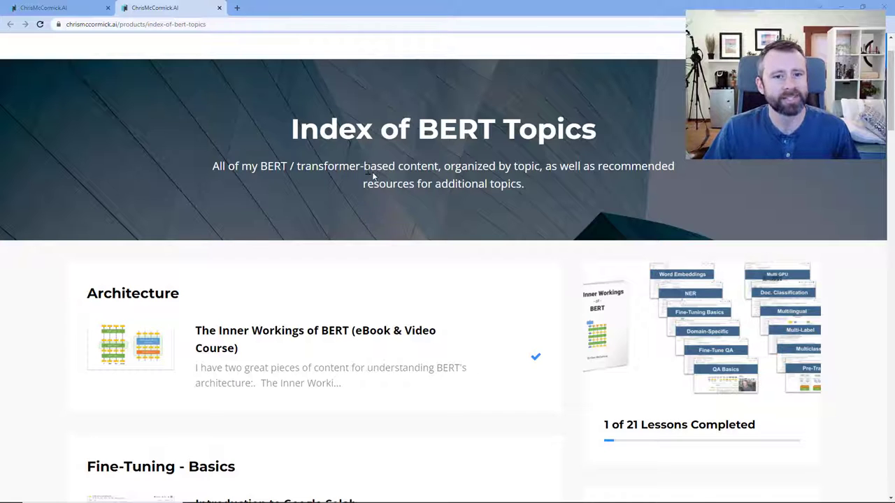
pyautogui.moveTo(297, 225)
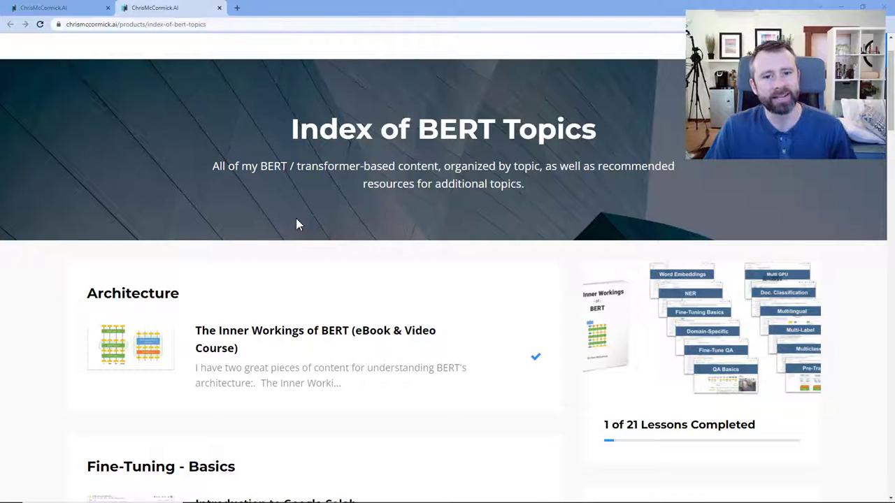
pyautogui.moveTo(312, 223)
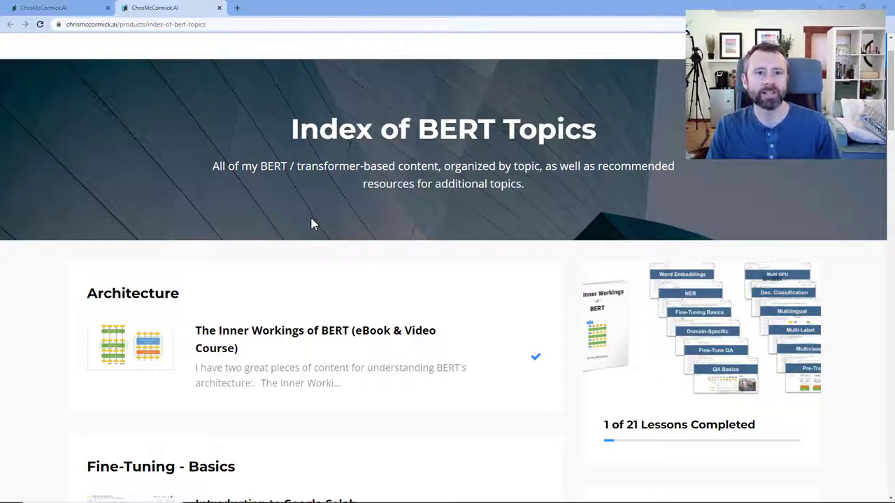
pyautogui.moveTo(319, 202)
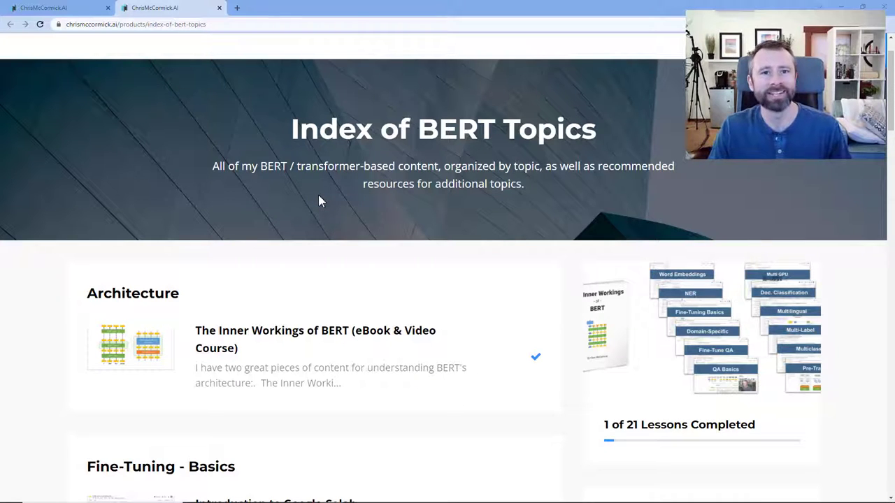
pyautogui.moveTo(328, 183)
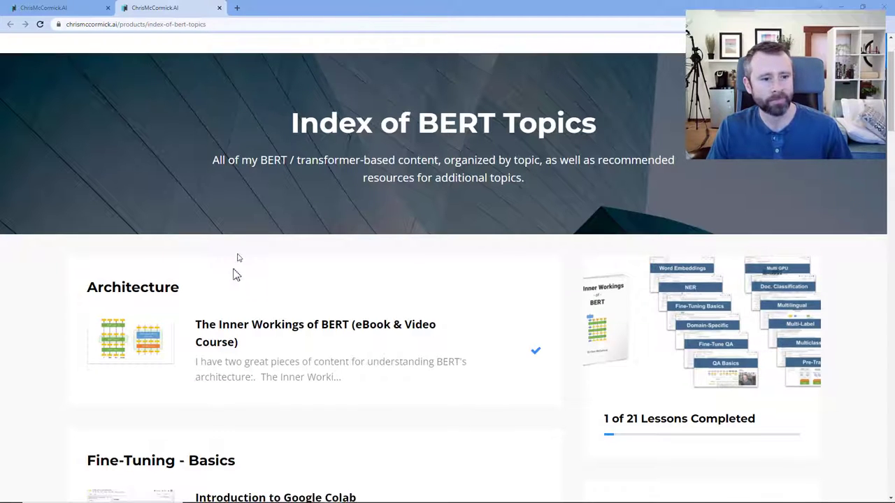
pyautogui.scroll(-3)
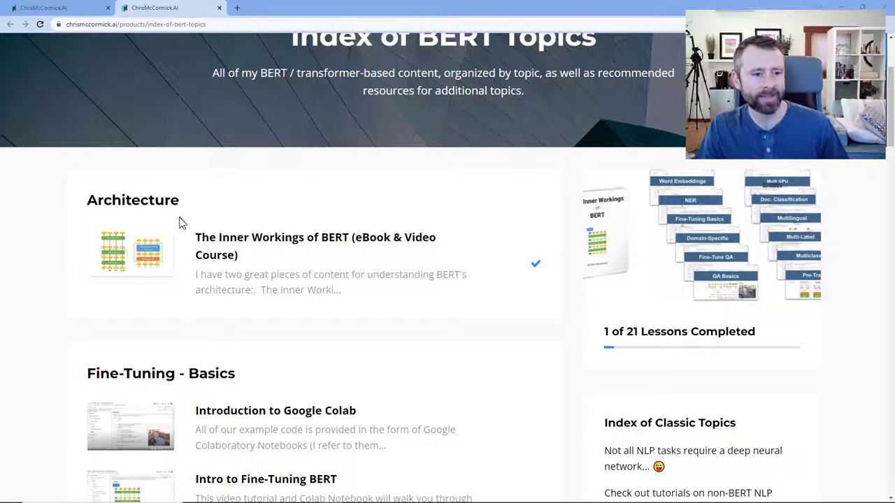
pyautogui.scroll(-3)
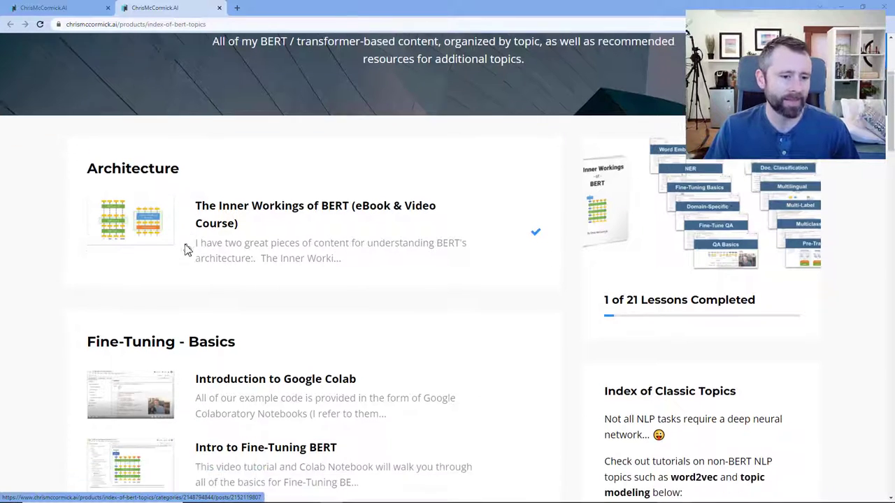
pyautogui.scroll(-3)
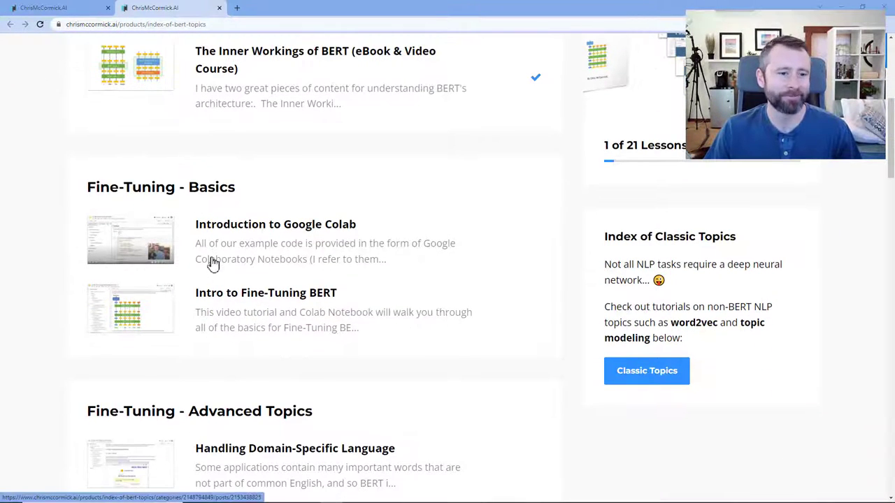
pyautogui.scroll(-3)
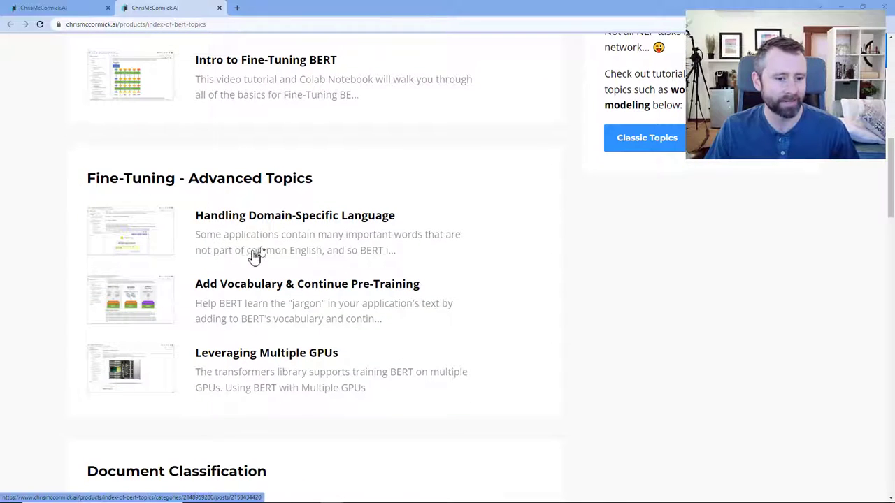
pyautogui.scroll(-3)
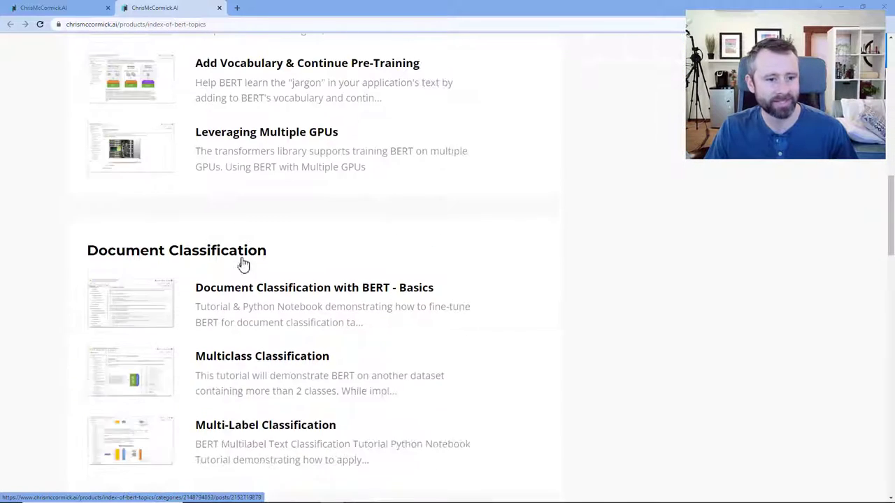
pyautogui.scroll(-3)
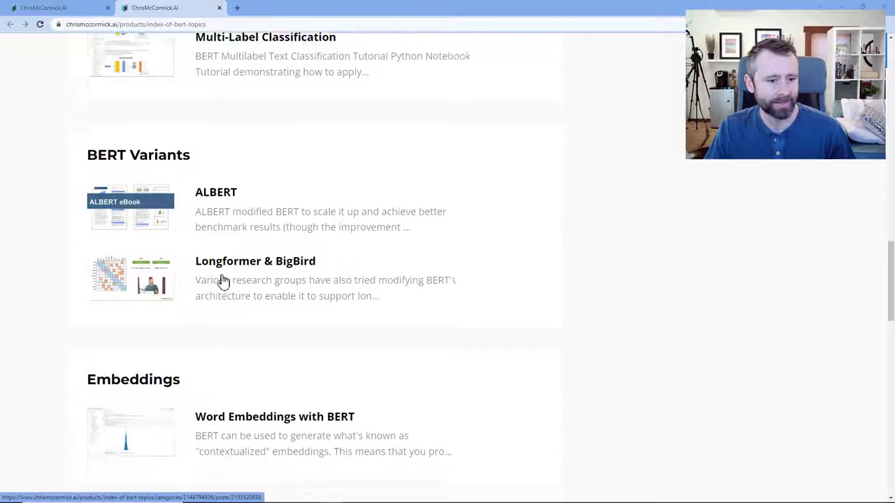
pyautogui.scroll(-3)
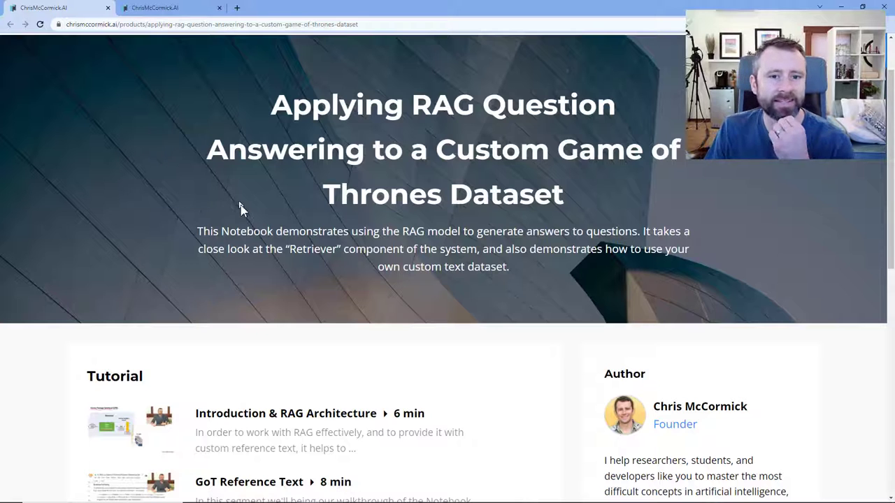
# Open the GoT Reference Text lesson from the Tutorial list and follow its notebook link
pyautogui.scroll(-3)
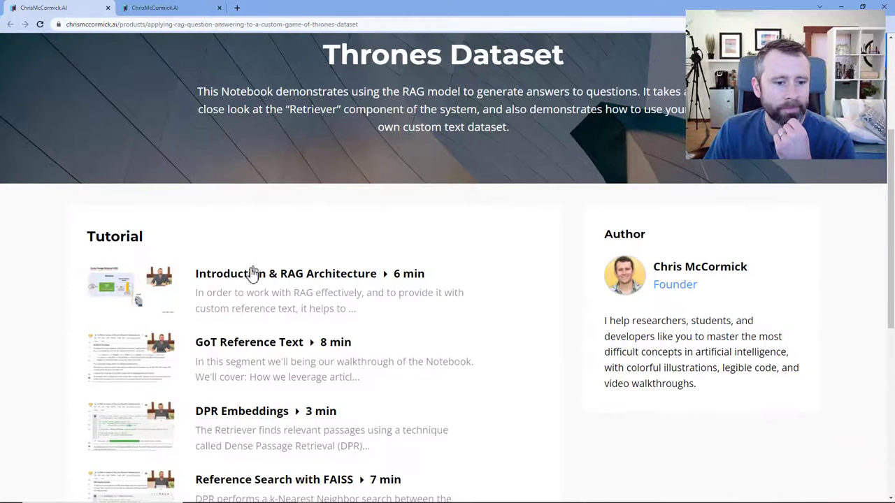
pyautogui.scroll(-3)
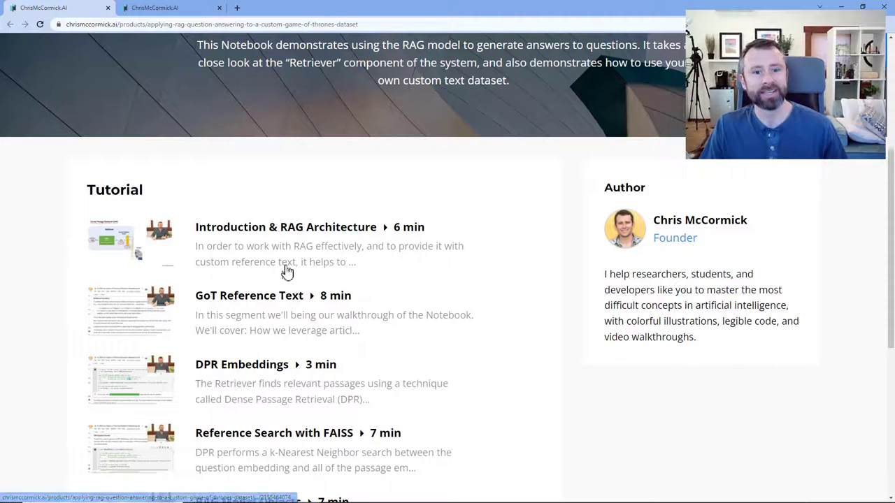
pyautogui.moveTo(283, 235)
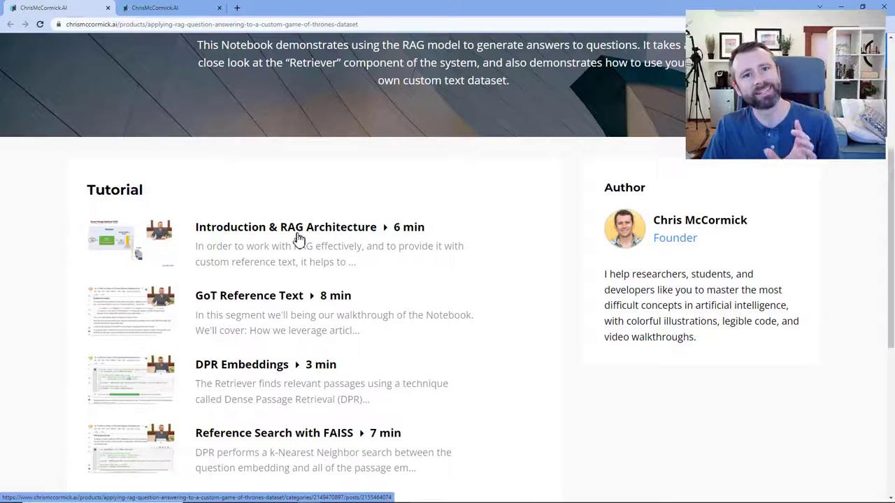
pyautogui.scroll(-3)
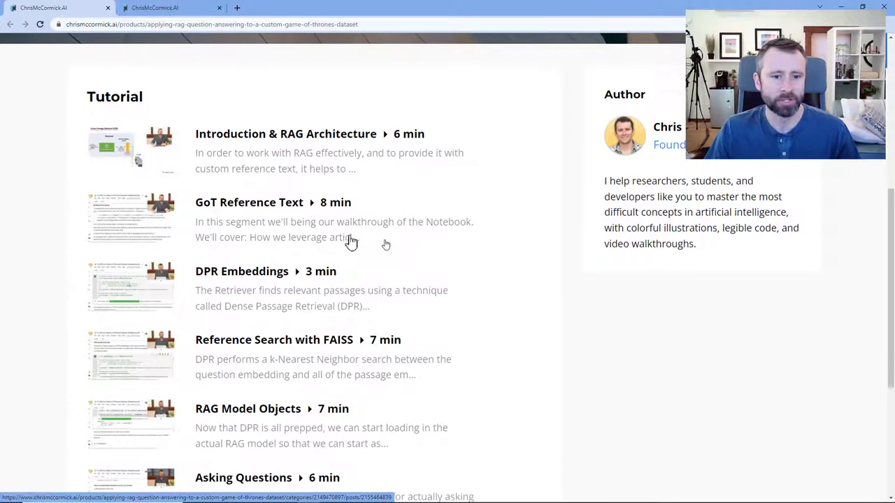
pyautogui.moveTo(275, 194)
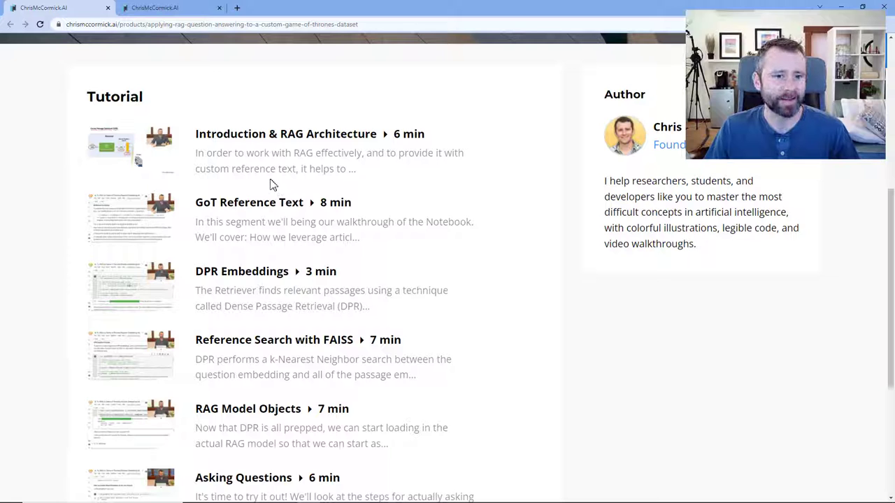
pyautogui.moveTo(245, 210)
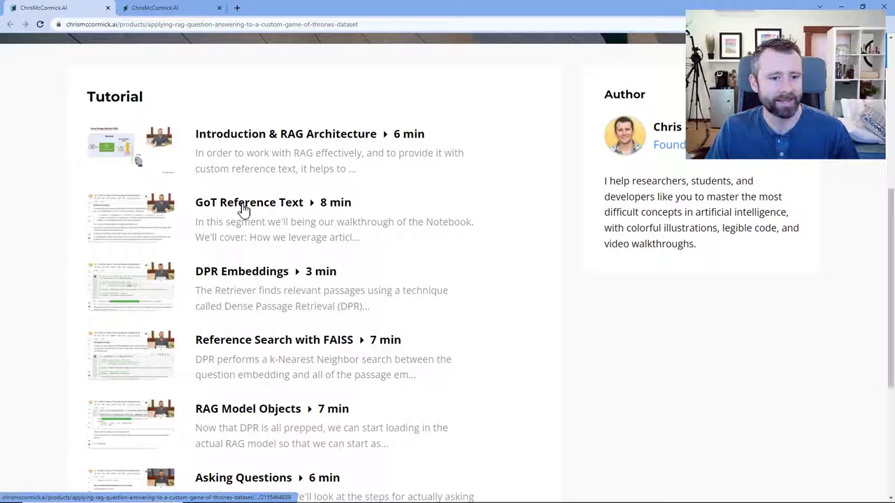
pyautogui.click(249, 202)
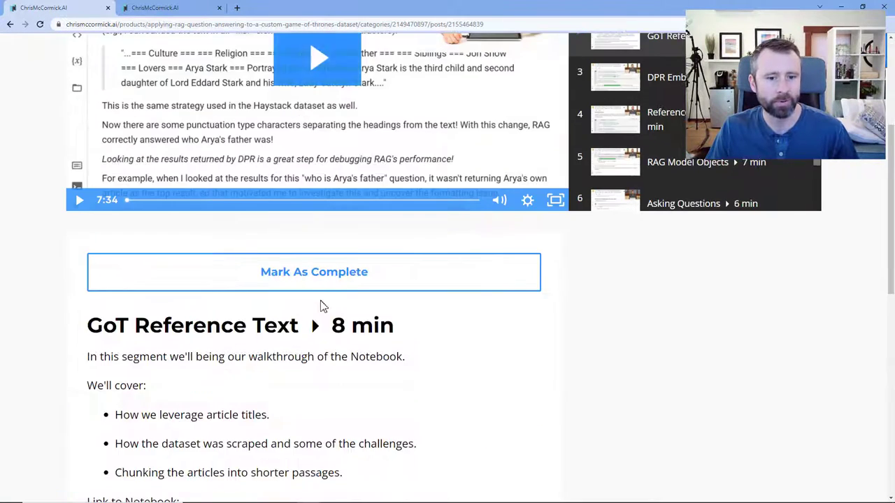
pyautogui.scroll(-3)
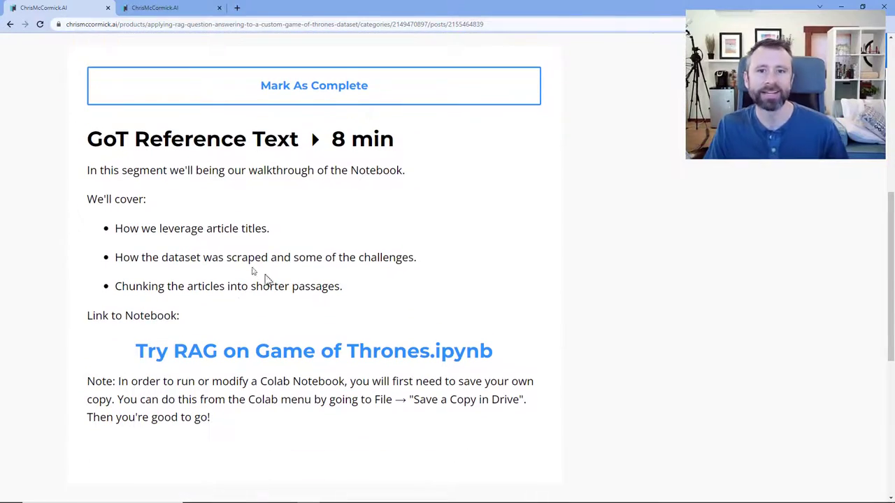
pyautogui.click(313, 350)
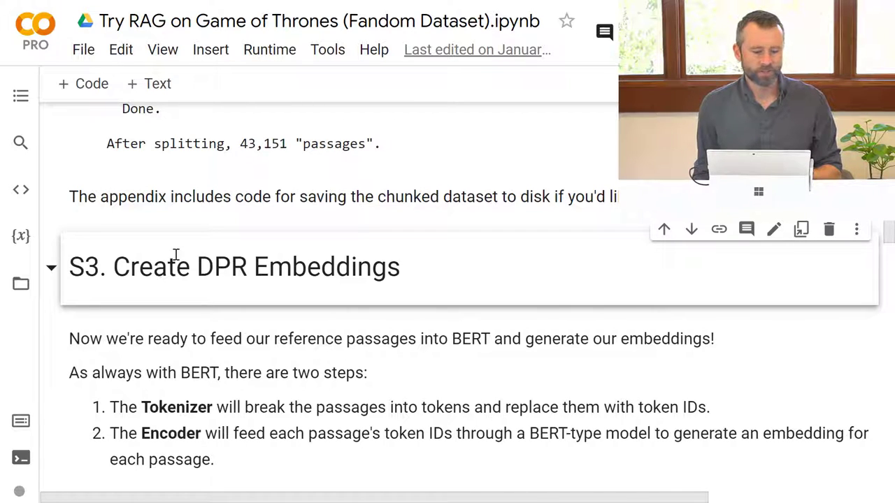
pyautogui.scroll(-3)
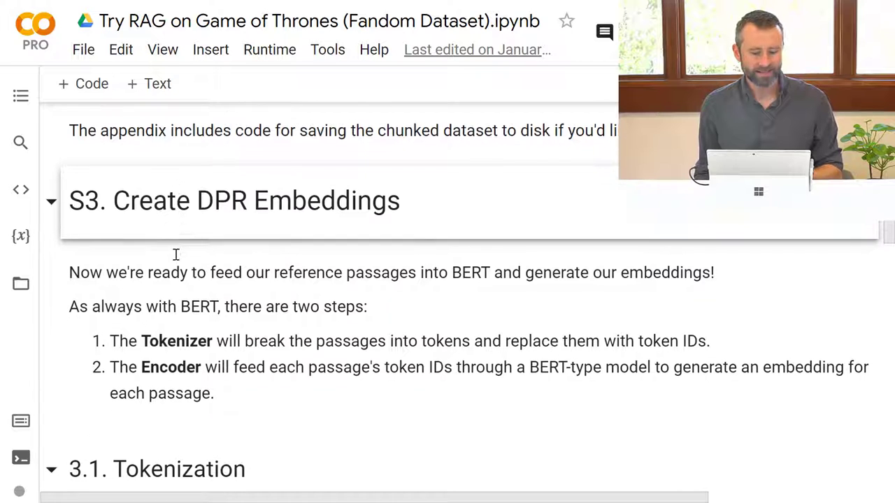
pyautogui.scroll(3)
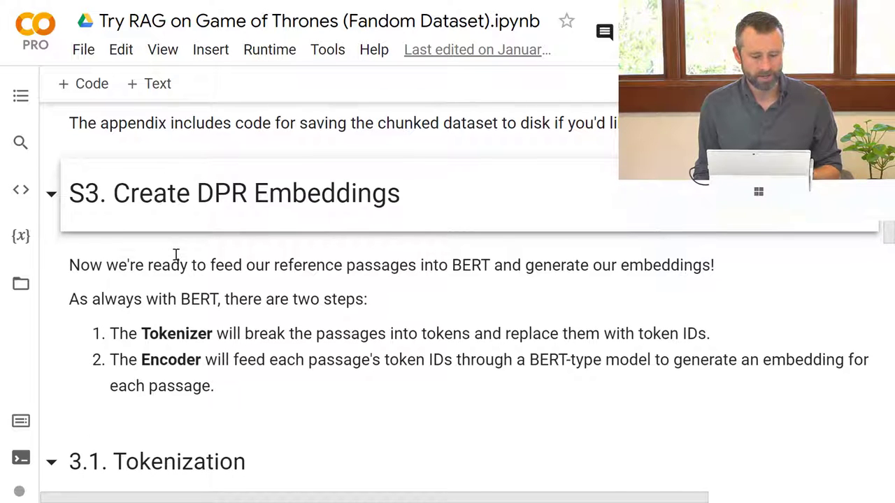
pyautogui.scroll(-3)
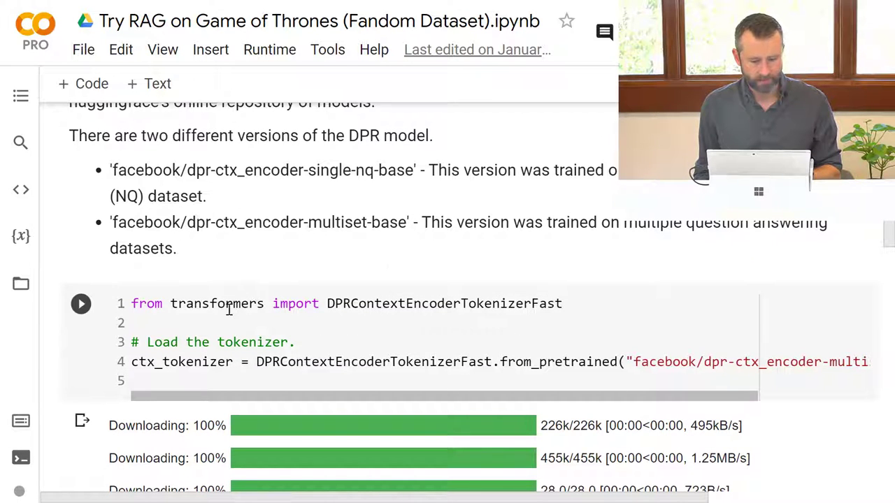
pyautogui.click(428, 303)
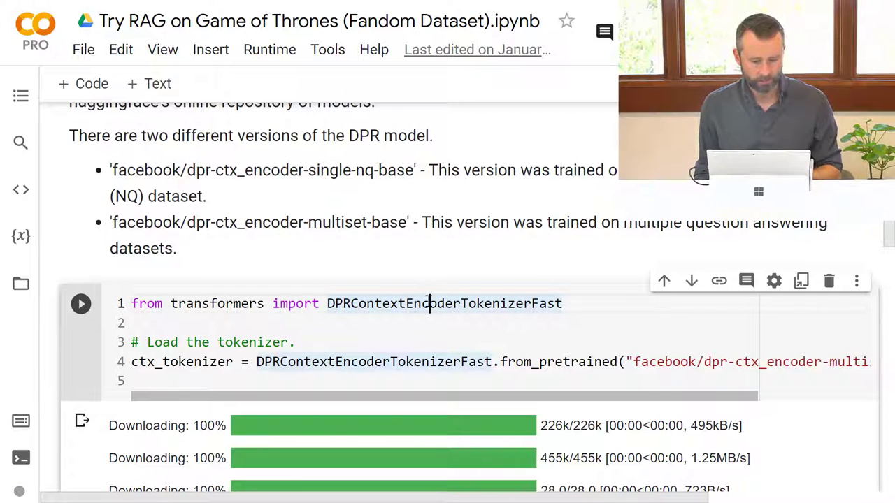
pyautogui.scroll(-3)
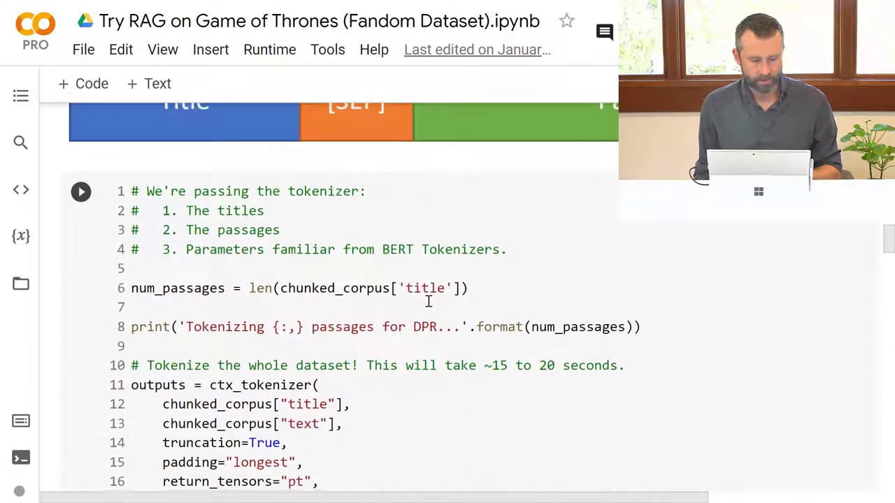
pyautogui.scroll(-3)
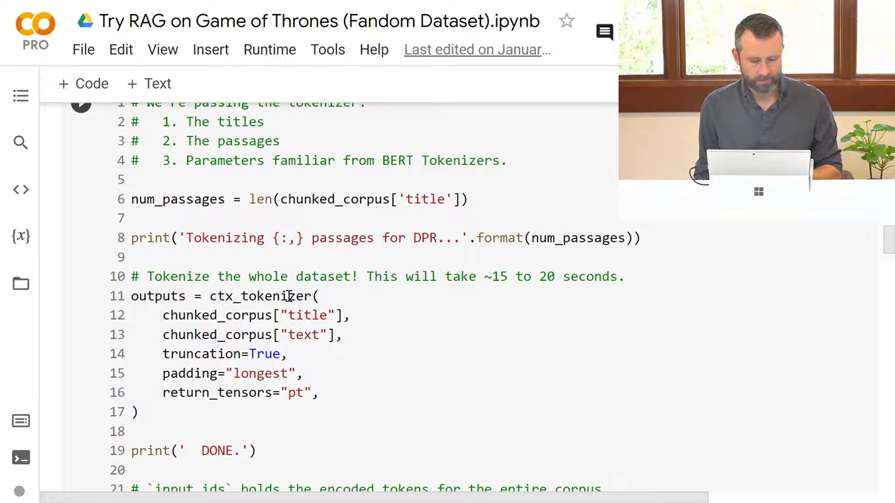
pyautogui.scroll(-3)
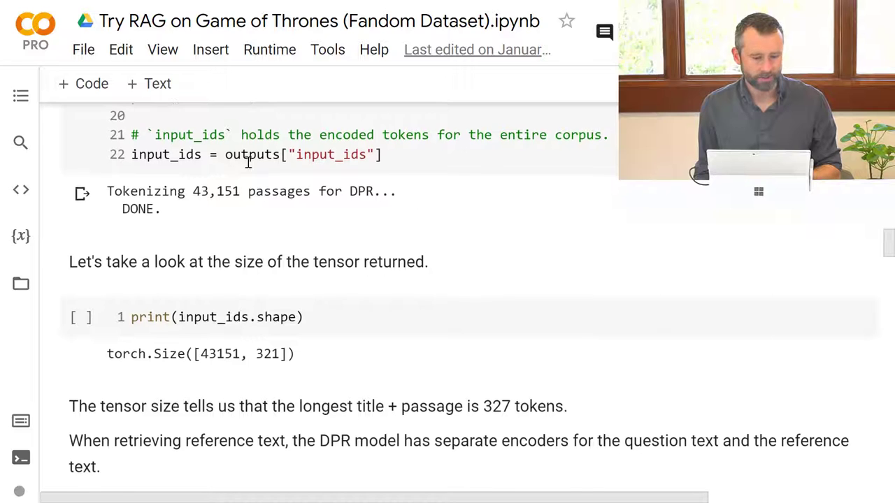
pyautogui.scroll(-3)
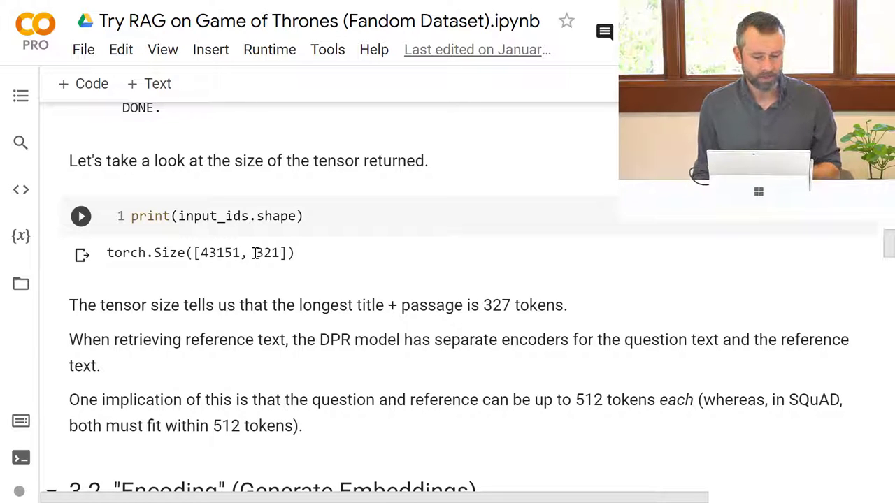
pyautogui.scroll(-3)
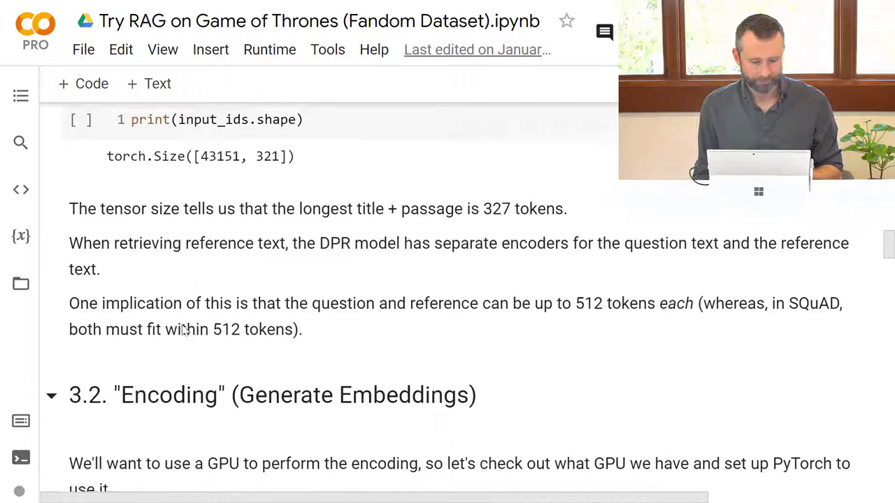
pyautogui.scroll(-3)
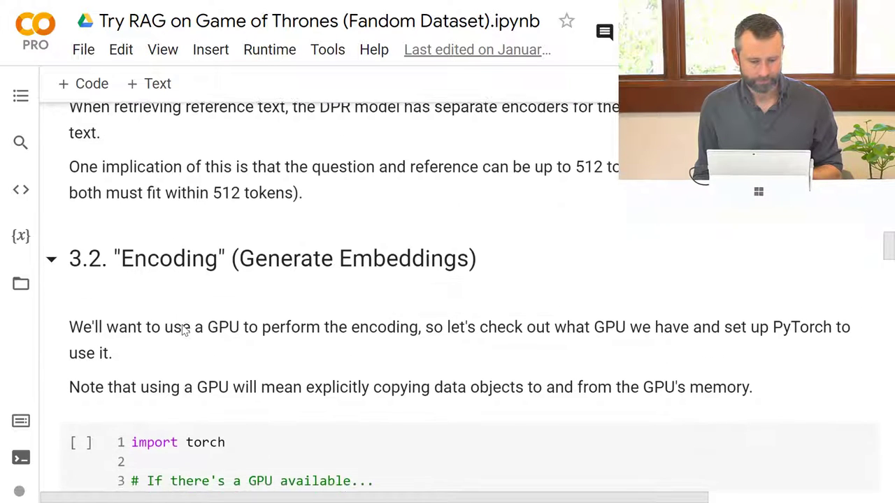
pyautogui.scroll(-3)
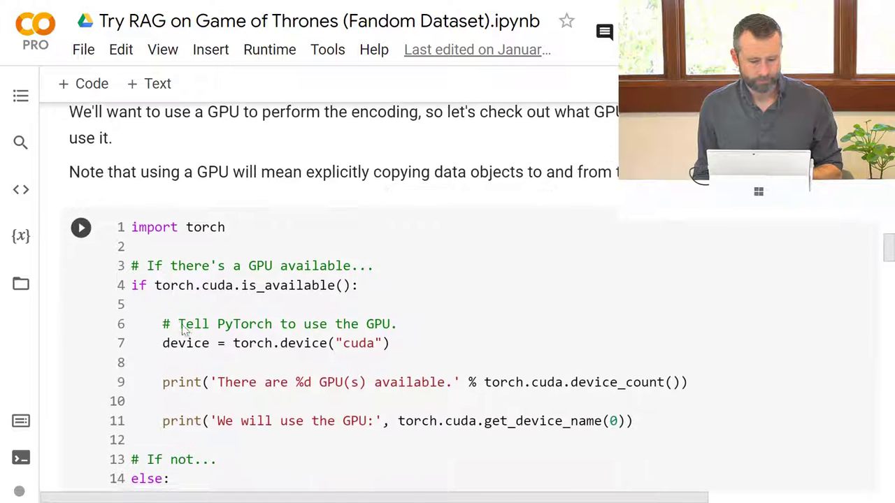
pyautogui.scroll(3)
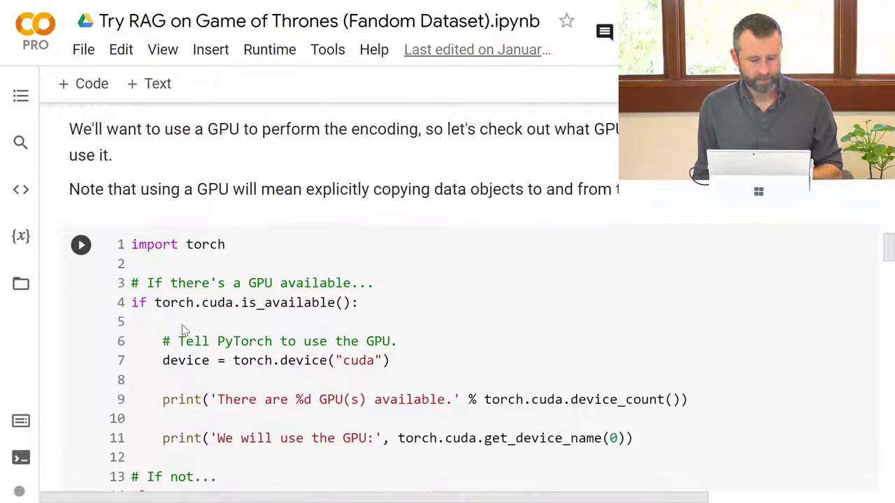
pyautogui.scroll(3)
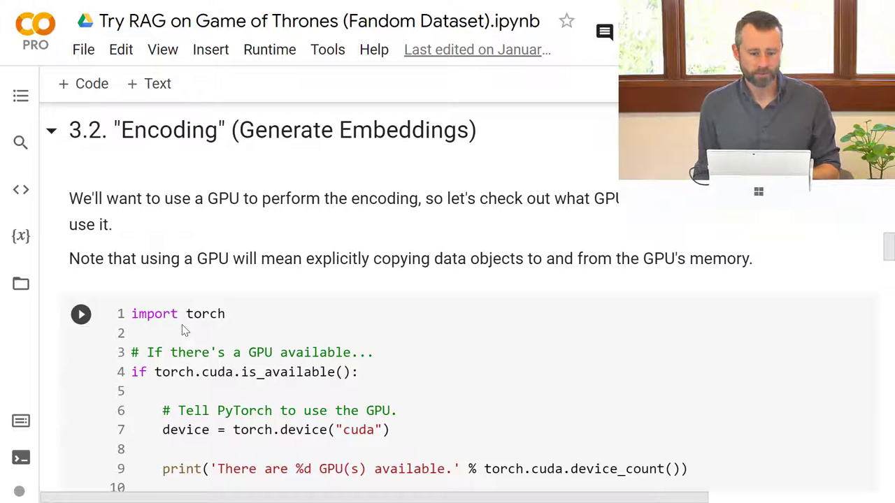
pyautogui.scroll(-3)
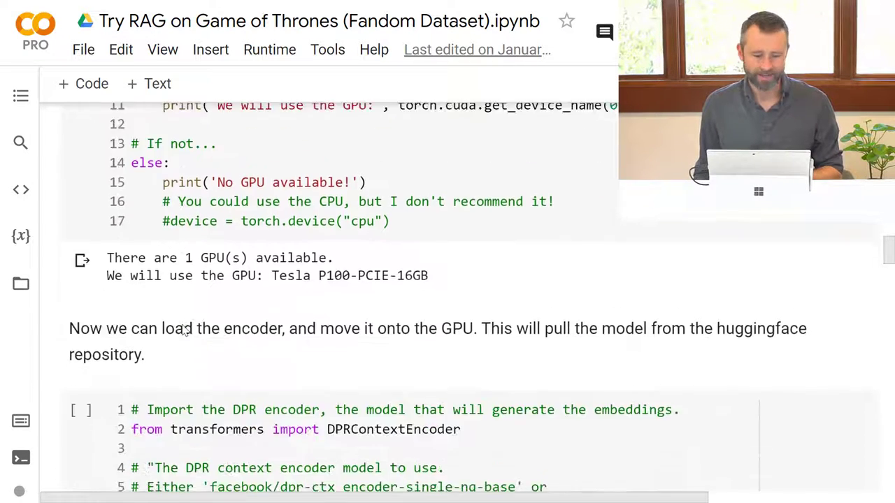
pyautogui.scroll(-3)
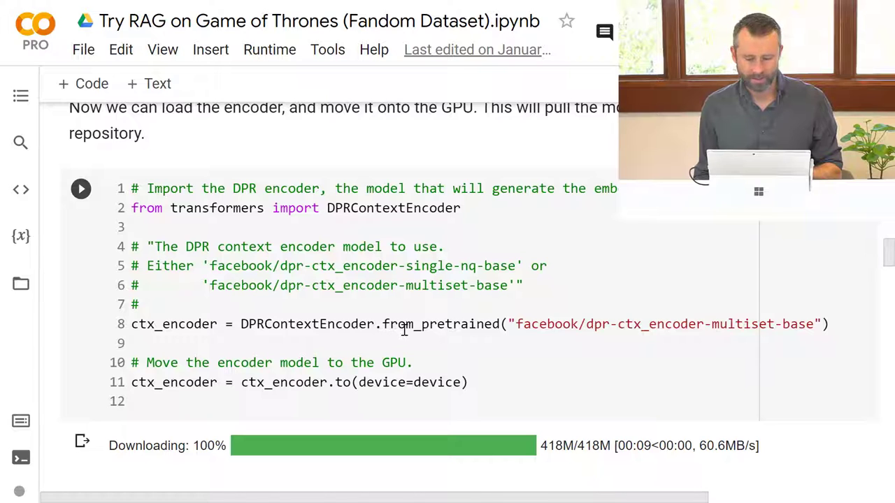
pyautogui.scroll(-3)
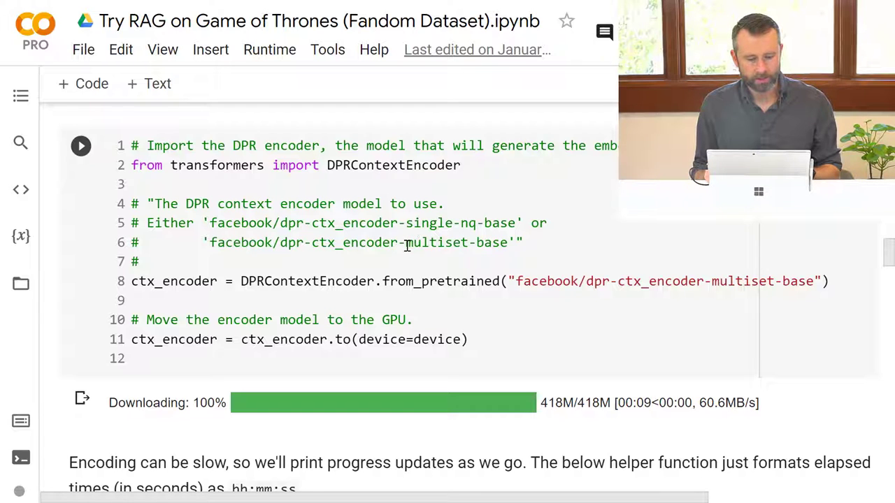
pyautogui.doubleClick(435, 242)
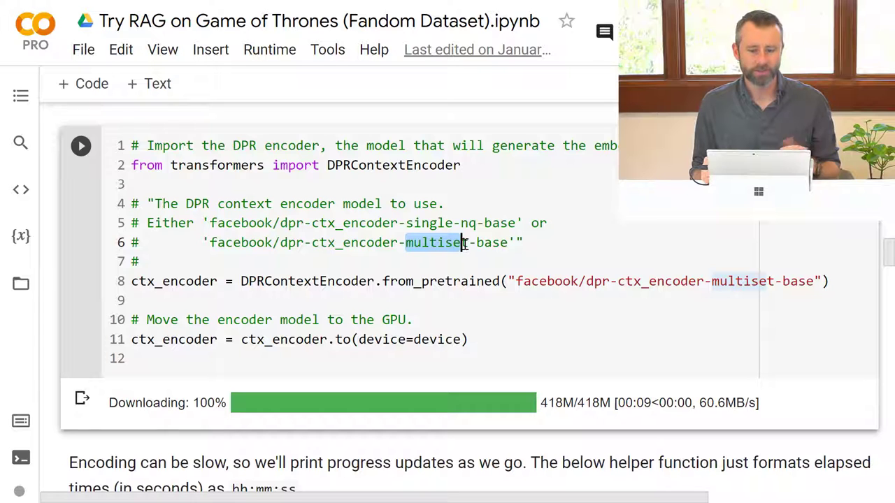
pyautogui.scroll(3)
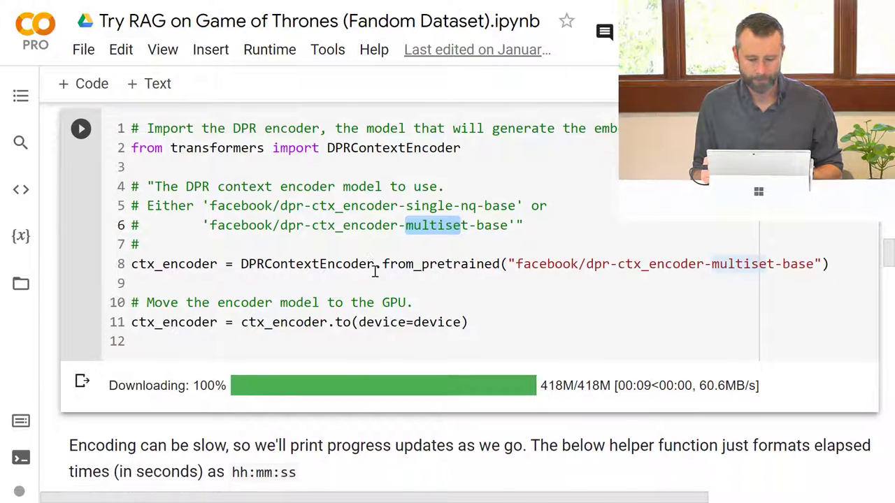
pyautogui.scroll(-3)
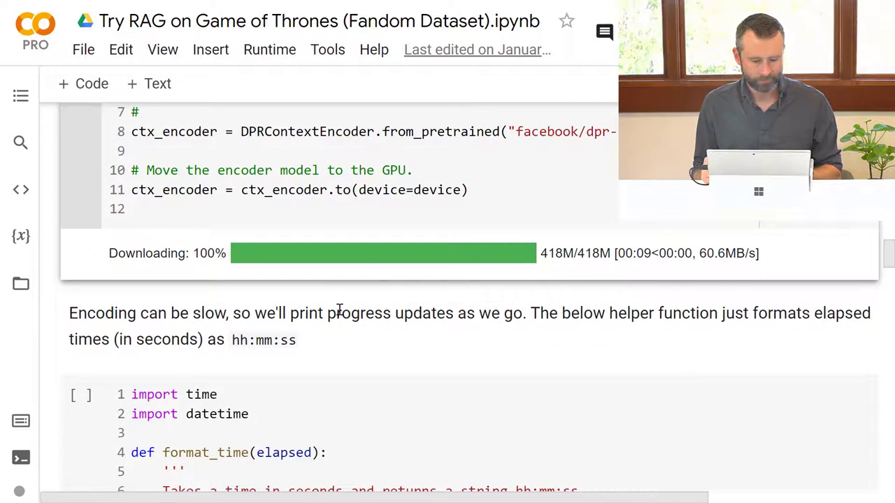
pyautogui.scroll(-3)
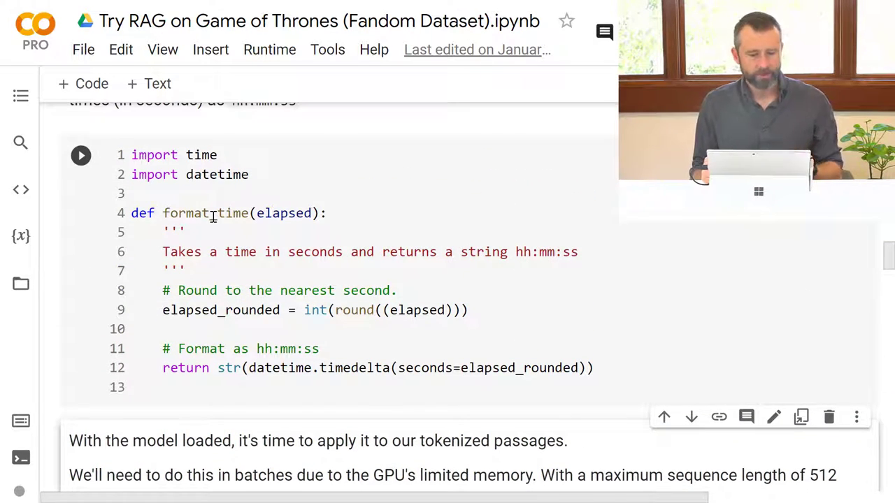
pyautogui.scroll(-3)
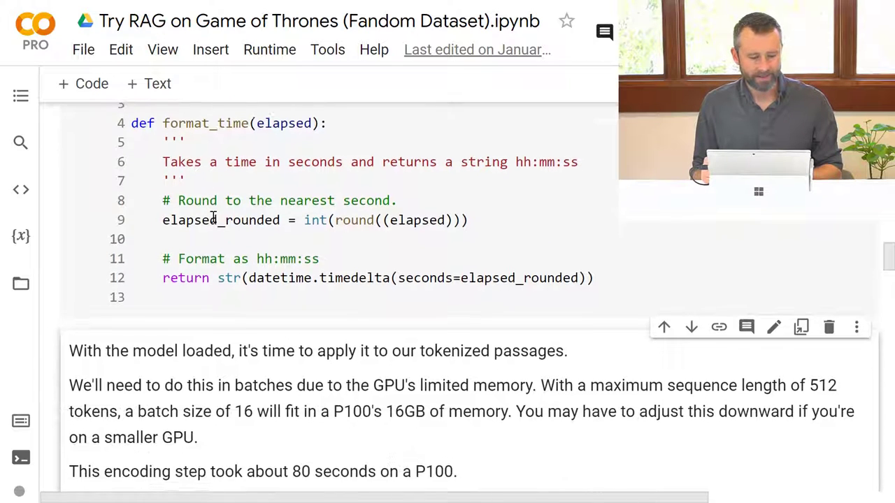
pyautogui.scroll(-3)
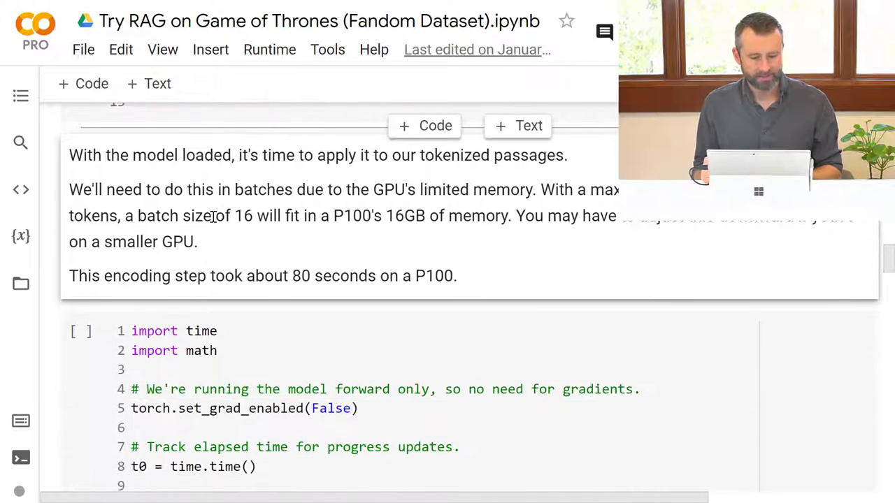
pyautogui.scroll(-3)
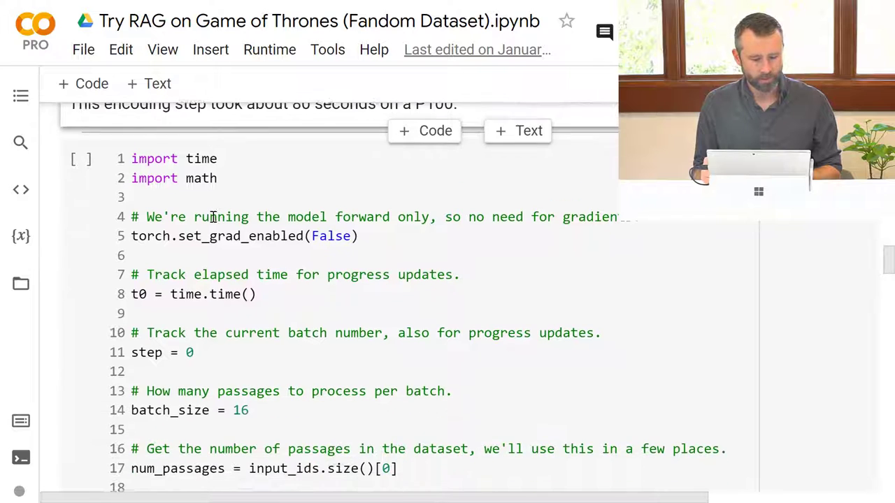
pyautogui.scroll(-3)
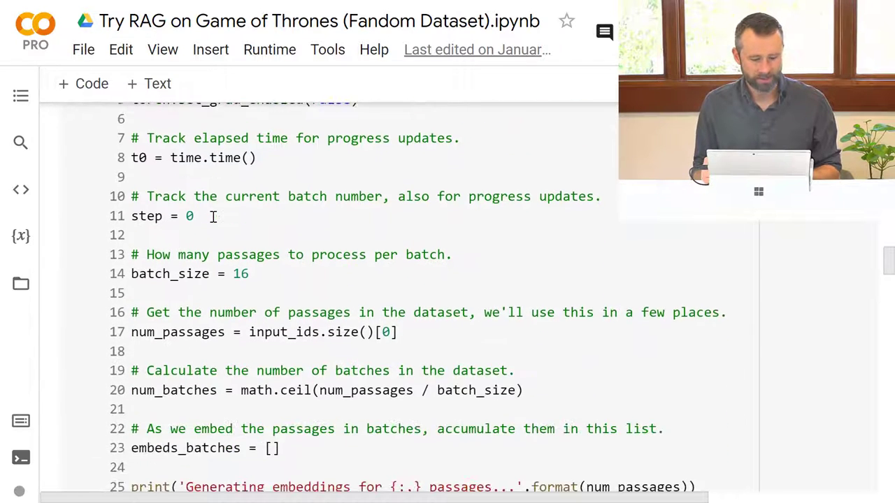
pyautogui.scroll(-3)
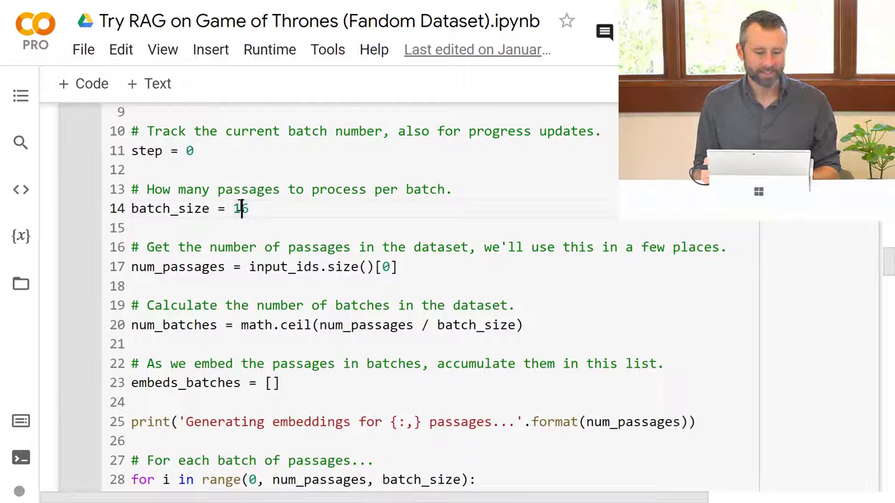
pyautogui.scroll(3)
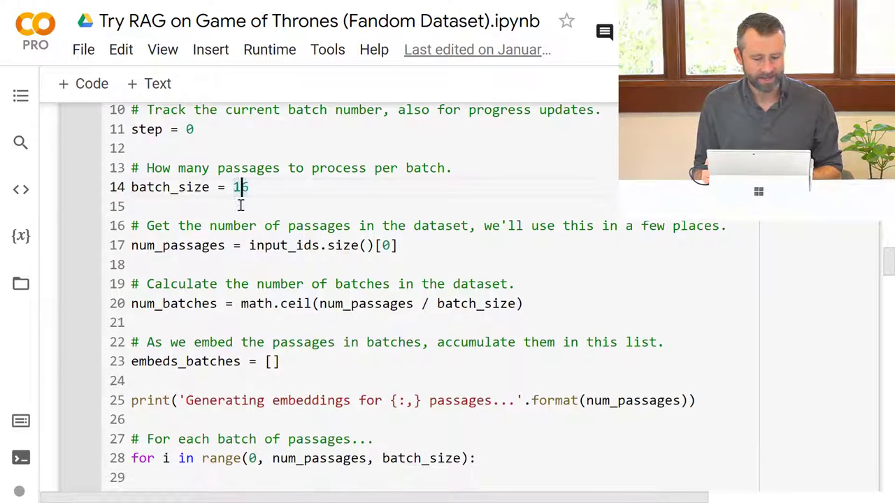
pyautogui.scroll(-3)
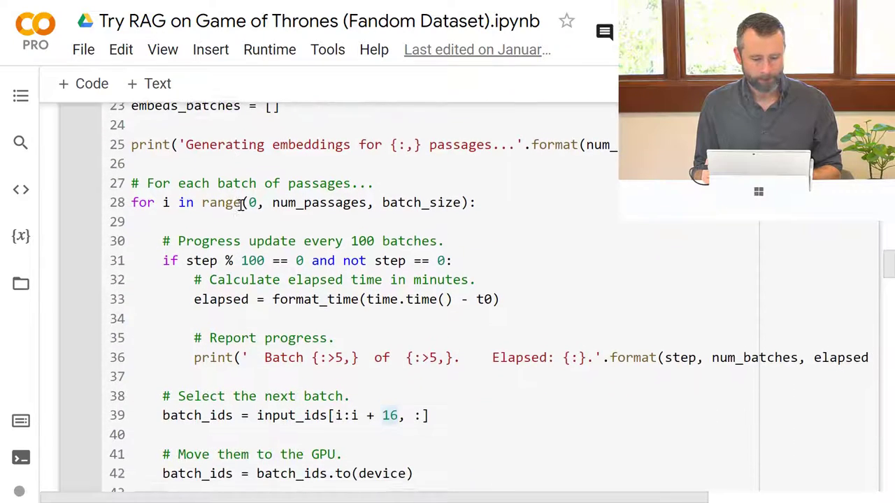
pyautogui.scroll(-3)
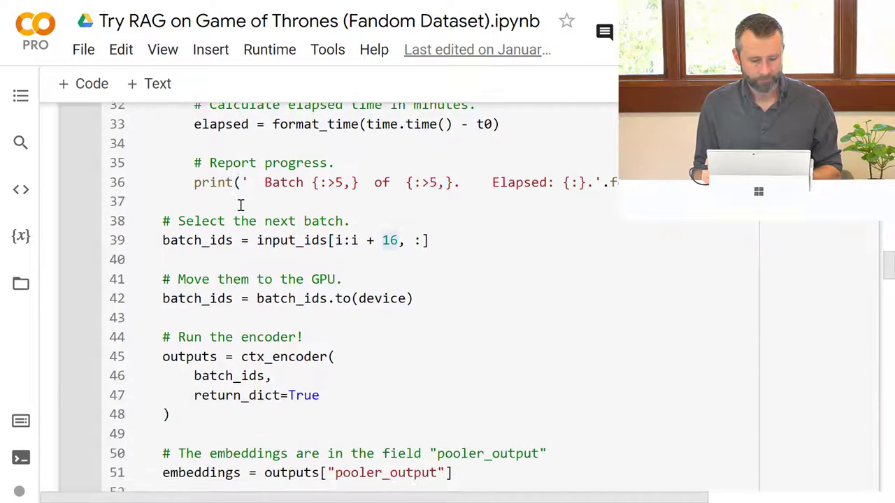
pyautogui.scroll(-3)
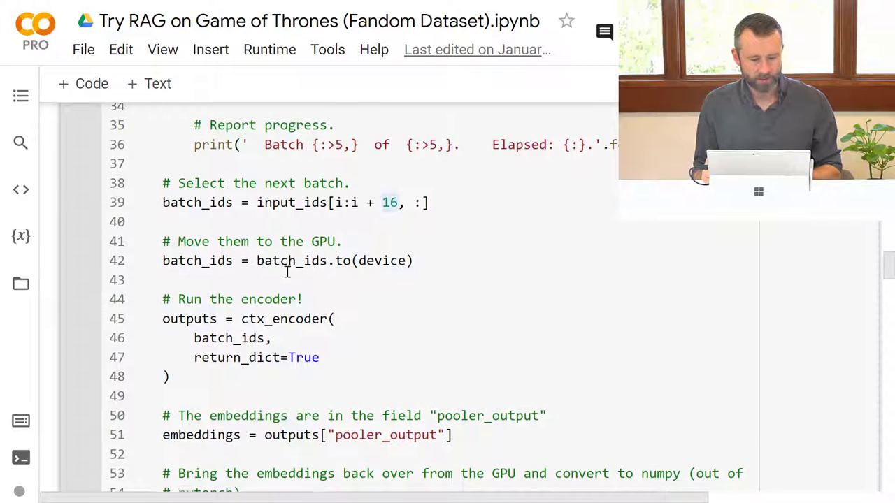
pyautogui.scroll(-3)
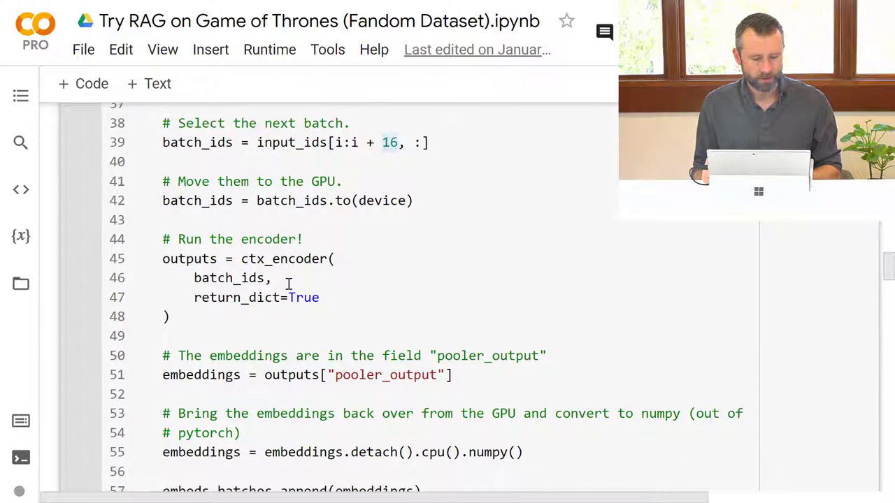
pyautogui.scroll(-3)
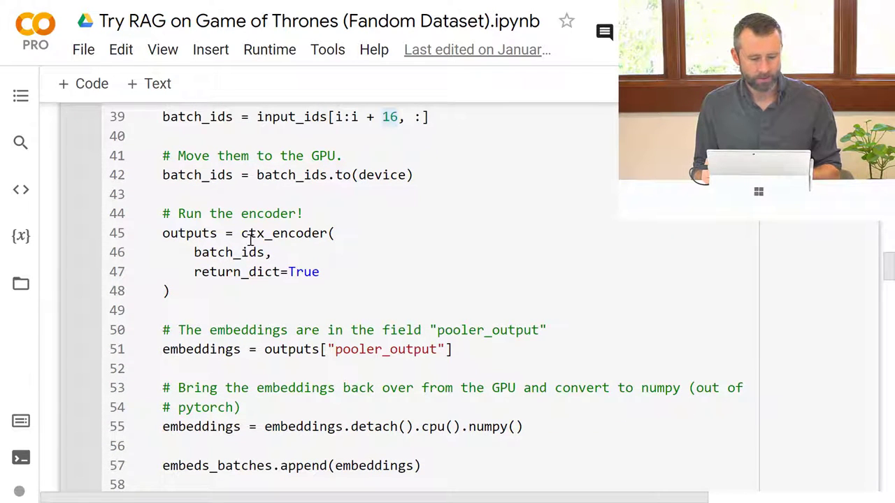
pyautogui.scroll(-3)
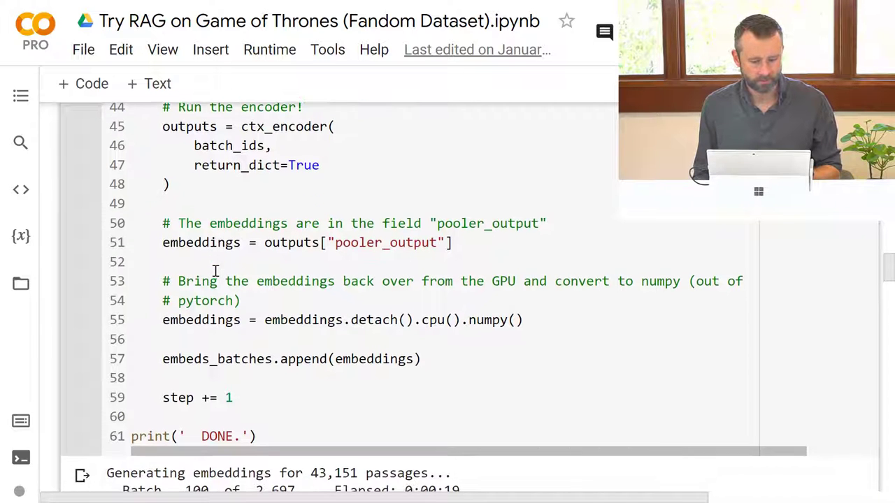
pyautogui.scroll(-3)
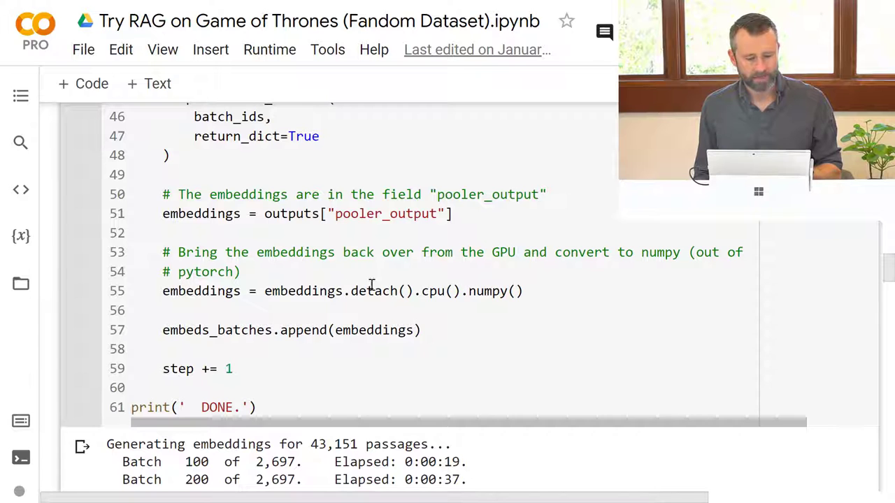
pyautogui.scroll(-3)
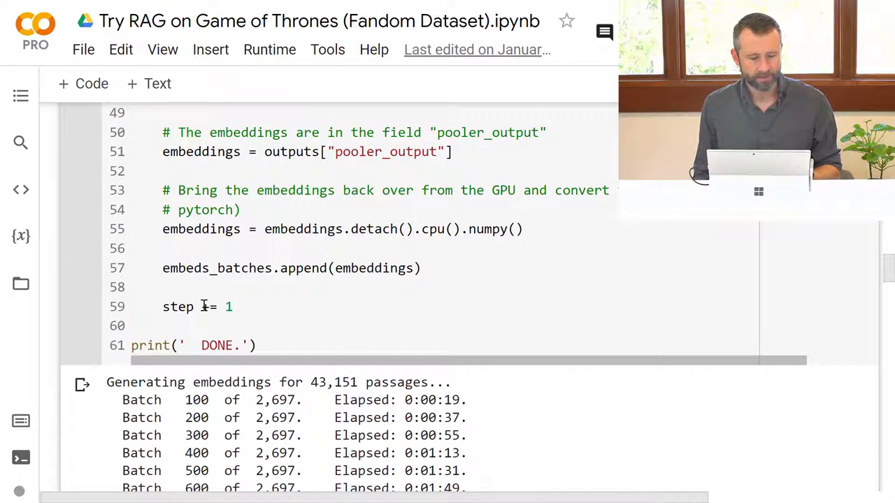
pyautogui.scroll(-3)
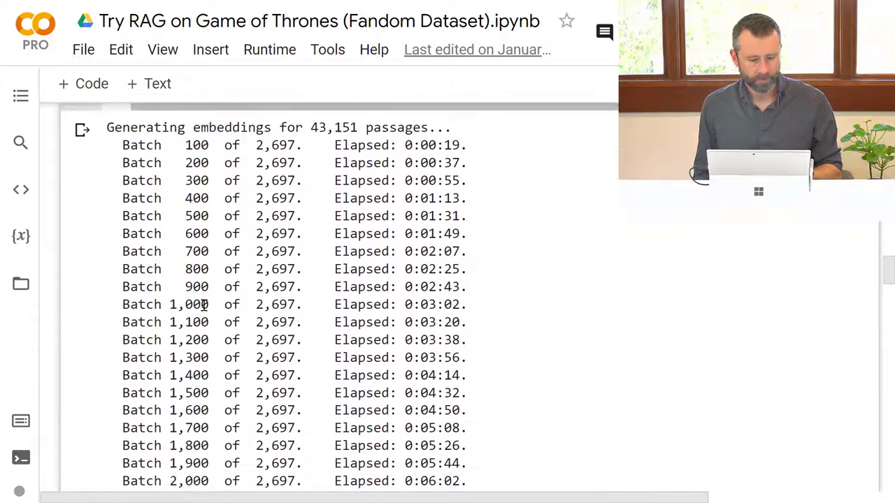
pyautogui.scroll(-3)
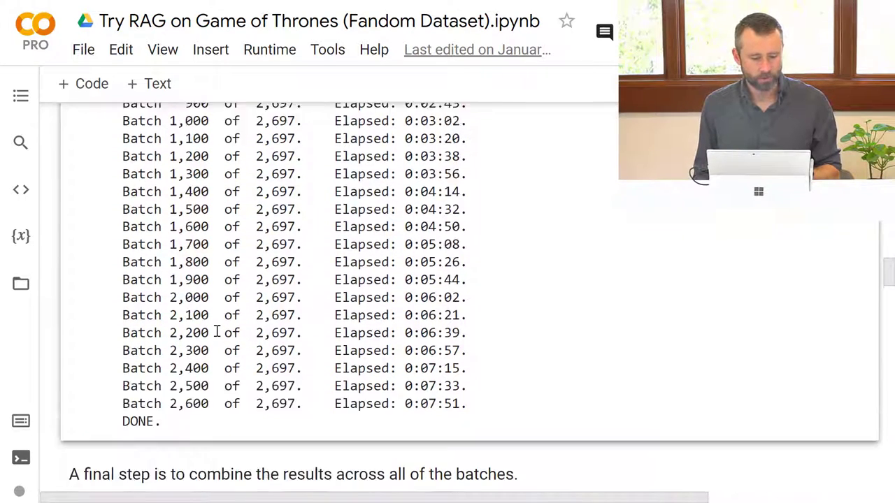
pyautogui.scroll(3)
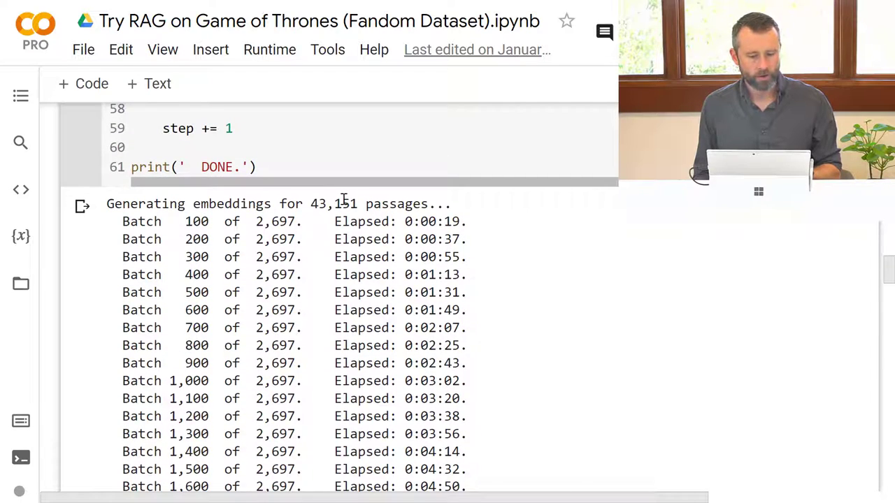
pyautogui.scroll(-3)
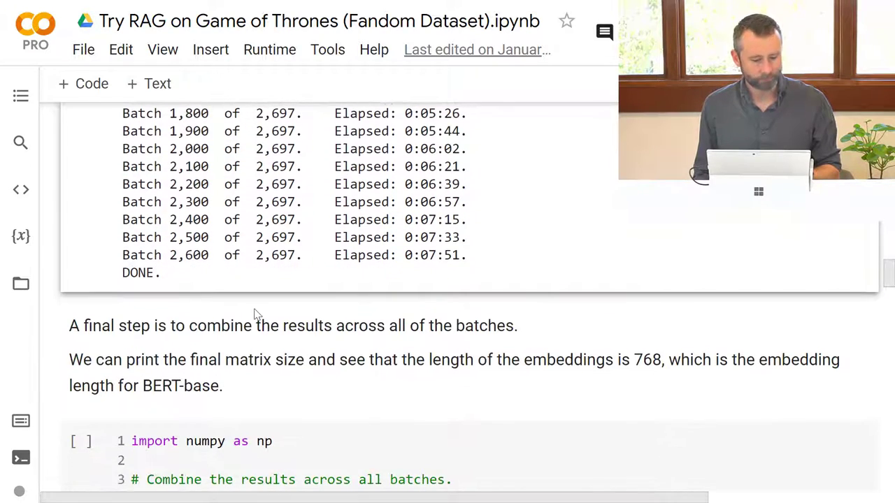
pyautogui.scroll(-3)
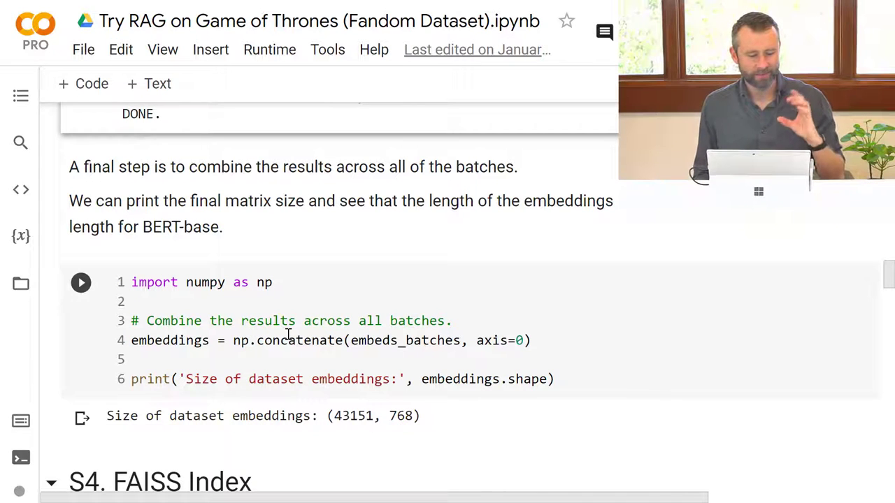
pyautogui.scroll(-3)
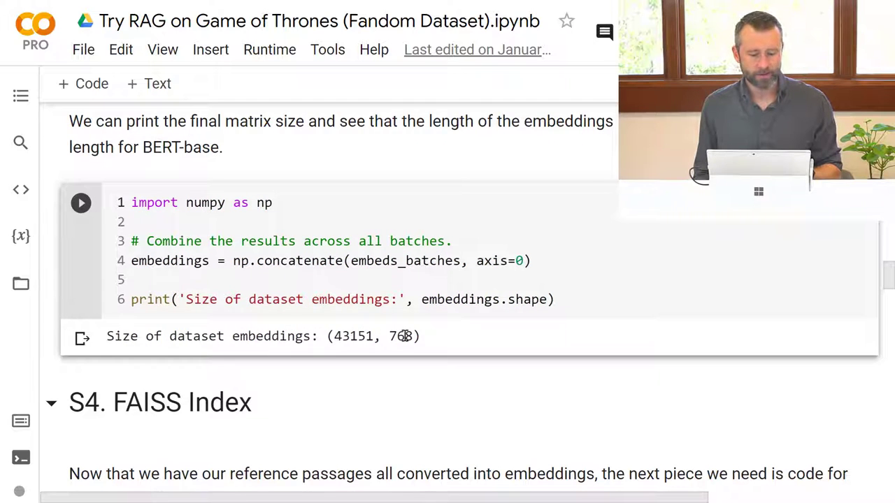
pyautogui.doubleClick(395, 336)
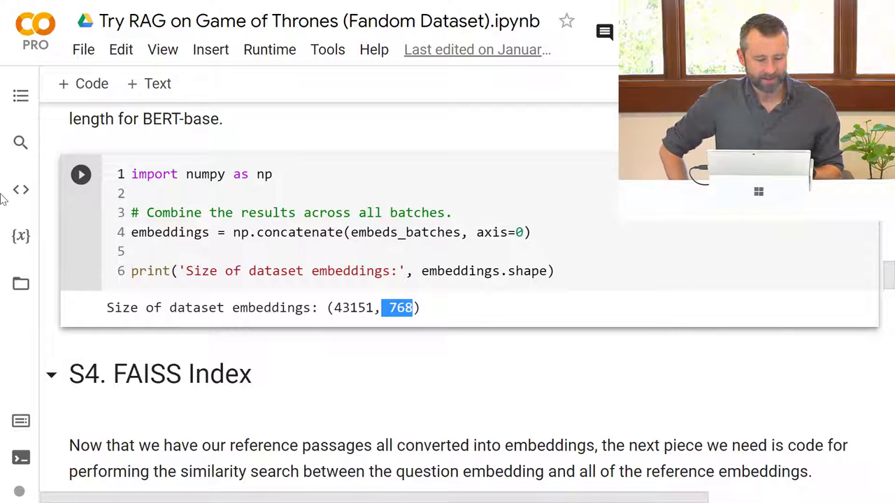
# Click into the notebook and scroll down to the collapsed Create Index section
pyautogui.click(159, 370)
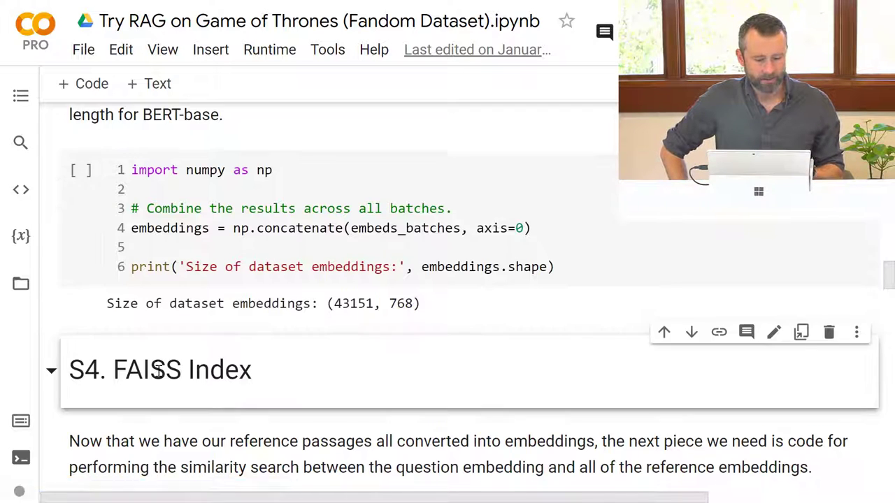
pyautogui.scroll(-3)
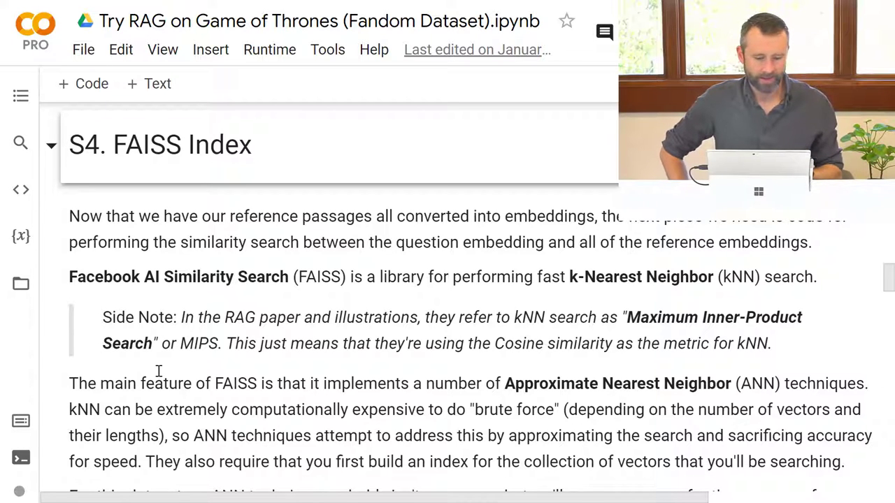
pyautogui.moveTo(545, 294)
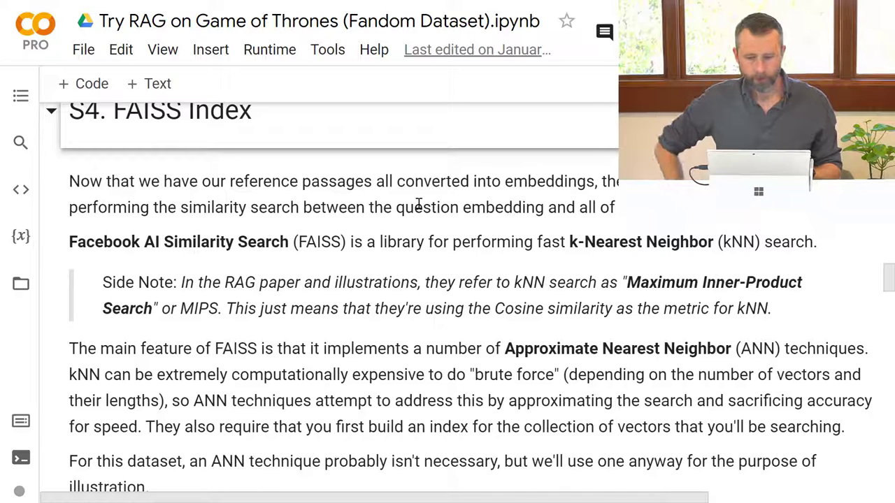
pyautogui.scroll(-3)
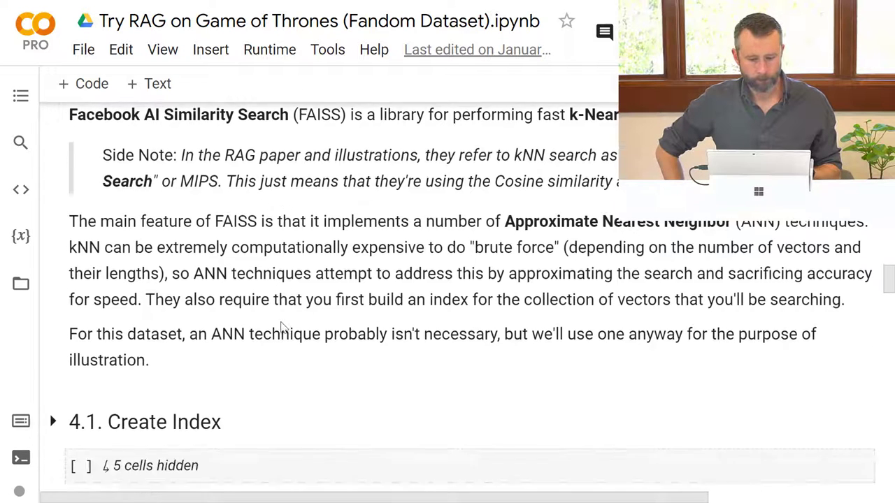
pyautogui.scroll(-3)
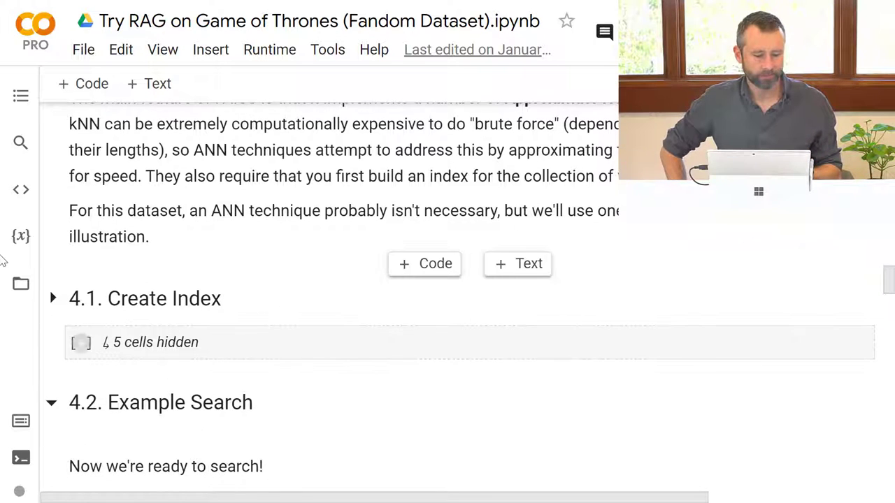
# Expand Create Index and run the HNSW train-and-add build cell, finishing in 0:03:11
pyautogui.click(53, 297)
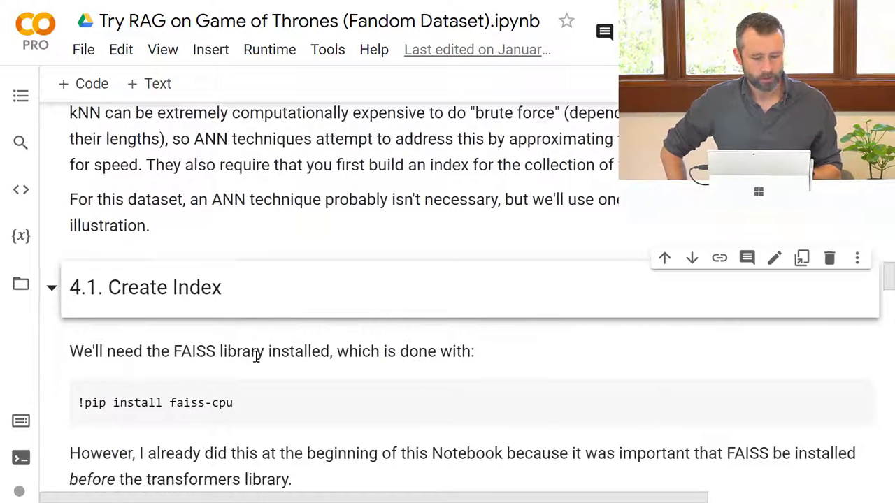
pyautogui.scroll(-3)
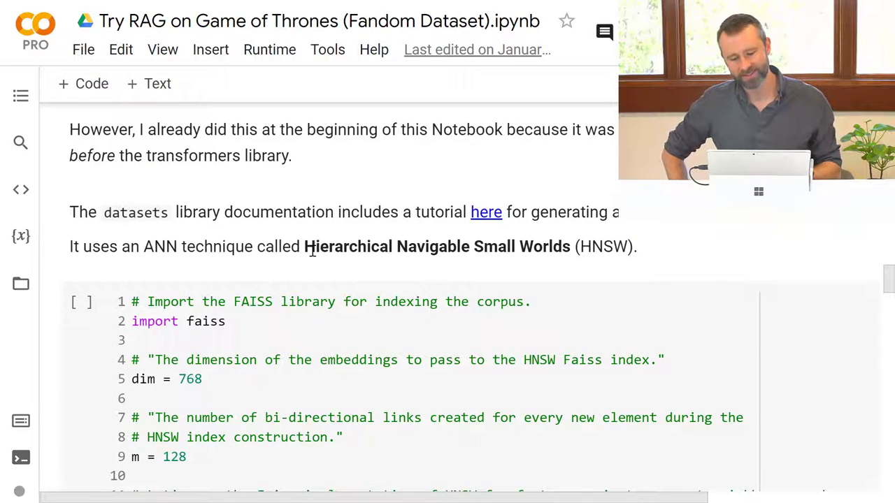
pyautogui.scroll(-3)
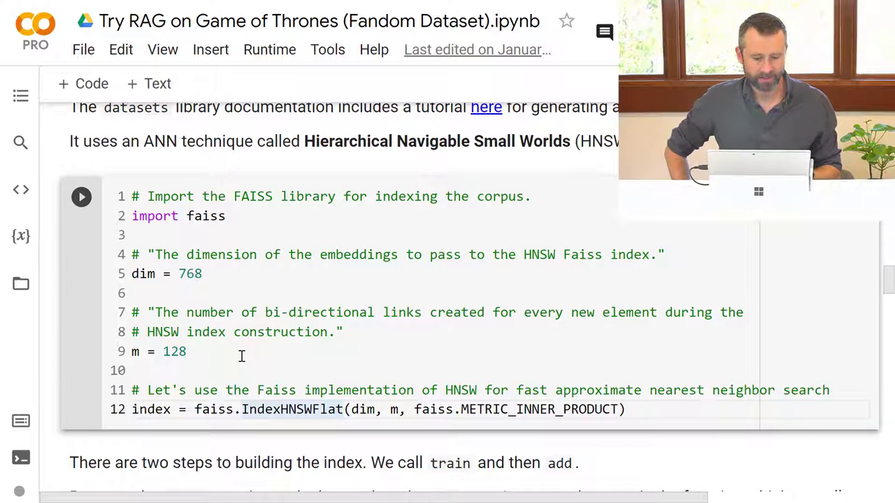
pyautogui.scroll(-3)
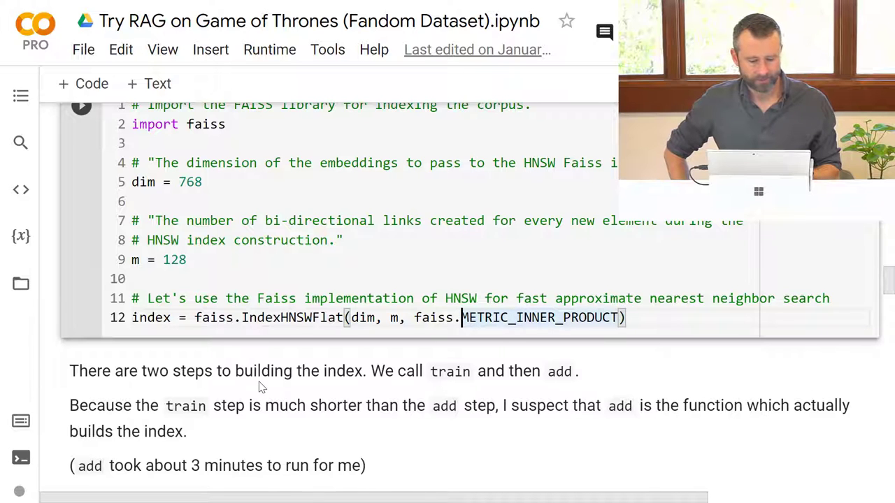
pyautogui.scroll(-3)
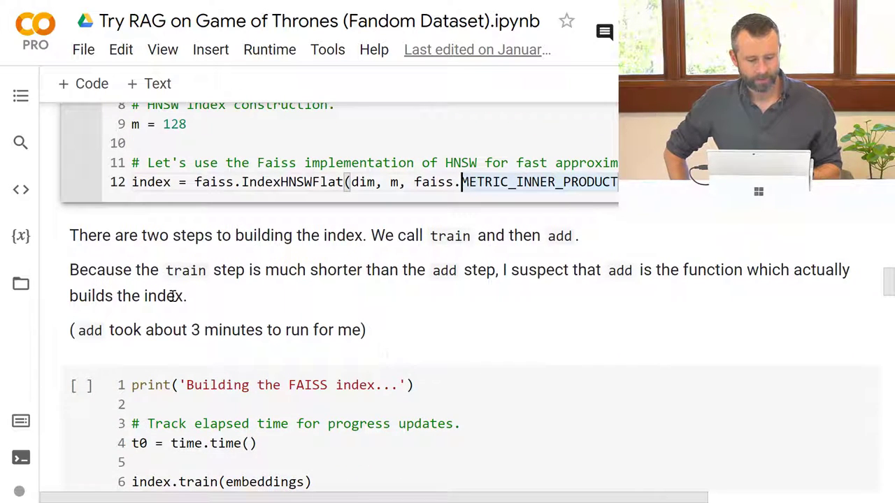
pyautogui.scroll(-3)
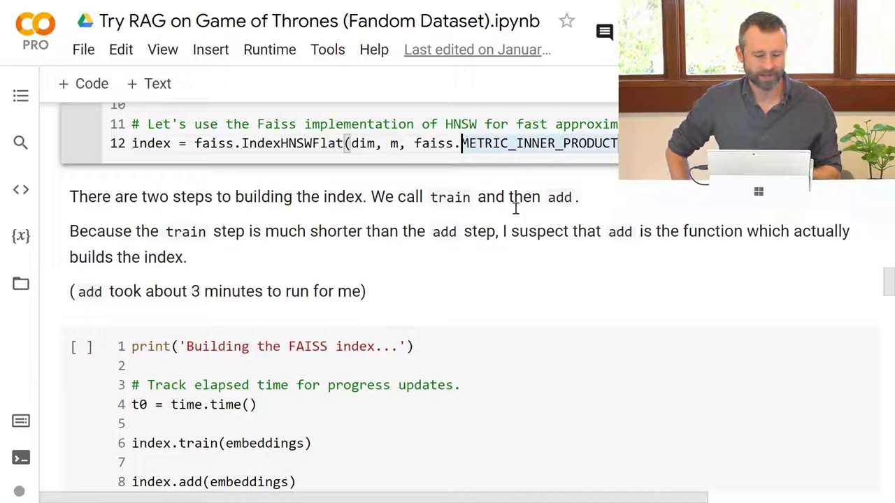
pyautogui.scroll(-3)
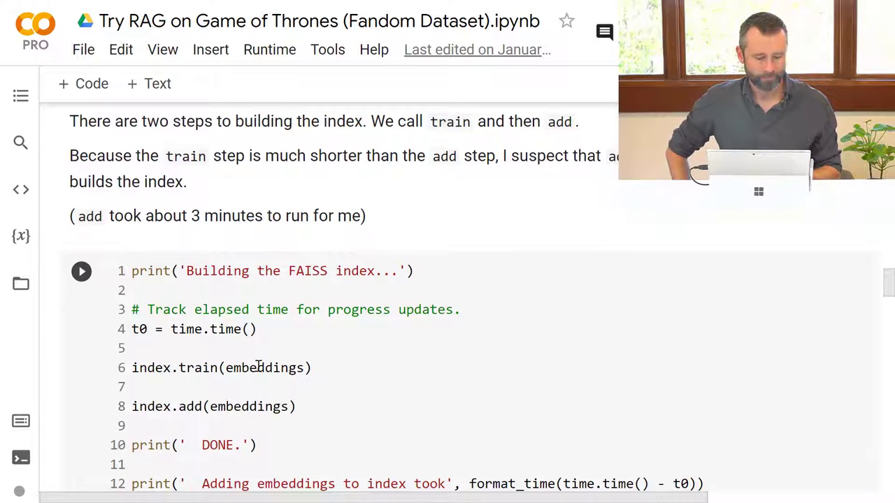
pyautogui.click(258, 368)
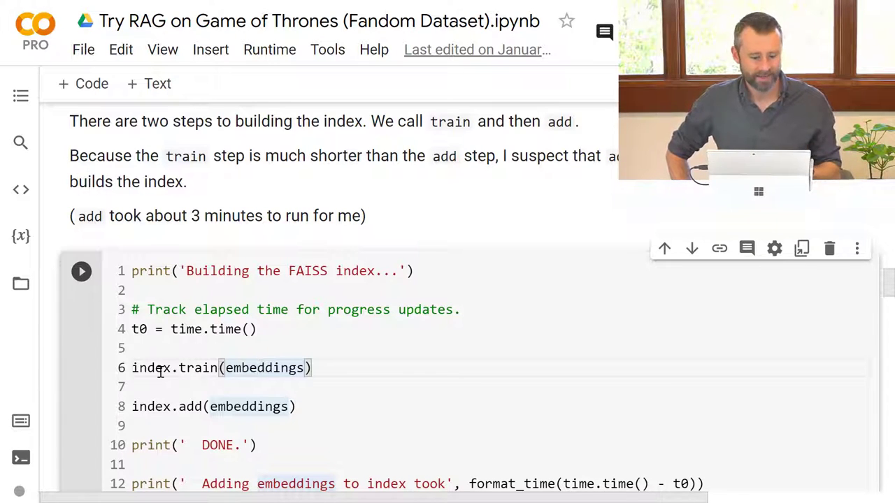
pyautogui.doubleClick(189, 406)
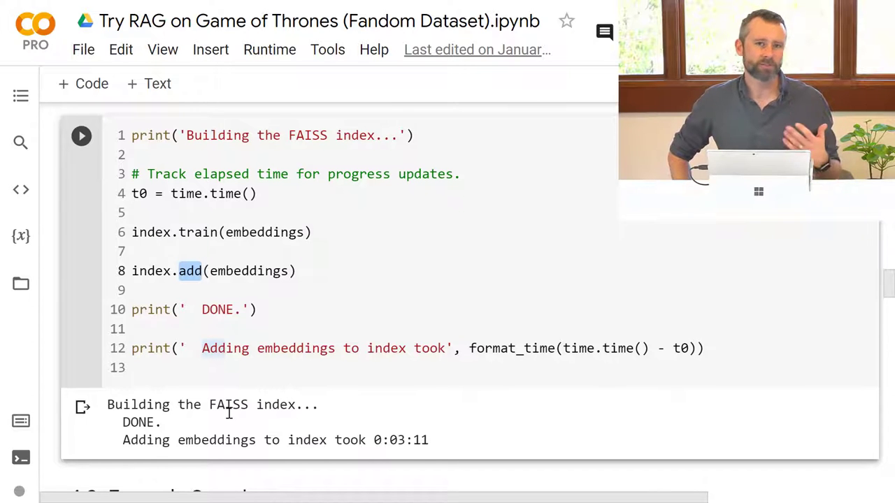
# Scroll to 4.2 Example Search and load DPRQuestionEncoder until its 418M download completes
pyautogui.scroll(-3)
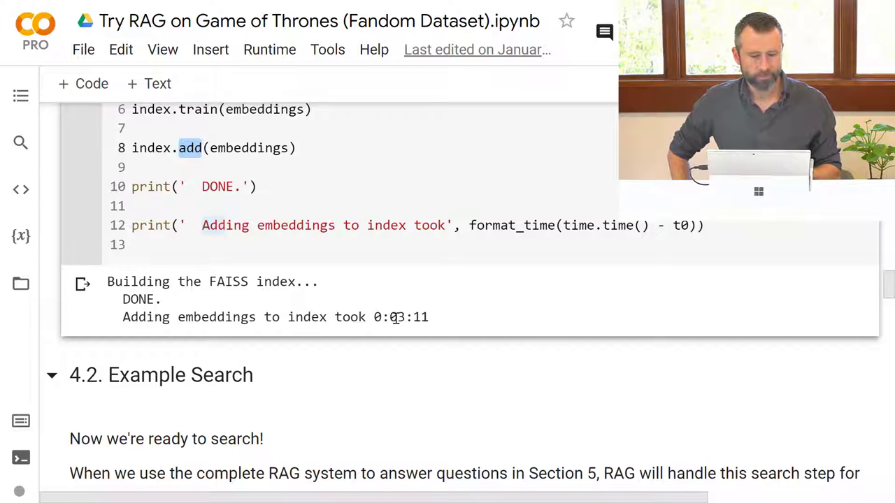
pyautogui.scroll(-3)
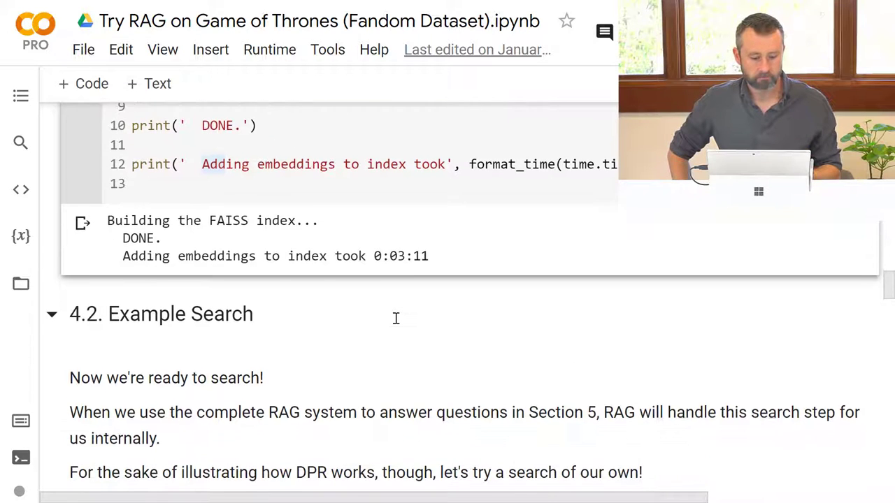
pyautogui.scroll(-3)
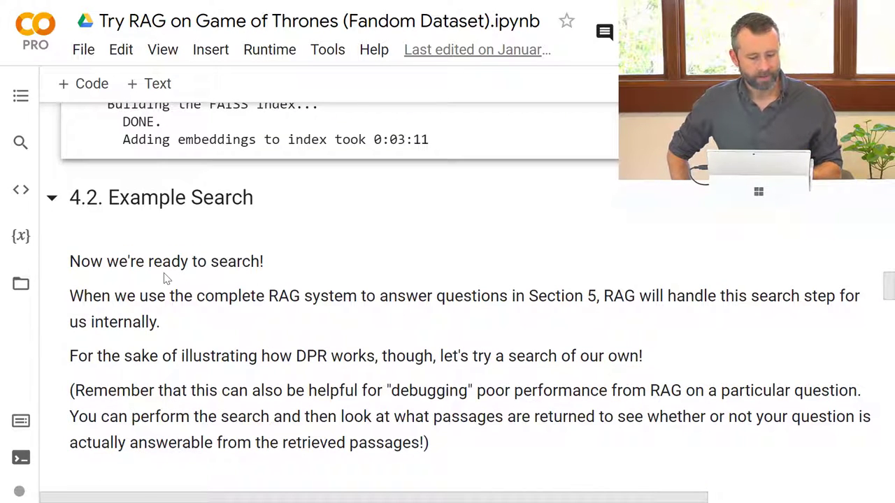
pyautogui.scroll(-3)
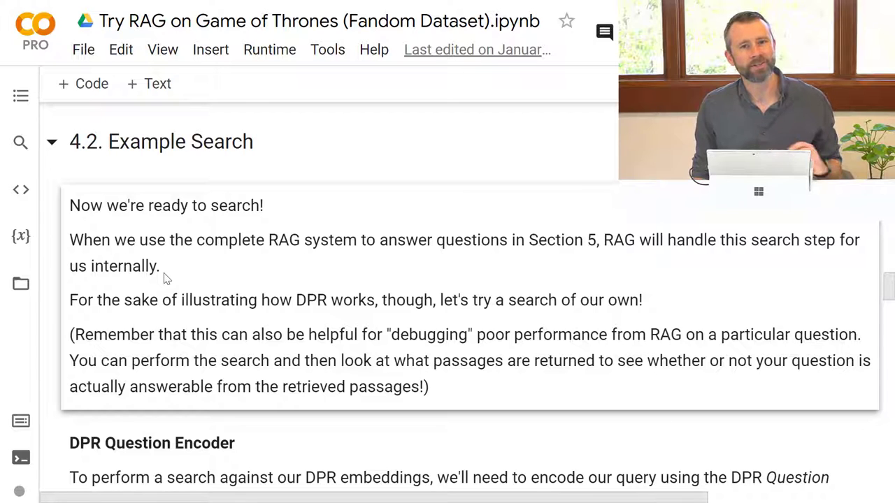
pyautogui.moveTo(21, 234)
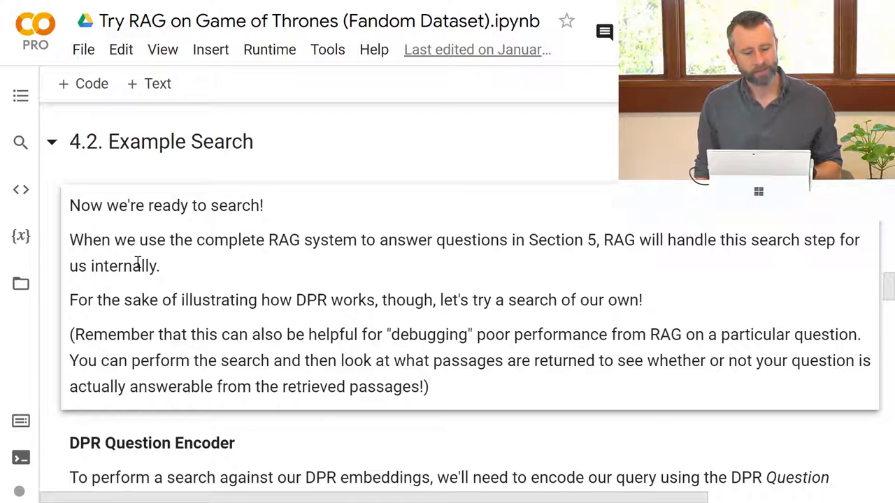
pyautogui.scroll(-3)
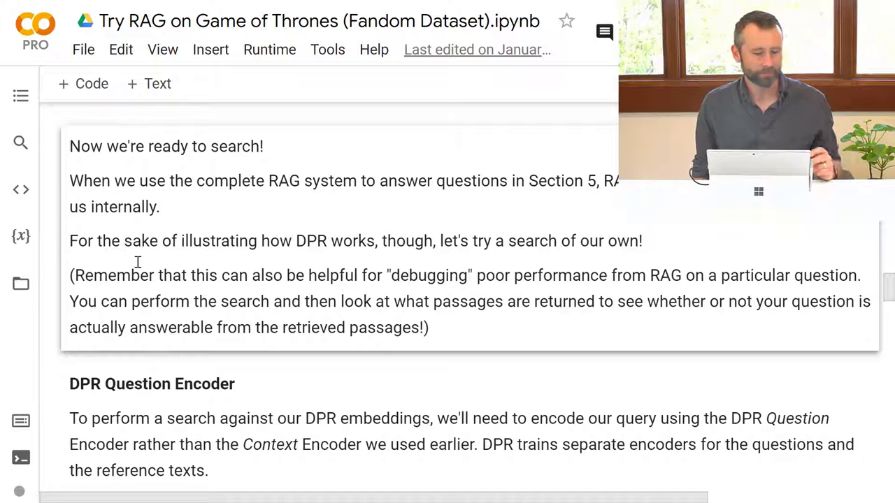
pyautogui.scroll(-3)
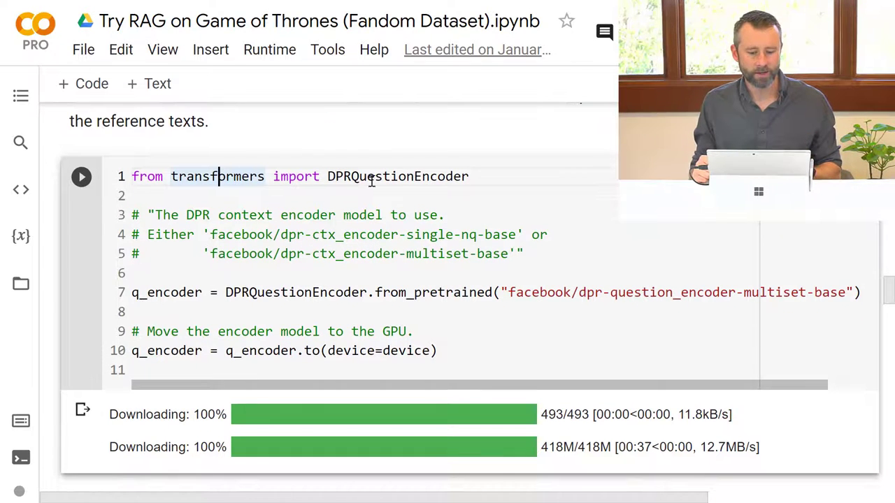
# Load DPRQuestionEncoderTokenizerFast and wait for its three file downloads to finish
pyautogui.scroll(-3)
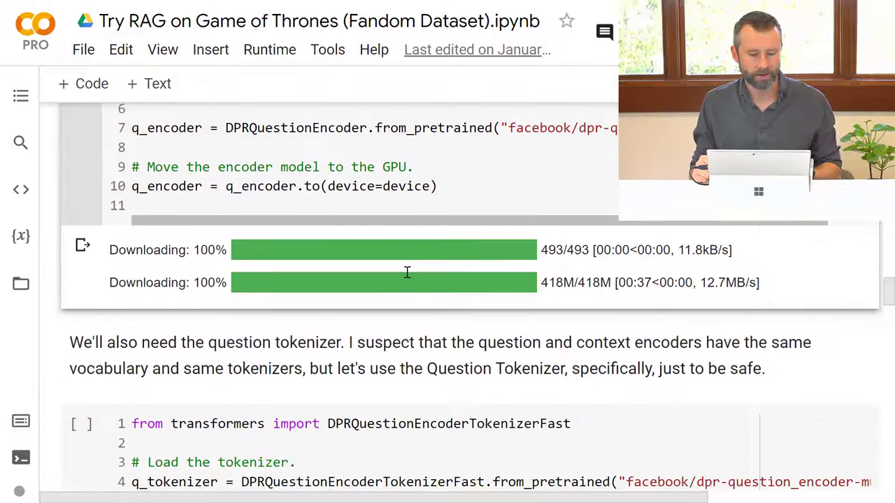
pyautogui.scroll(-3)
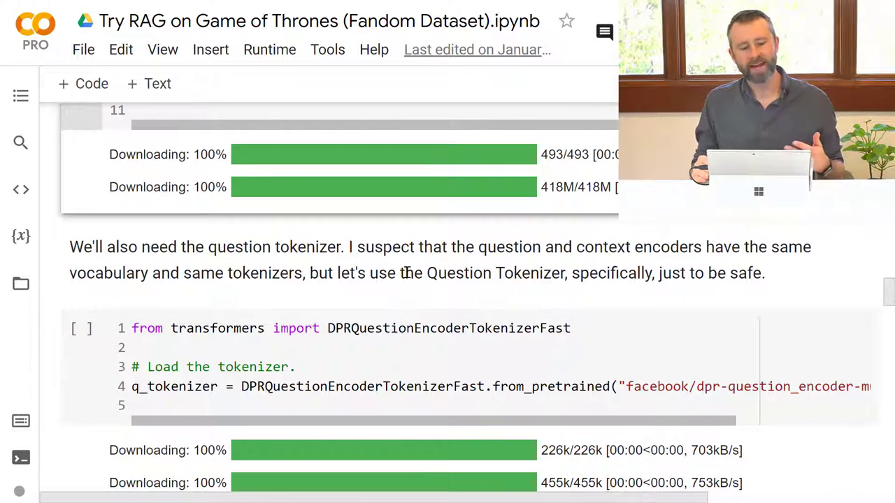
pyautogui.scroll(-3)
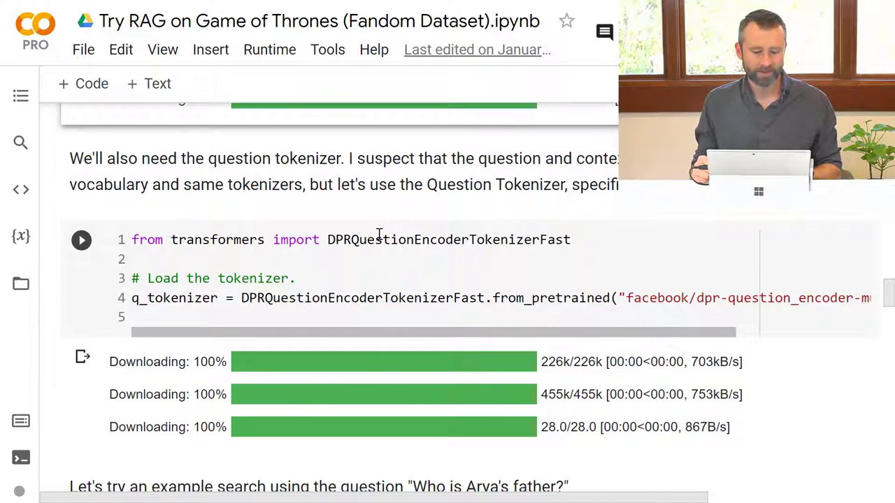
pyautogui.scroll(3)
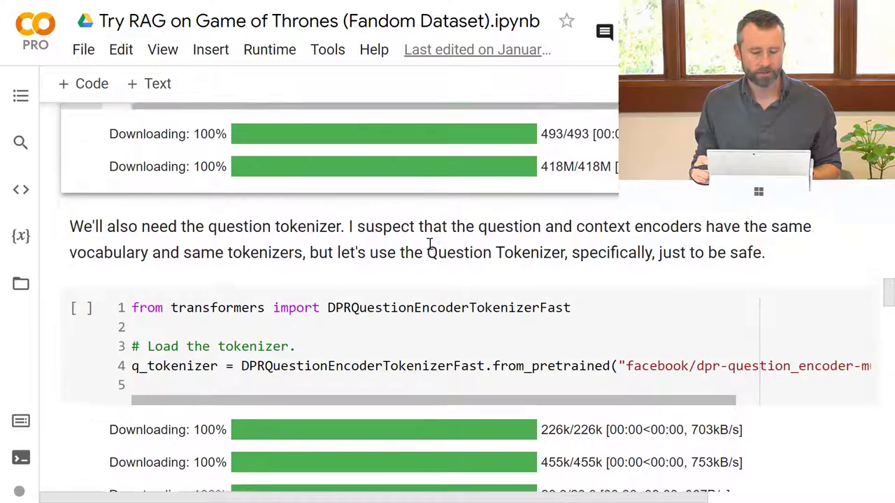
pyautogui.scroll(3)
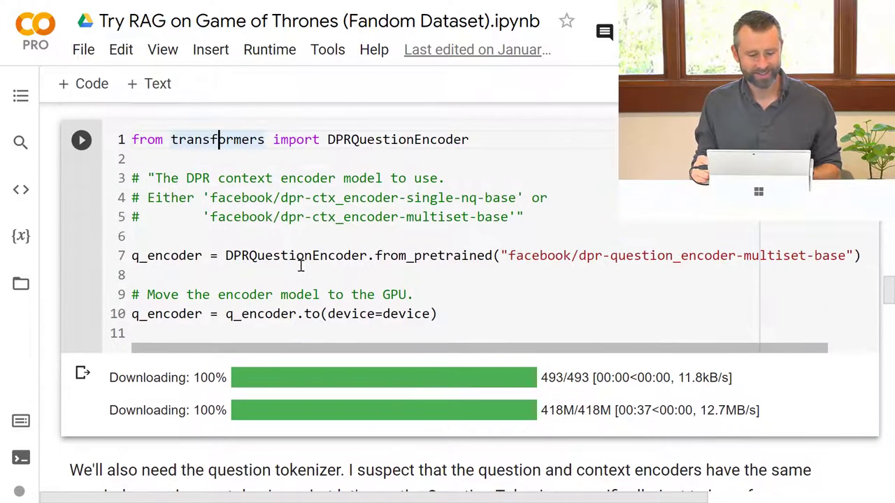
pyautogui.scroll(-3)
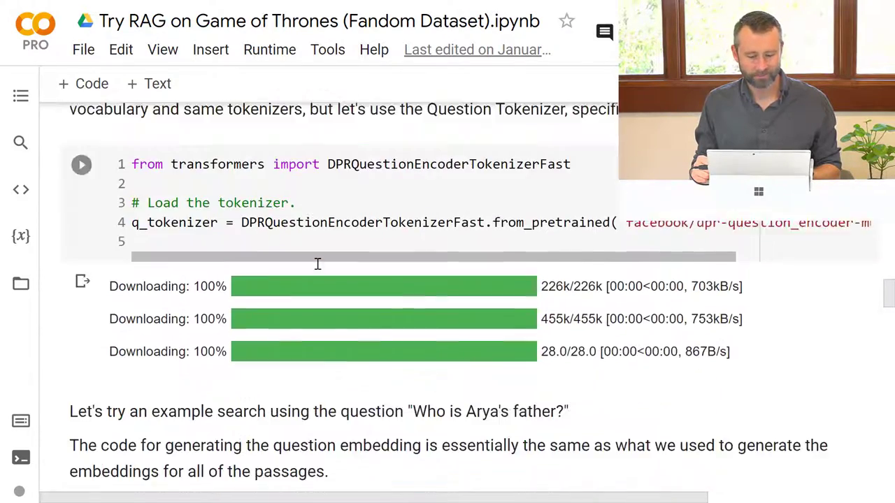
pyautogui.scroll(-3)
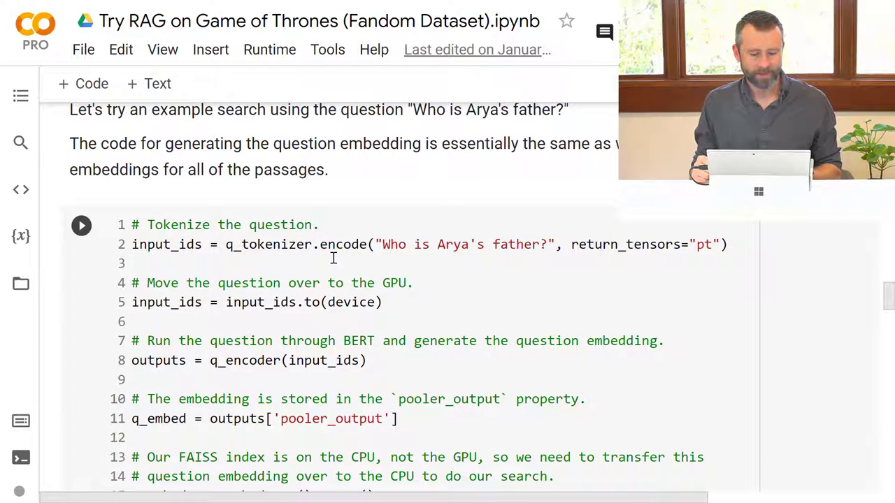
# Embed 'Who is Arya's father?' with q_encoder, yielding shape (1, 768), then reach index.search
pyautogui.scroll(-3)
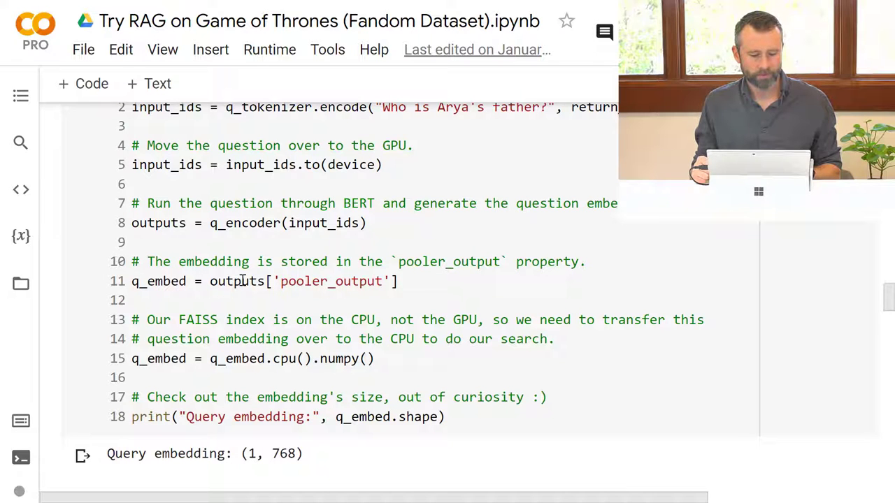
pyautogui.scroll(-3)
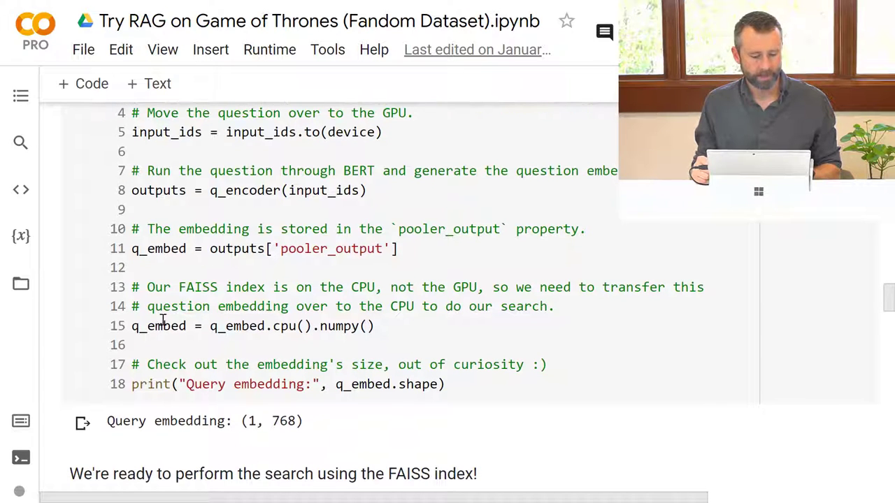
pyautogui.scroll(-3)
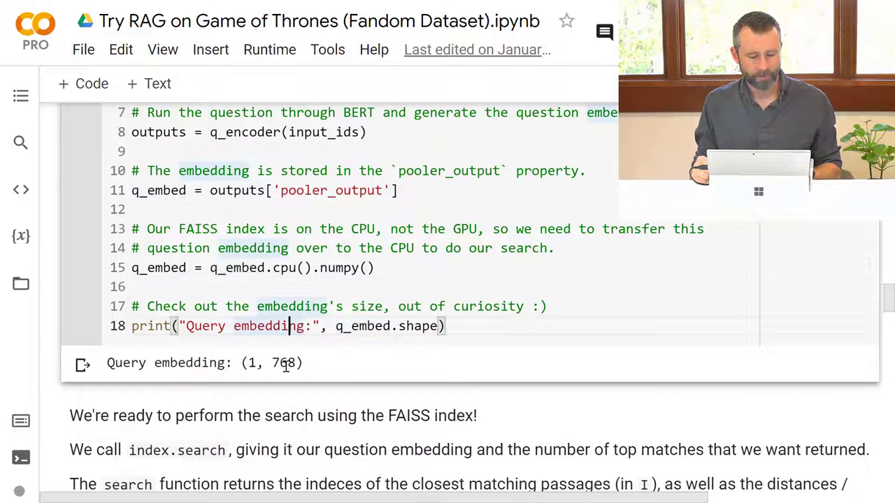
pyautogui.scroll(-3)
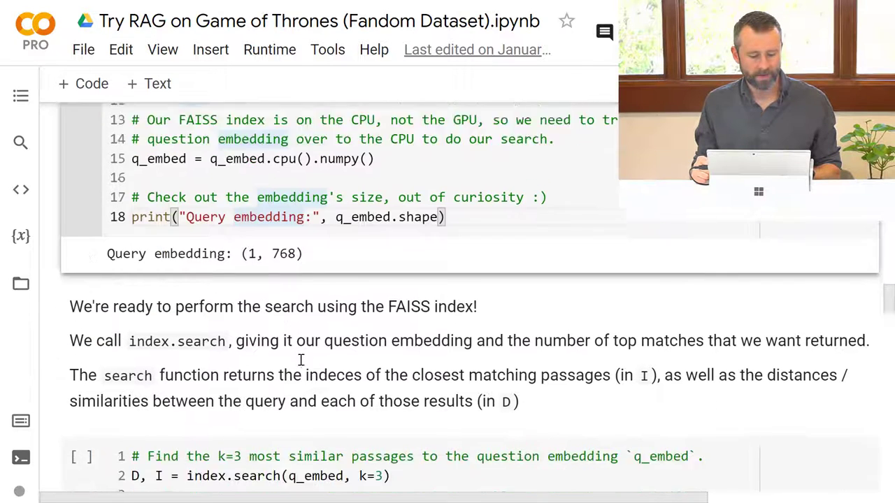
# Correct 'D I' to 'D, I' in index.search, returning passages 25296, 23757, 23754 (scores ~81)
pyautogui.scroll(-3)
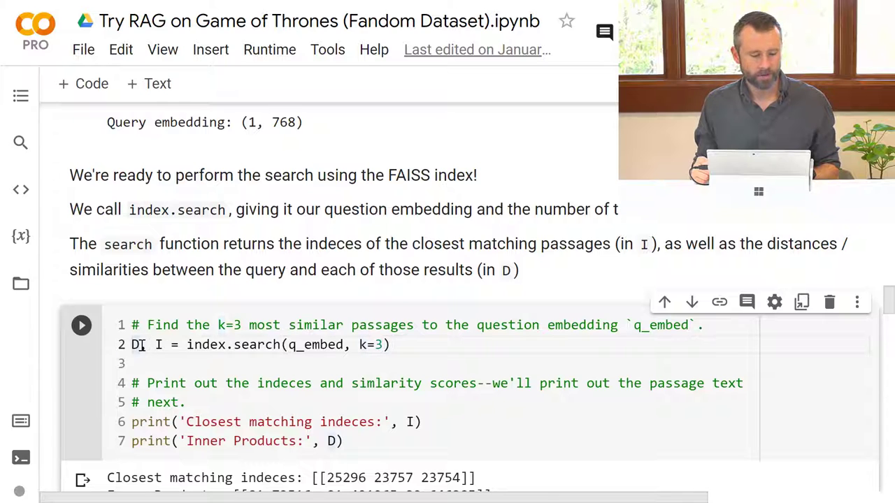
pyautogui.write(',')
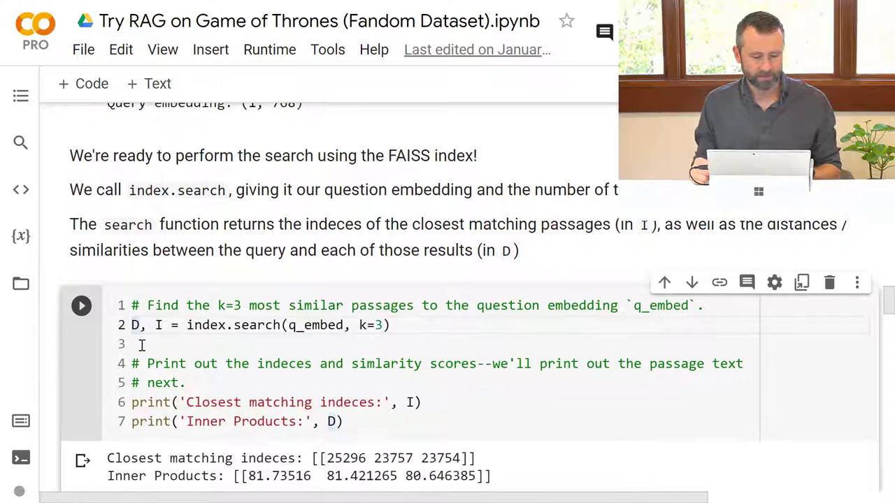
pyautogui.scroll(3)
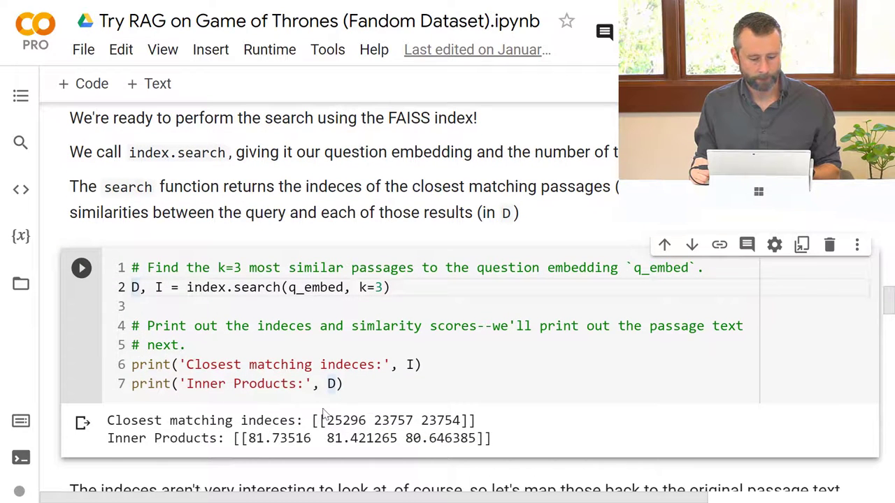
pyautogui.scroll(-3)
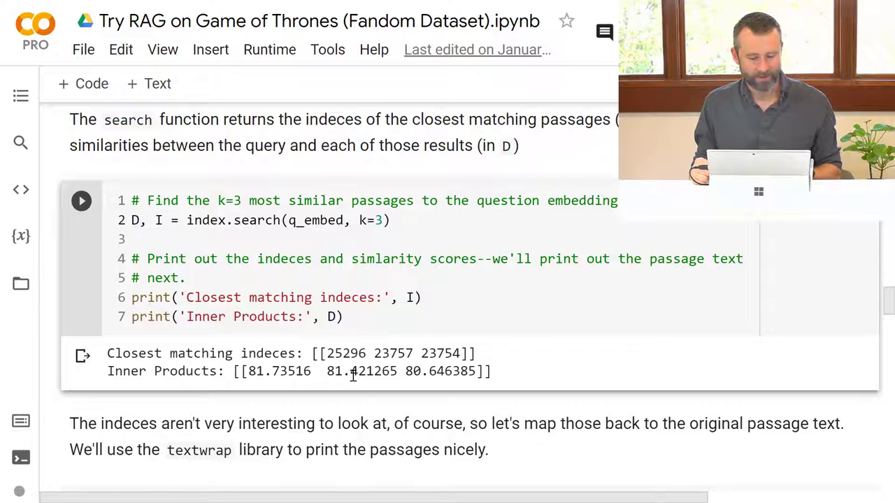
pyautogui.scroll(-3)
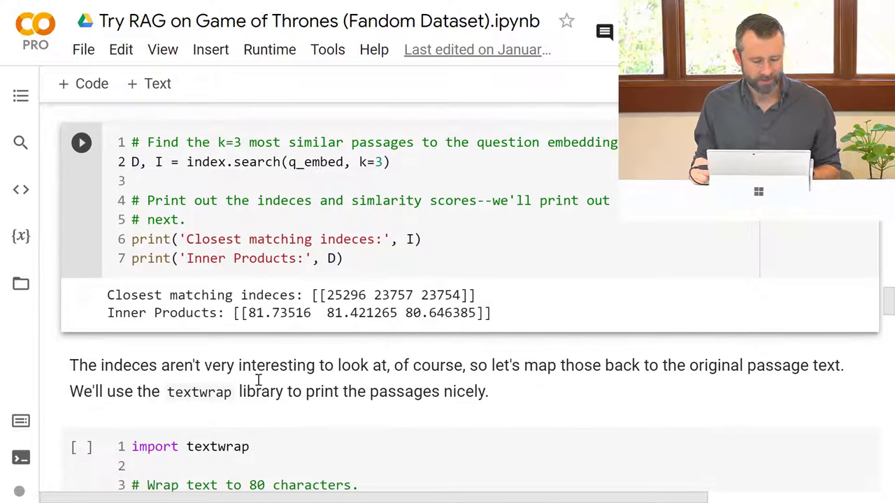
pyautogui.scroll(-3)
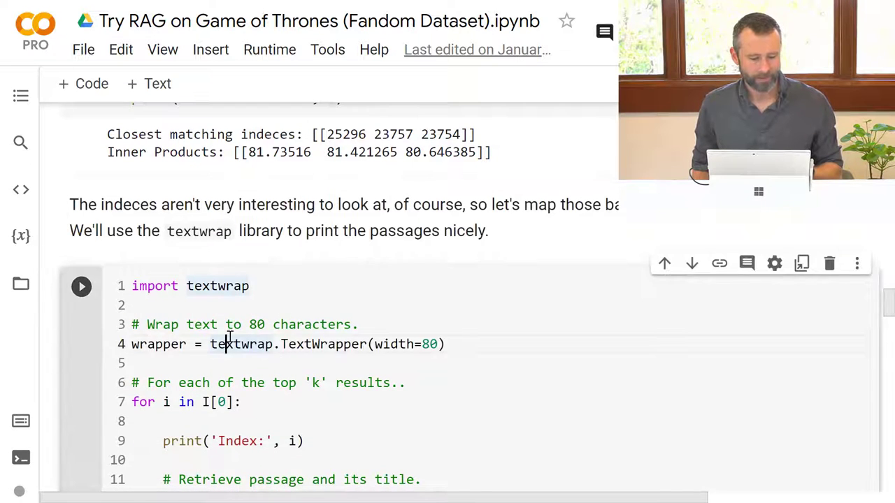
pyautogui.scroll(-3)
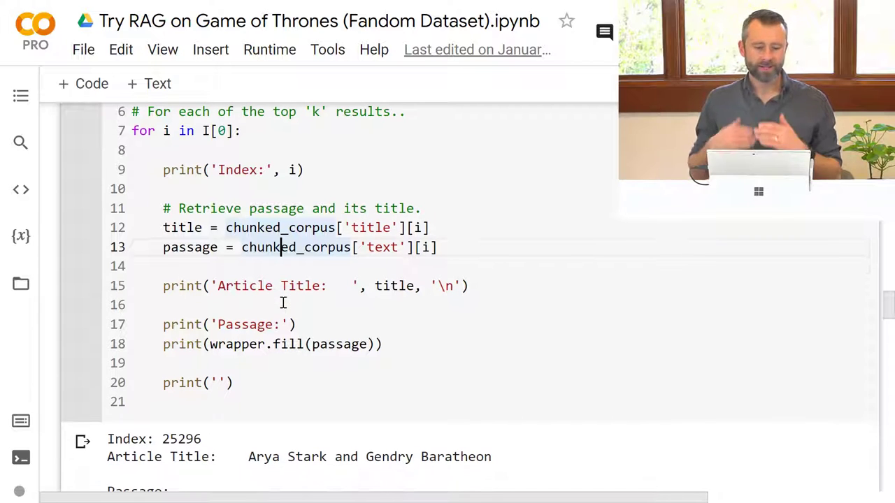
pyautogui.scroll(-3)
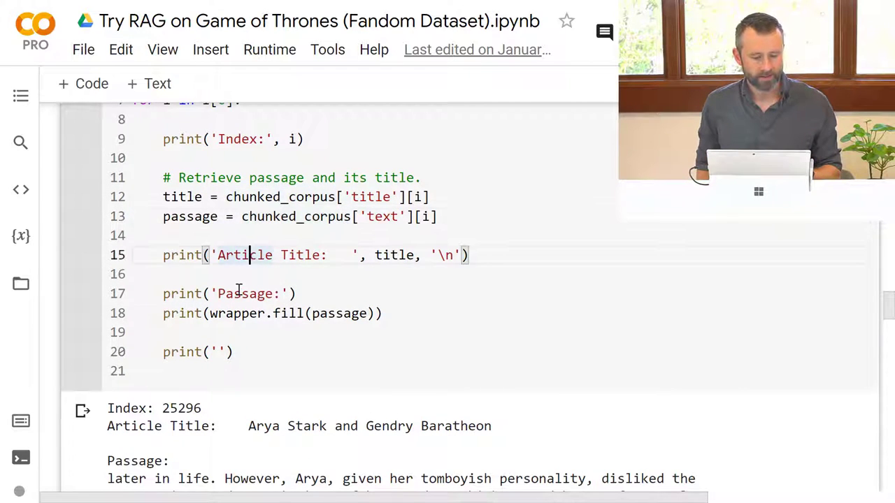
pyautogui.scroll(-3)
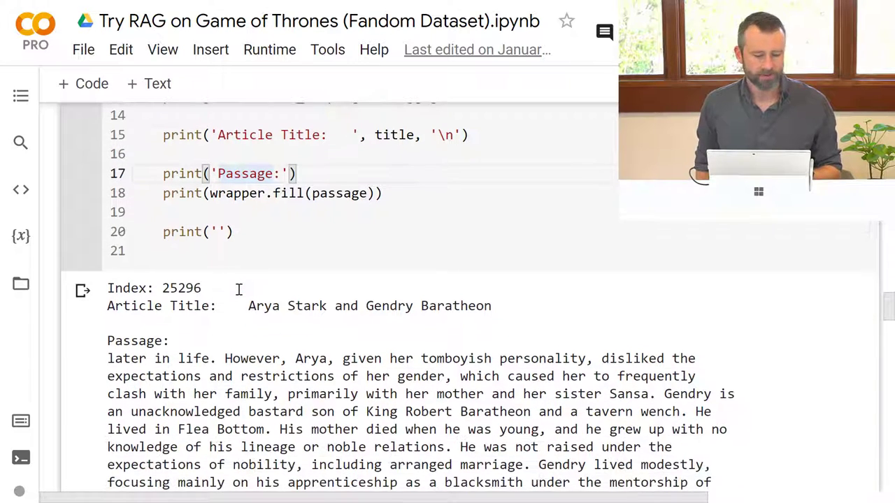
pyautogui.scroll(-3)
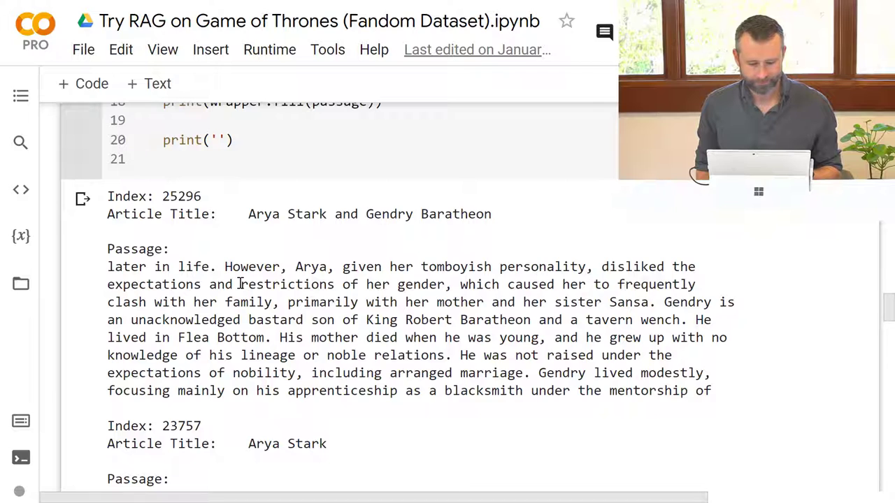
pyautogui.moveTo(250, 299)
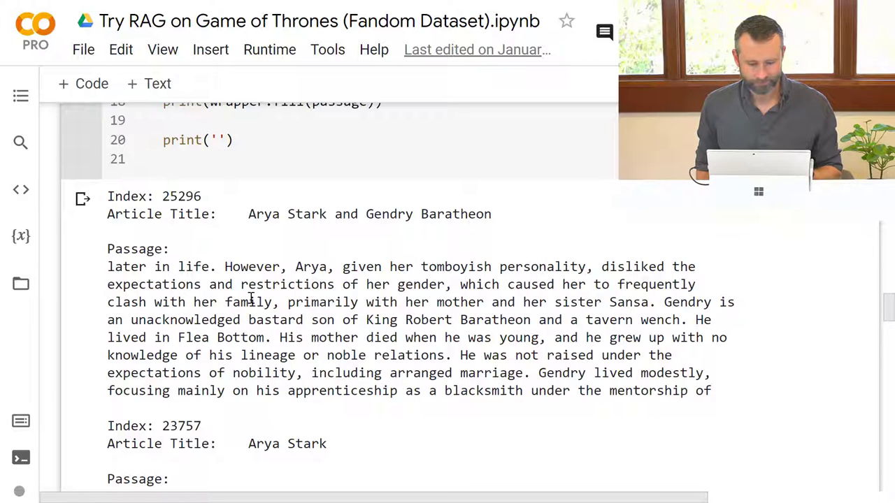
pyautogui.moveTo(243, 347)
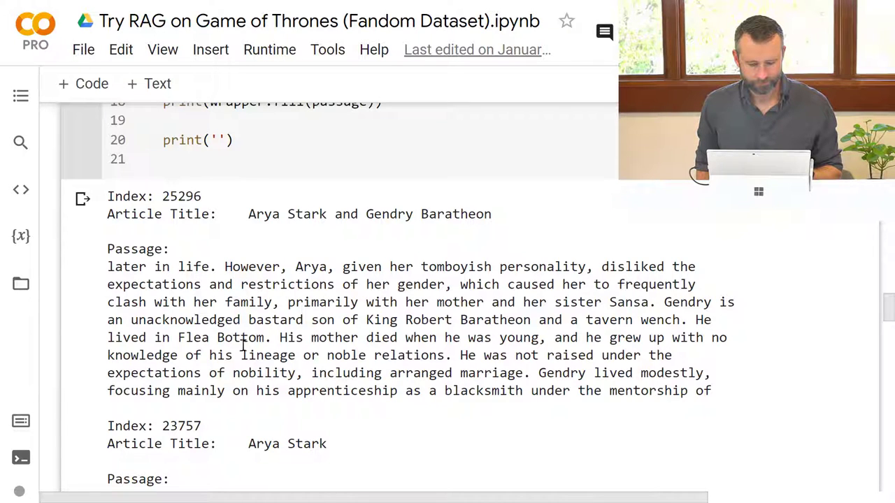
pyautogui.scroll(-3)
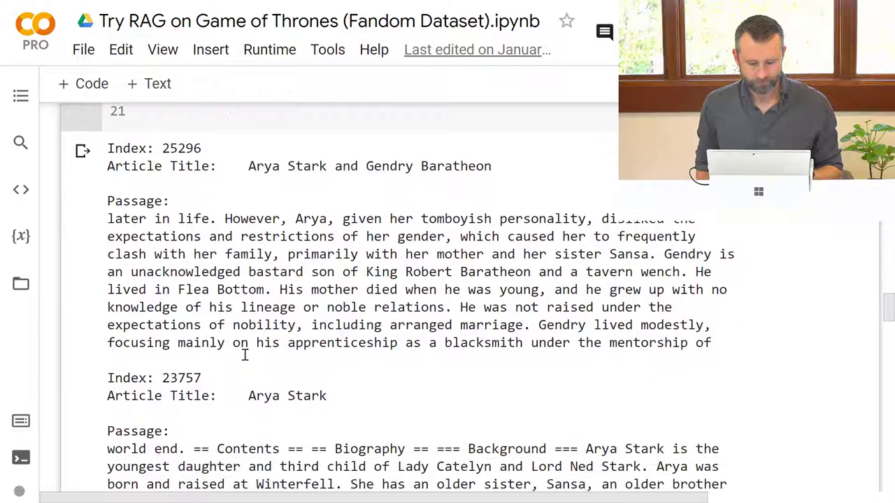
pyautogui.scroll(-3)
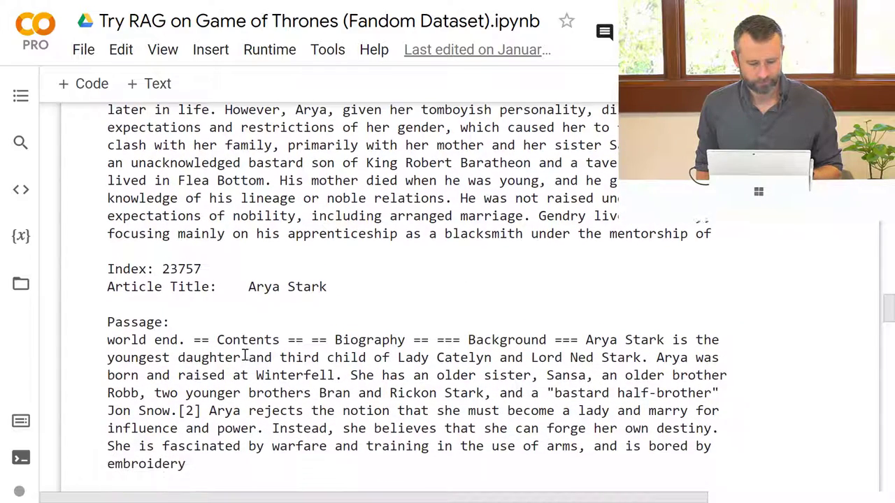
pyautogui.scroll(3)
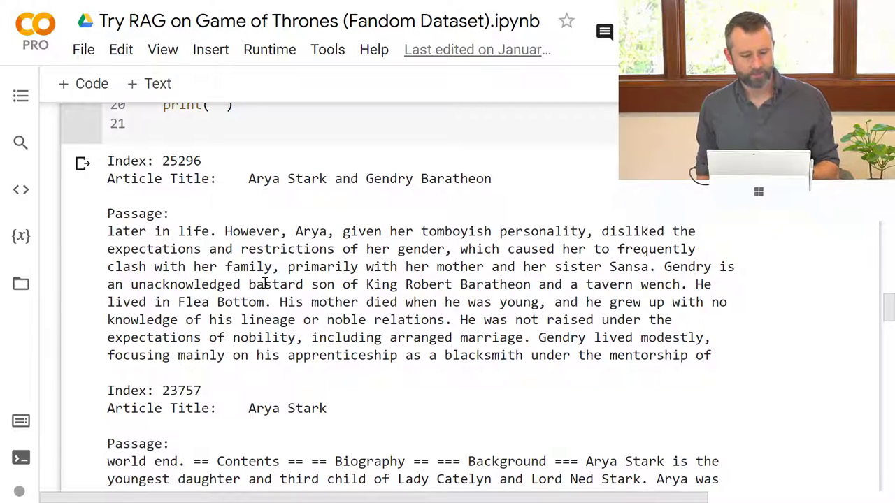
pyautogui.moveTo(285, 315)
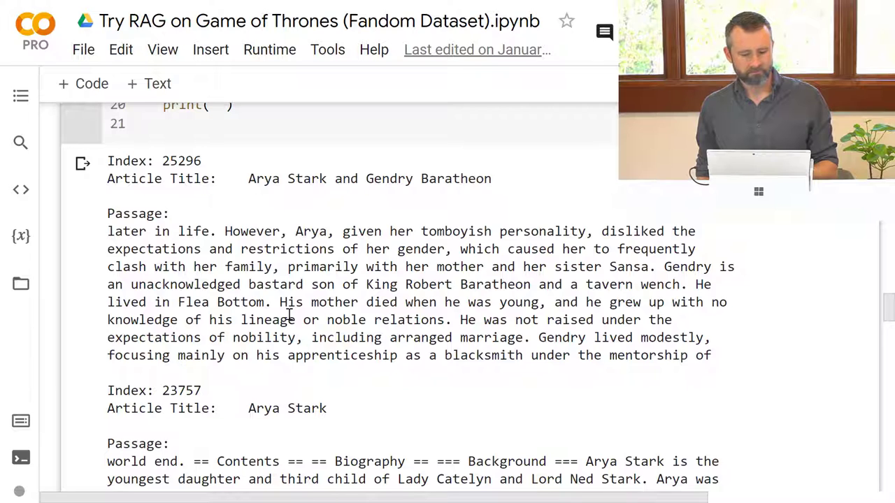
pyautogui.scroll(3)
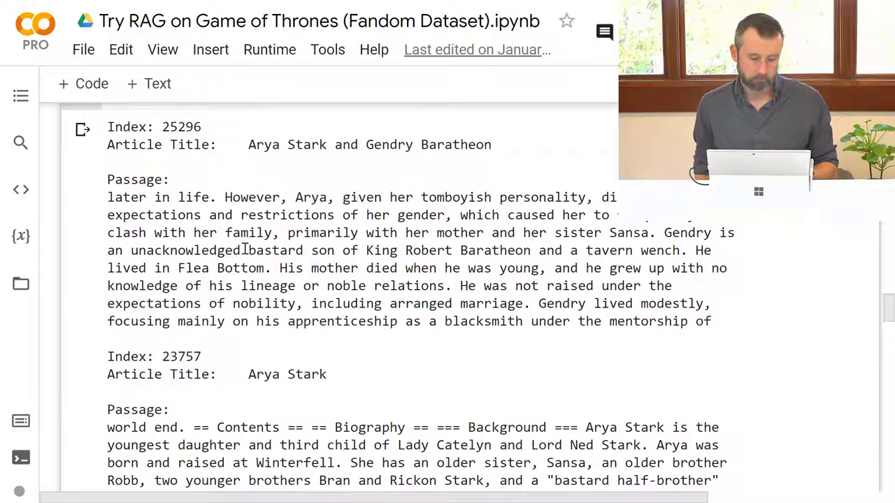
pyautogui.scroll(-3)
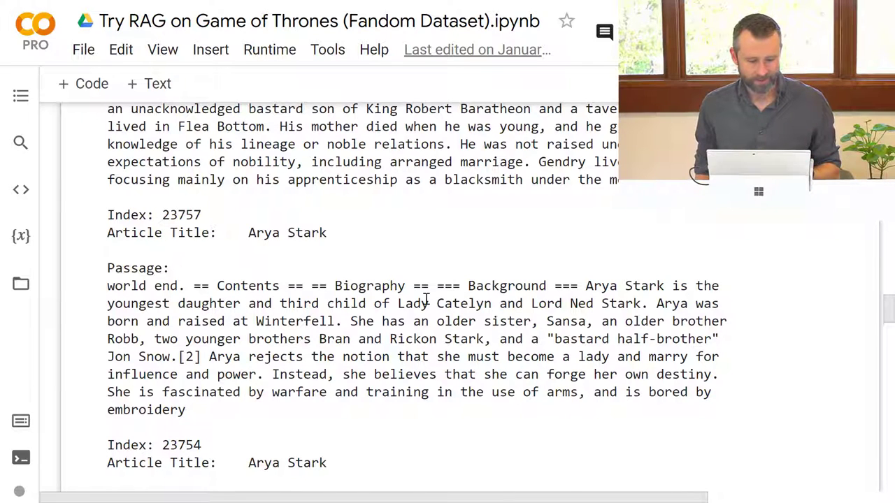
pyautogui.scroll(-3)
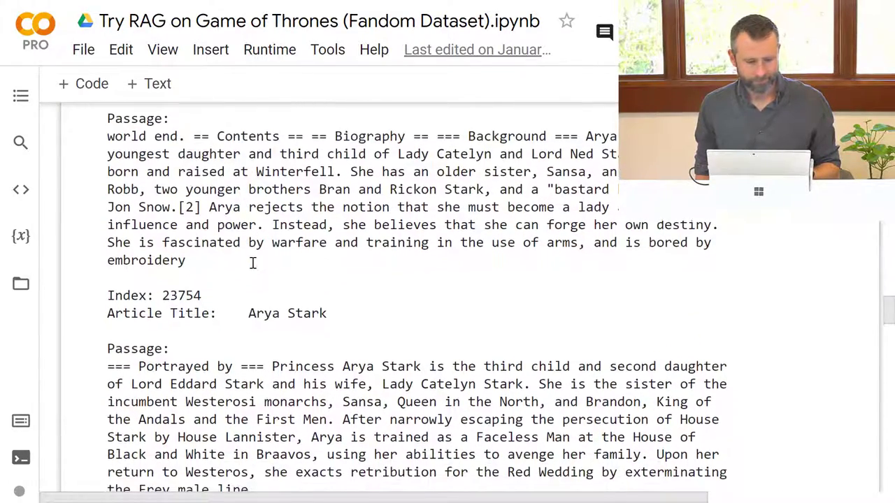
pyautogui.scroll(3)
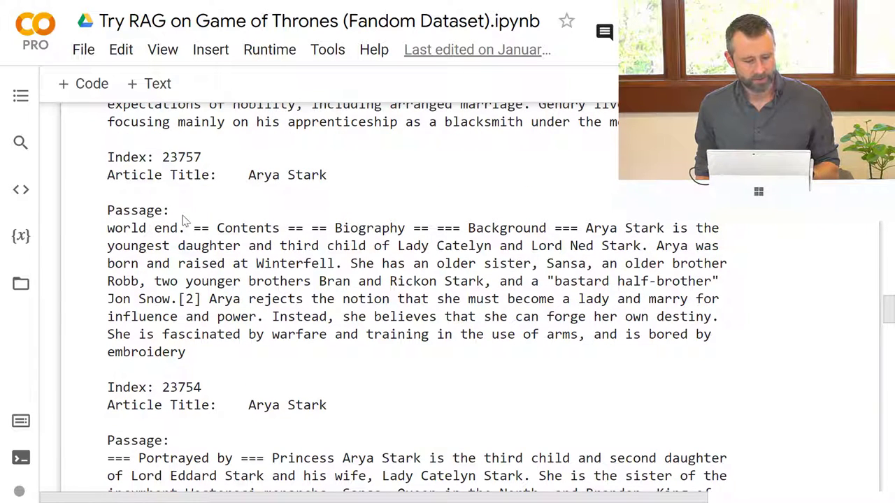
pyautogui.scroll(-3)
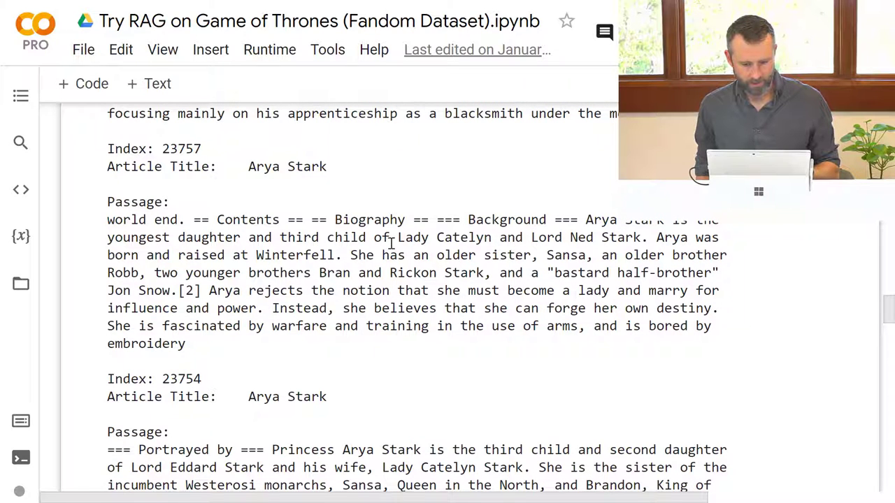
pyautogui.scroll(-3)
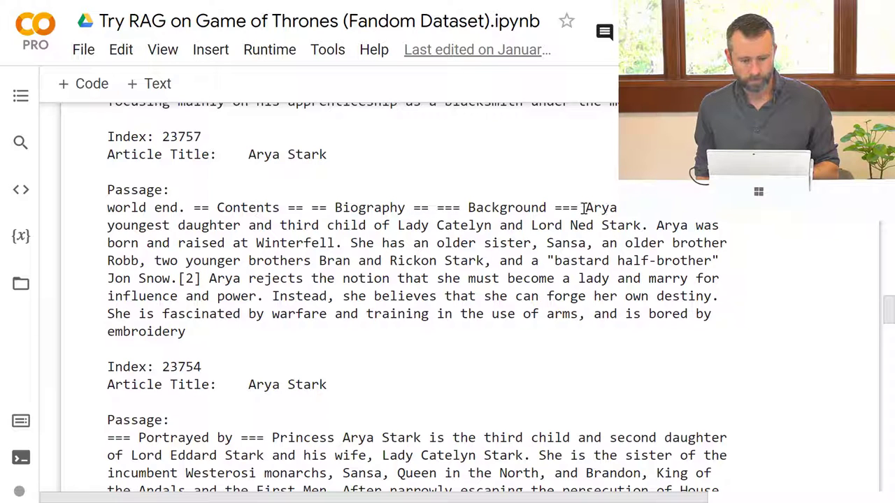
pyautogui.moveTo(581, 207); pyautogui.dragTo(646, 225)
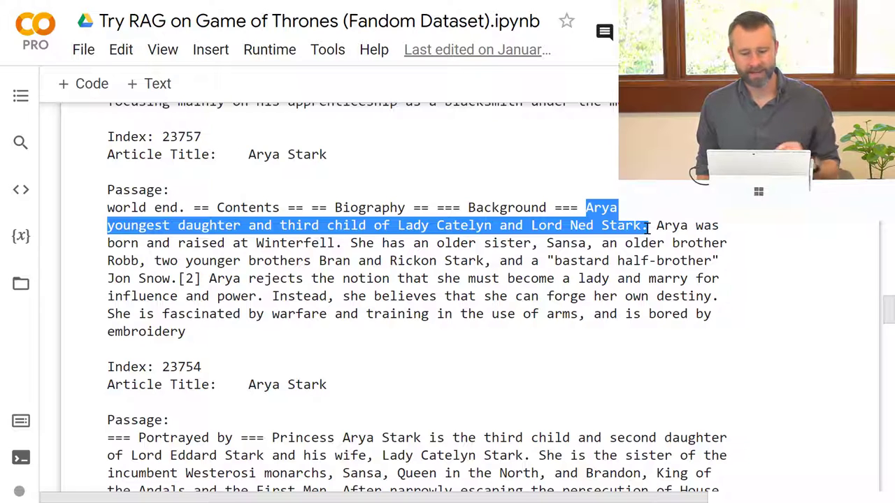
pyautogui.scroll(-3)
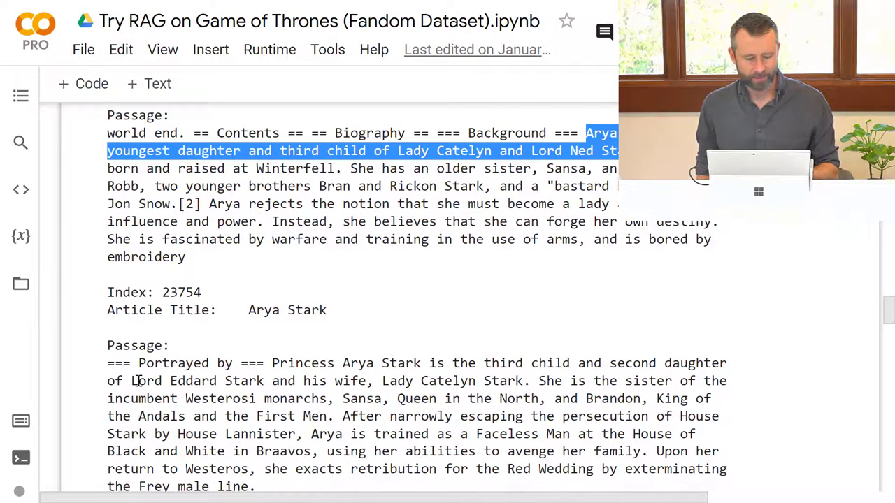
pyautogui.doubleClick(145, 381)
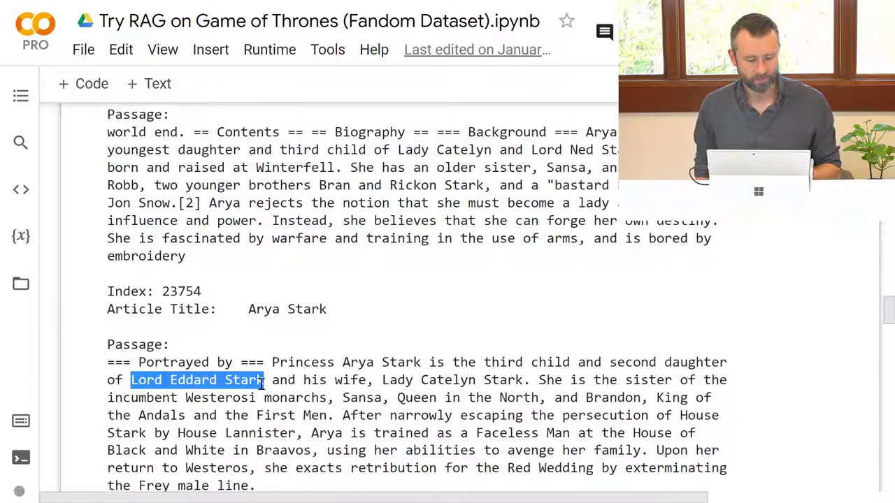
pyautogui.scroll(-3)
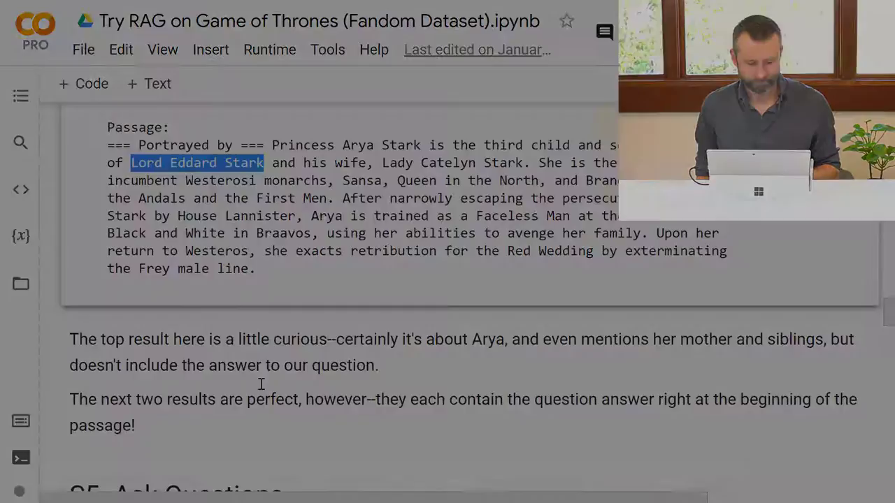
# Expand '5.1. Create the Model Objects' and reach the 43,151-row chunked_corpus Dataset cell
pyautogui.scroll(-3)
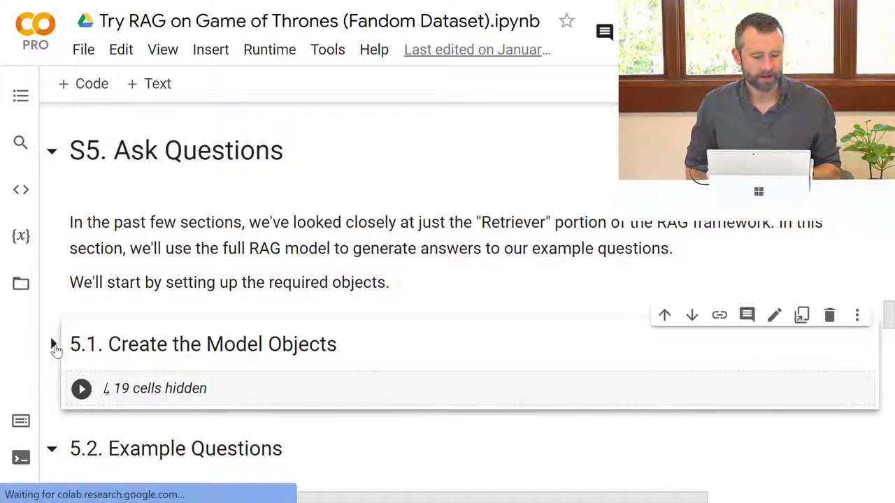
pyautogui.click(52, 344)
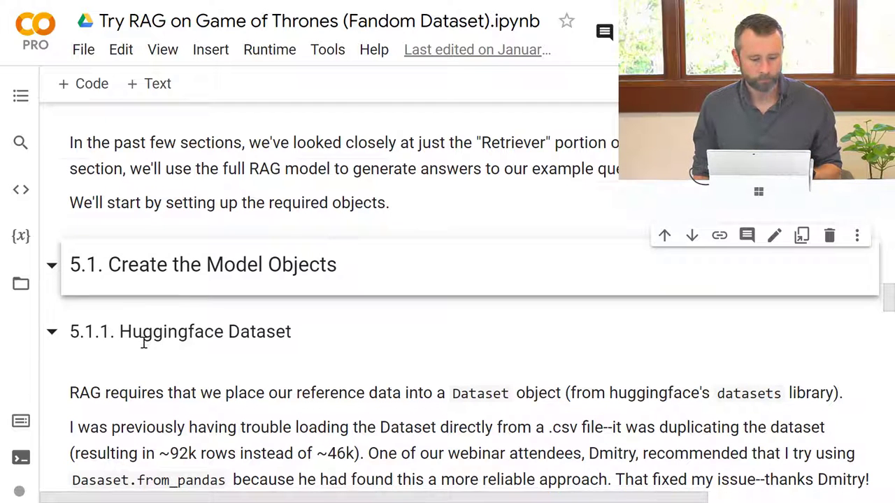
pyautogui.scroll(-3)
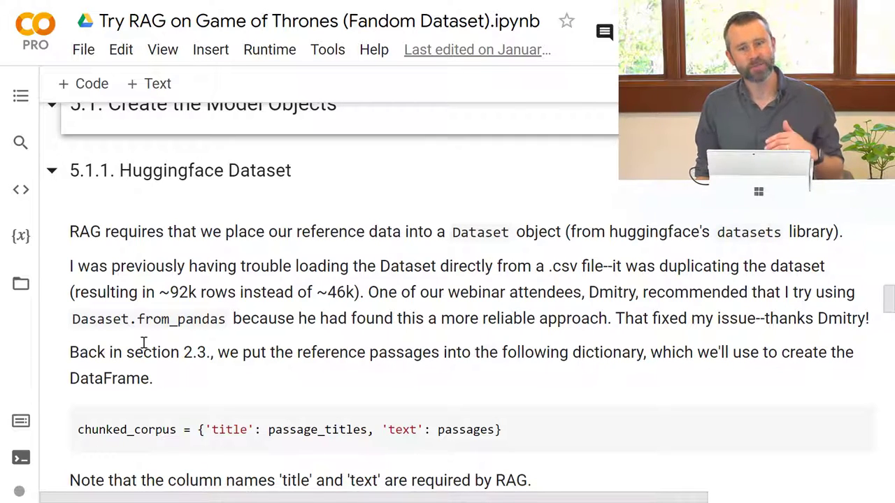
pyautogui.scroll(-3)
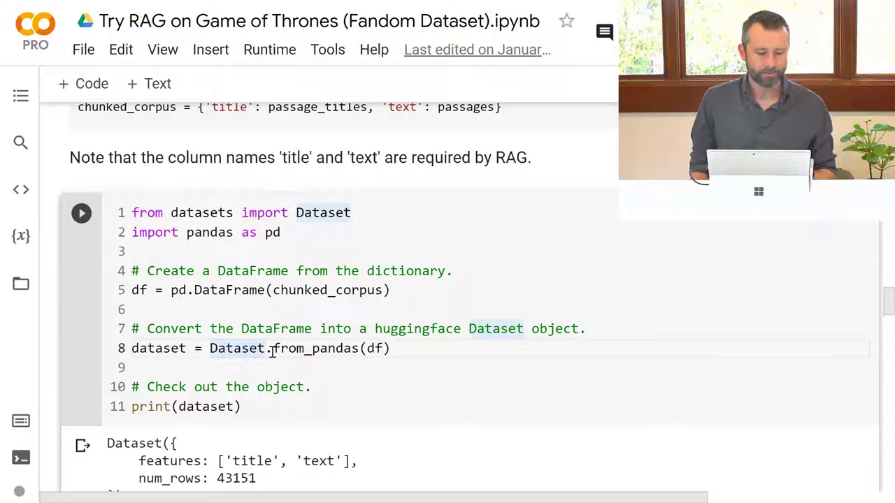
pyautogui.scroll(-3)
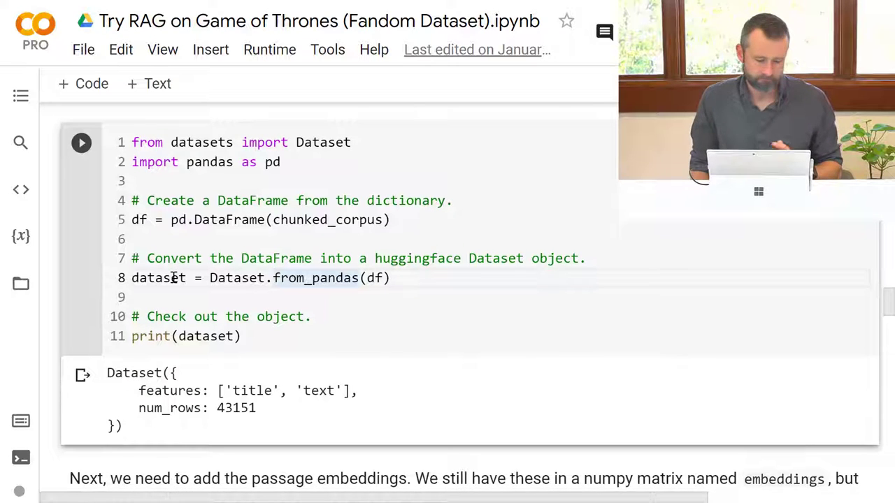
pyautogui.scroll(-3)
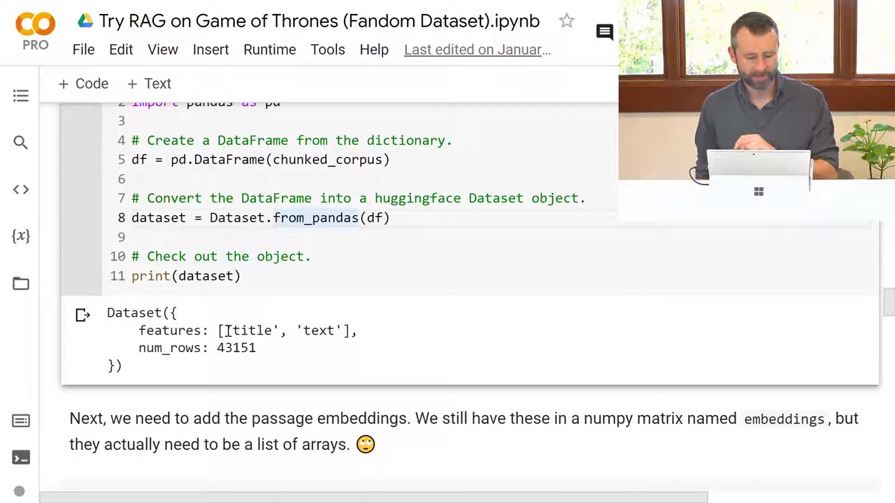
pyautogui.scroll(-3)
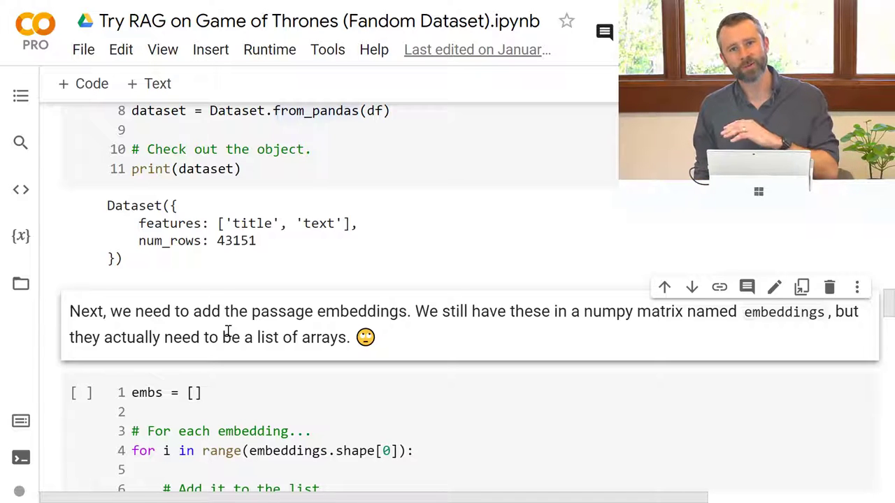
pyautogui.scroll(-3)
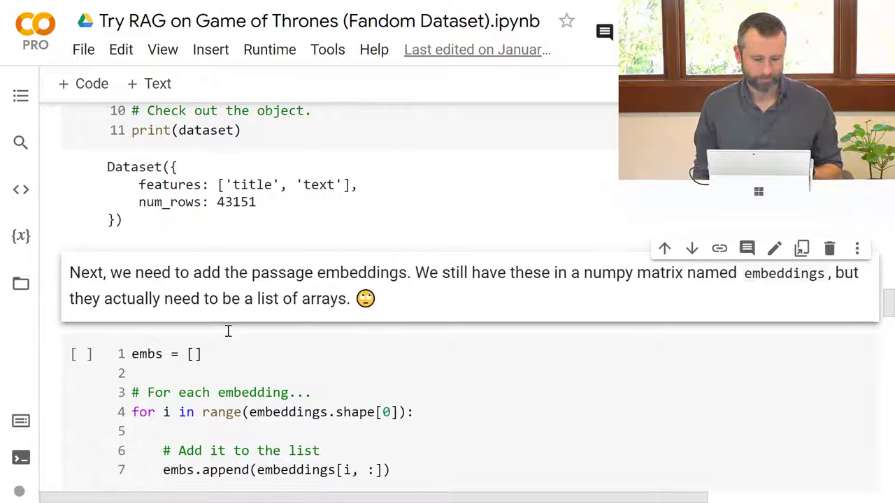
pyautogui.scroll(-3)
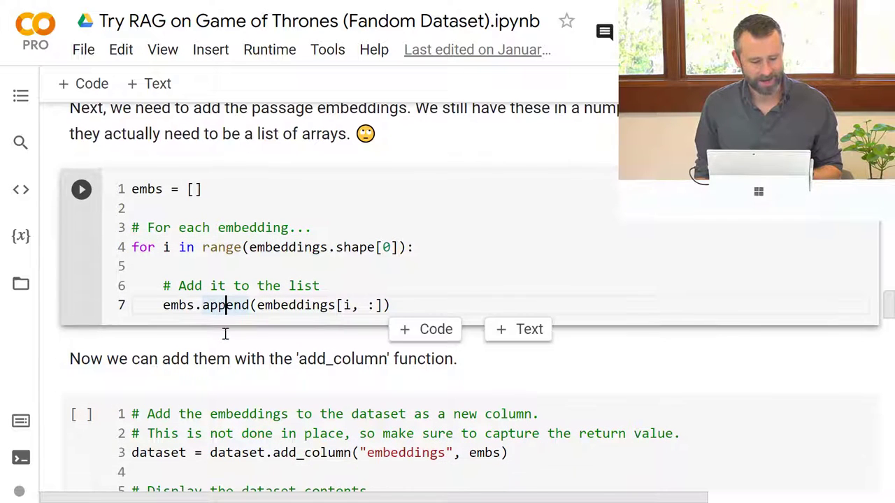
pyautogui.scroll(-3)
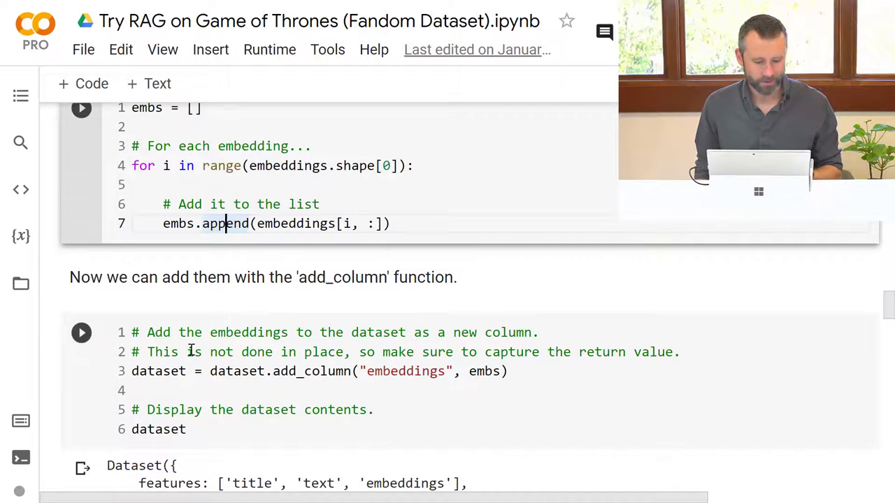
pyautogui.scroll(-3)
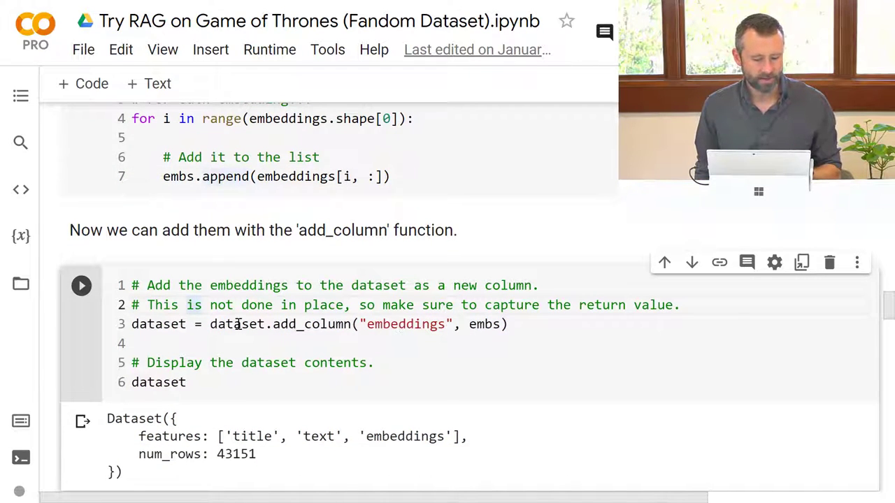
pyautogui.scroll(-3)
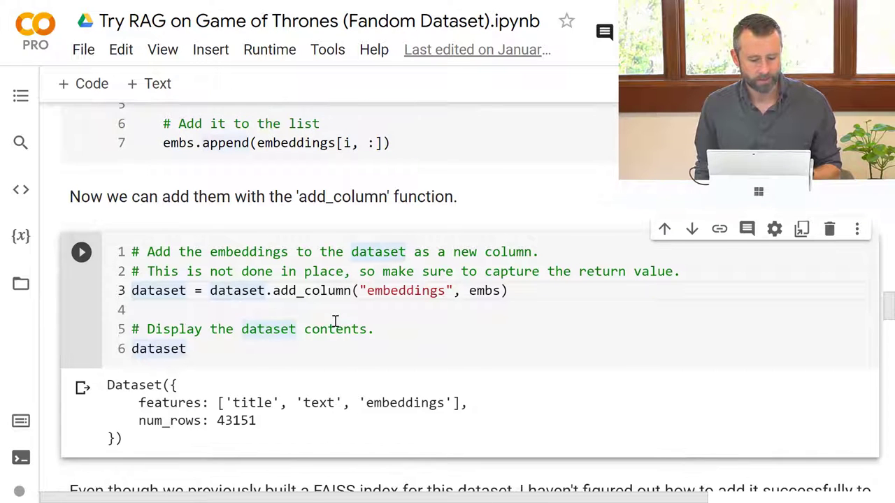
pyautogui.scroll(-3)
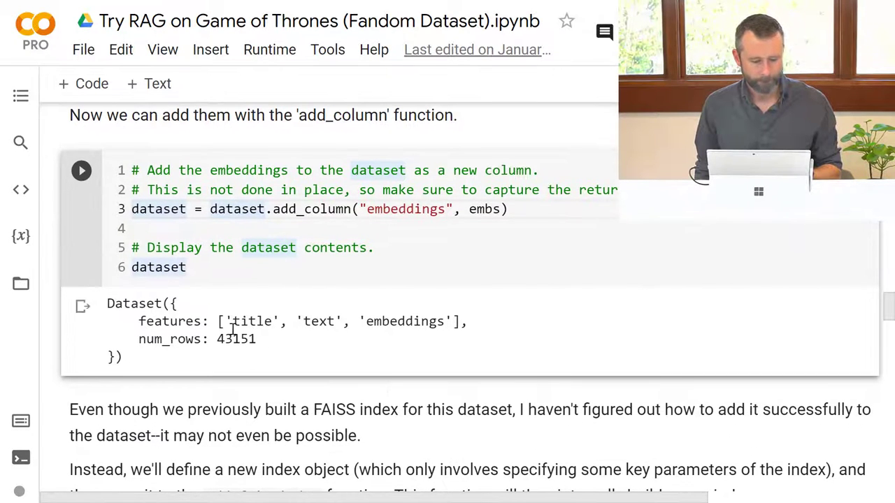
pyautogui.scroll(-3)
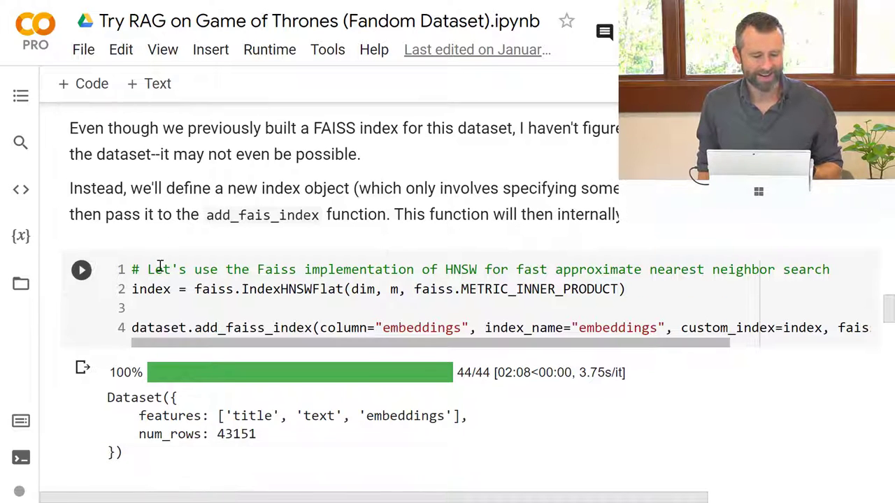
pyautogui.click(241, 289)
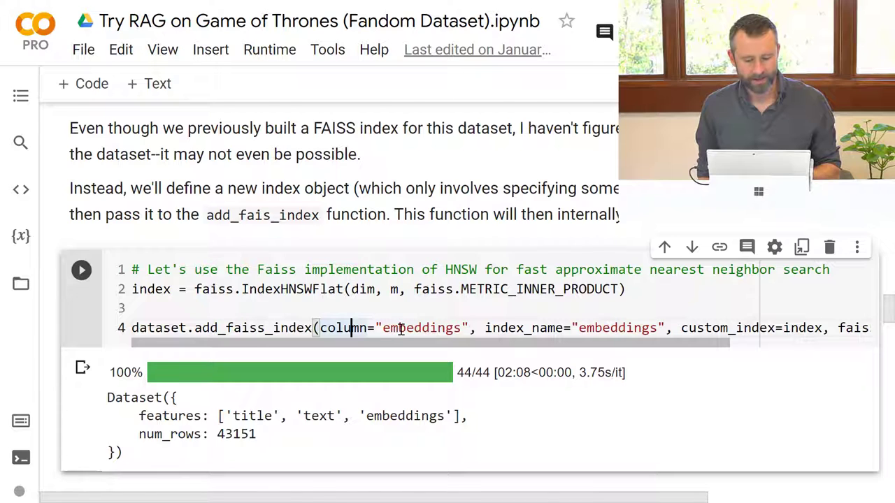
# Scroll past the add_faiss_index output to the dataset-ready note and 5.1.2 Retriever
pyautogui.scroll(-3)
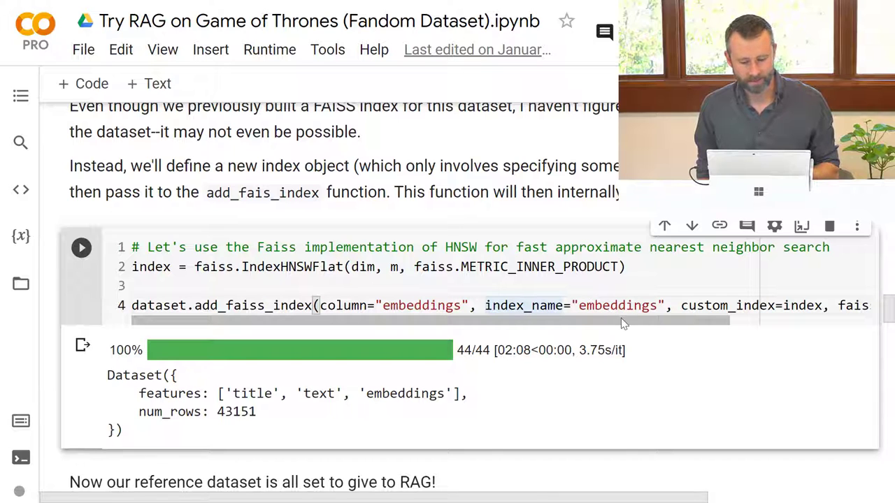
pyautogui.hscroll(3)
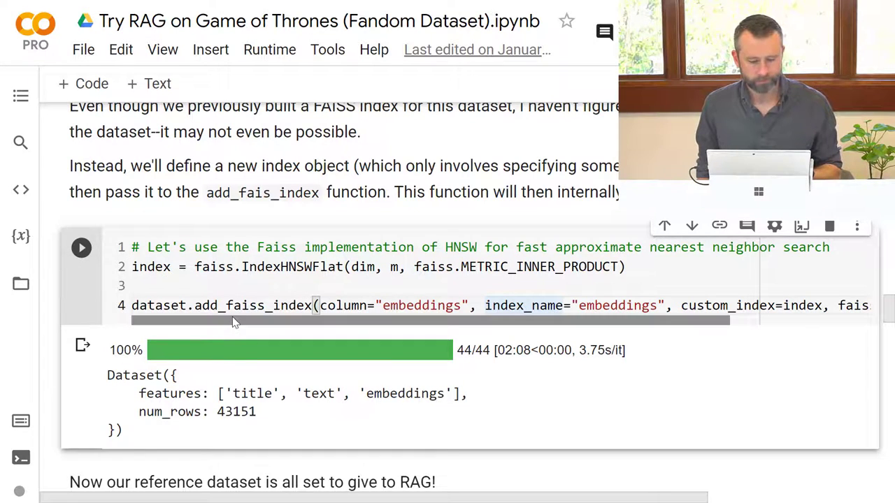
pyautogui.scroll(-3)
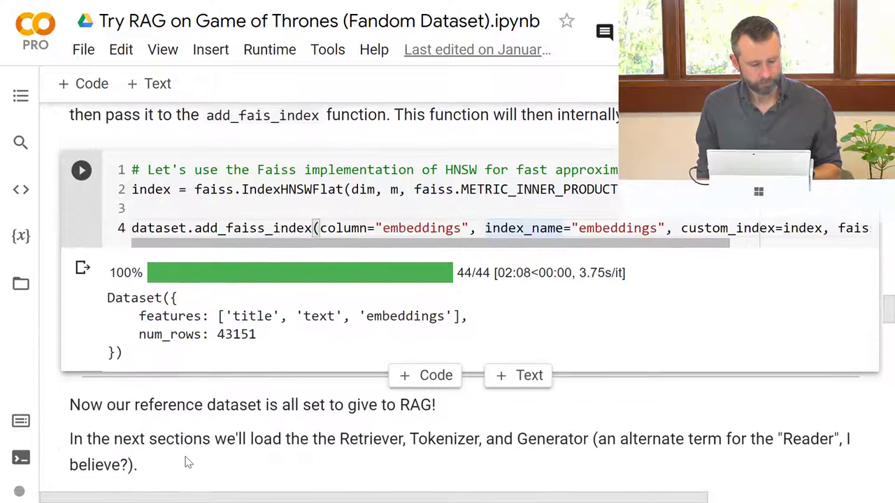
pyautogui.scroll(-3)
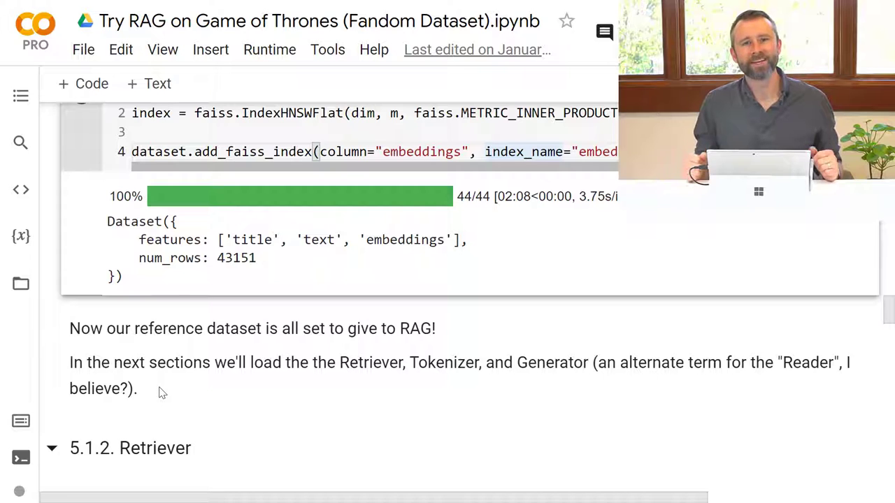
# Read the RAG-Sequence versus RAG-Token explanation down to the RagRetriever.from_pretrained cell
pyautogui.scroll(-3)
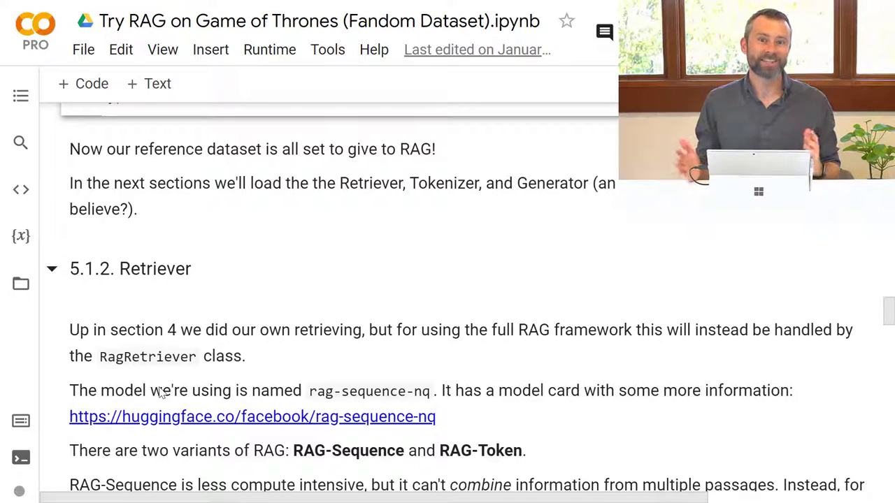
pyautogui.scroll(-3)
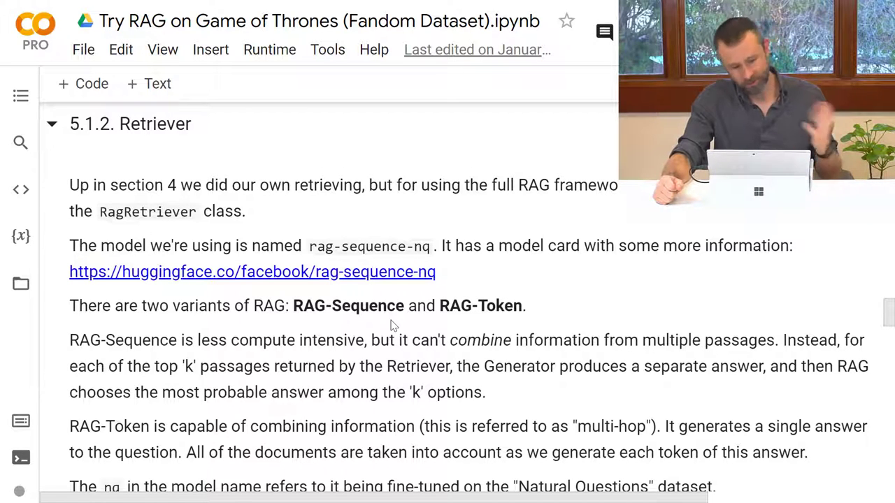
pyautogui.scroll(-3)
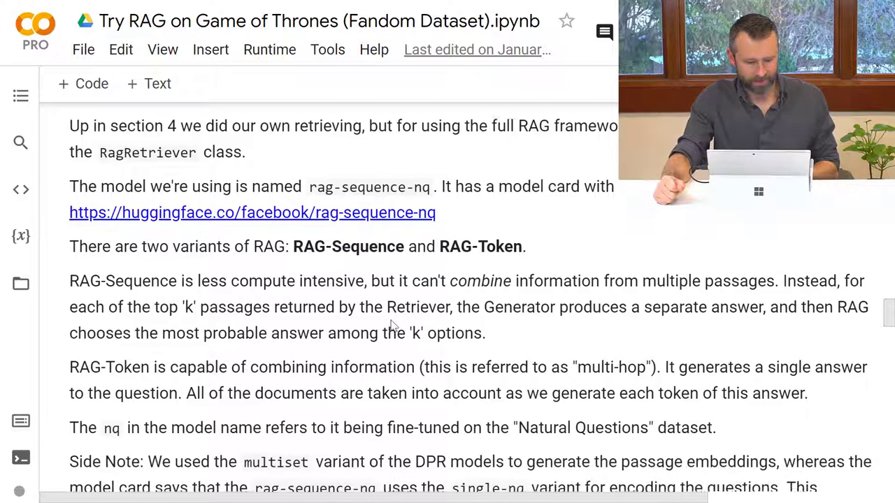
pyautogui.scroll(-3)
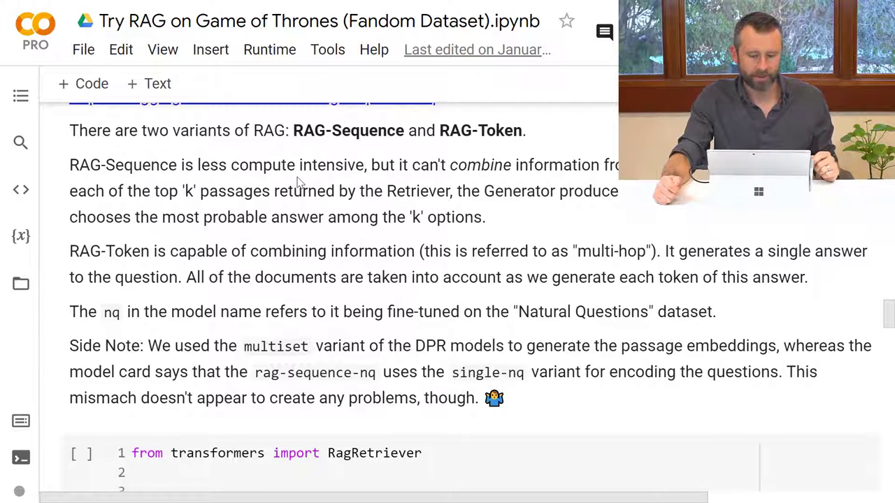
pyautogui.scroll(3)
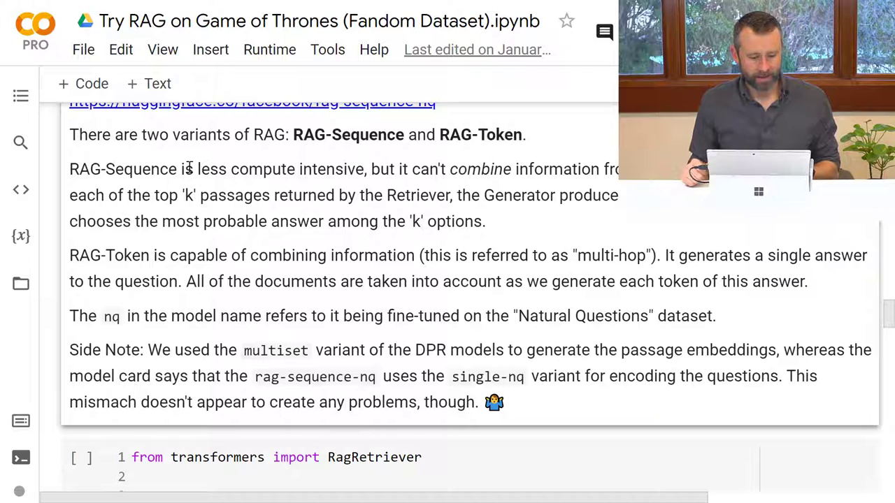
pyautogui.moveTo(322, 167)
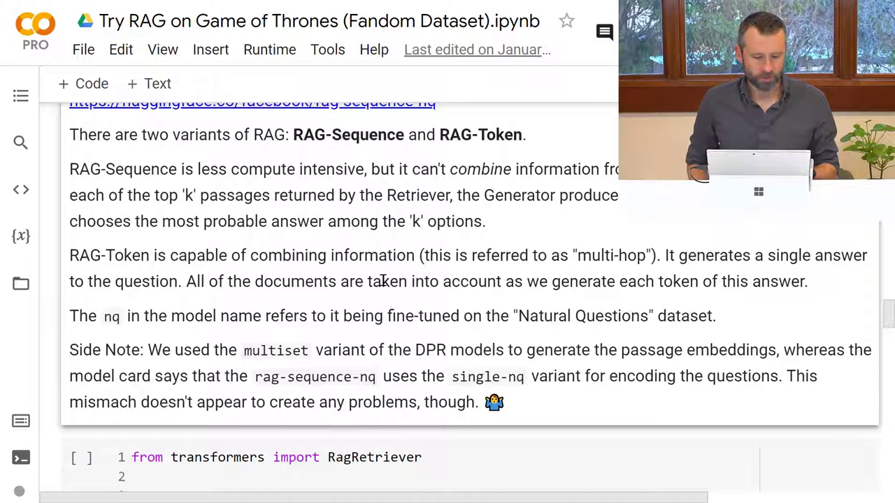
pyautogui.scroll(3)
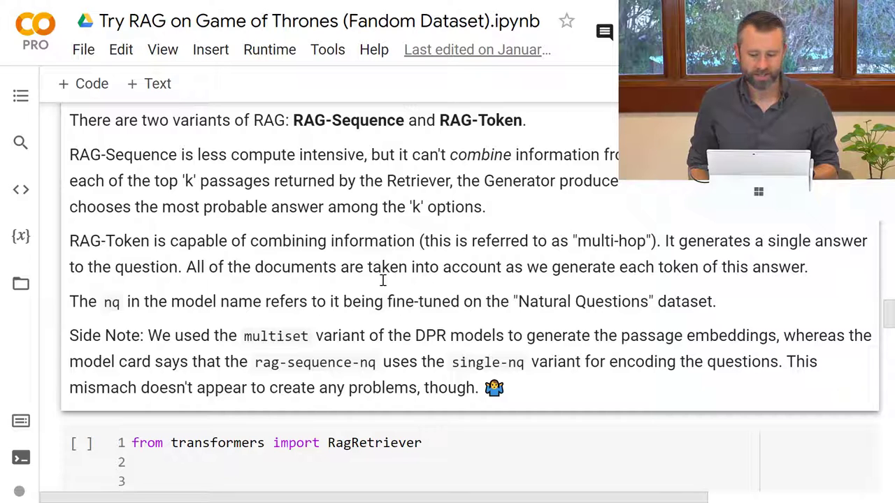
pyautogui.scroll(-3)
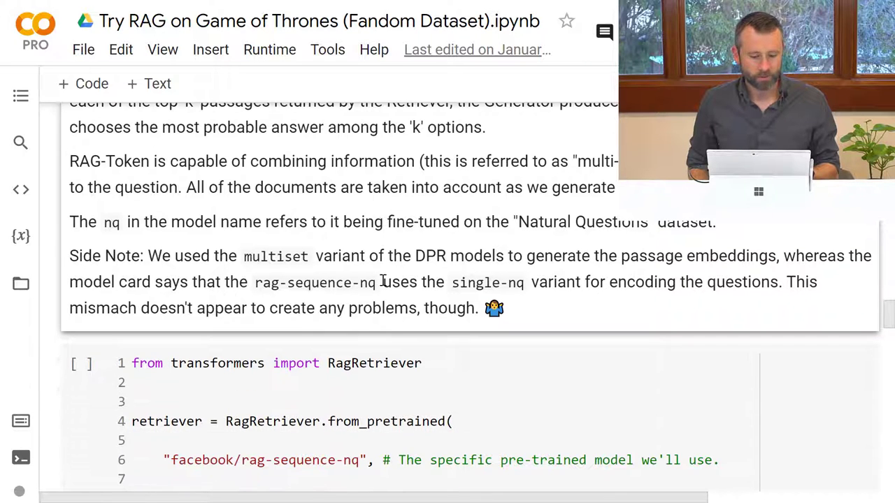
# Review the RagRetriever cell's completed downloads and tokenizer warnings
pyautogui.scroll(-3)
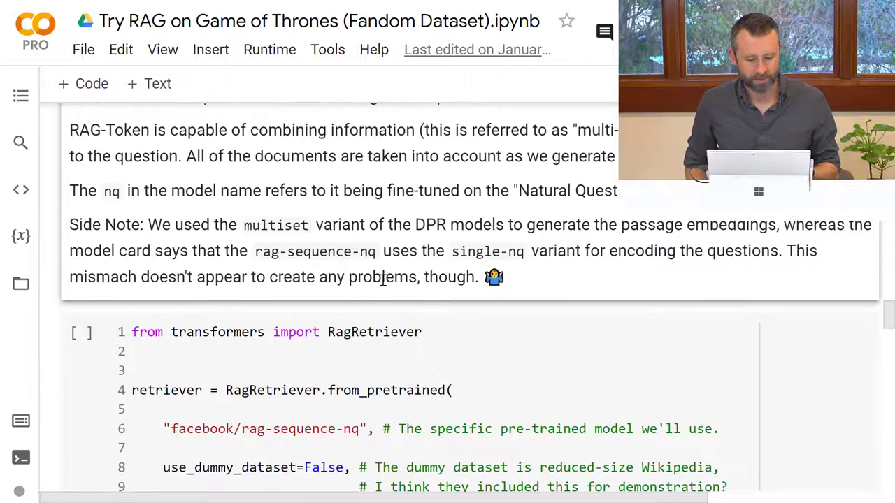
pyautogui.scroll(-3)
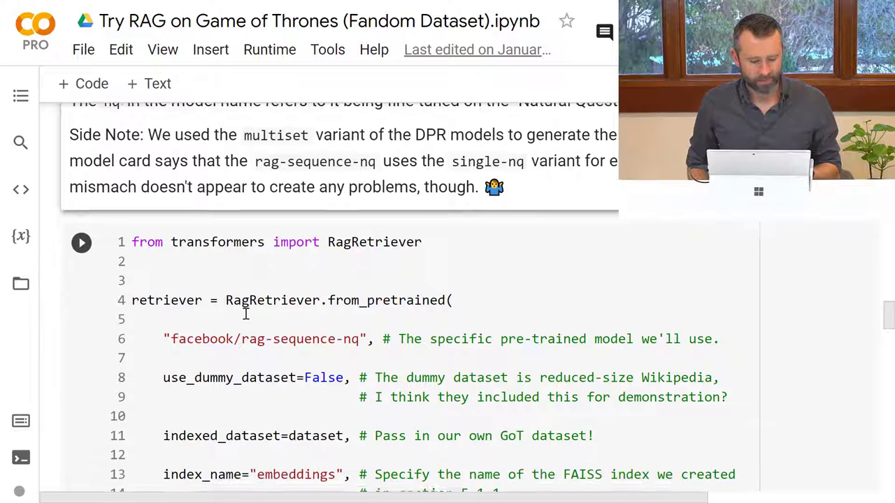
pyautogui.scroll(-3)
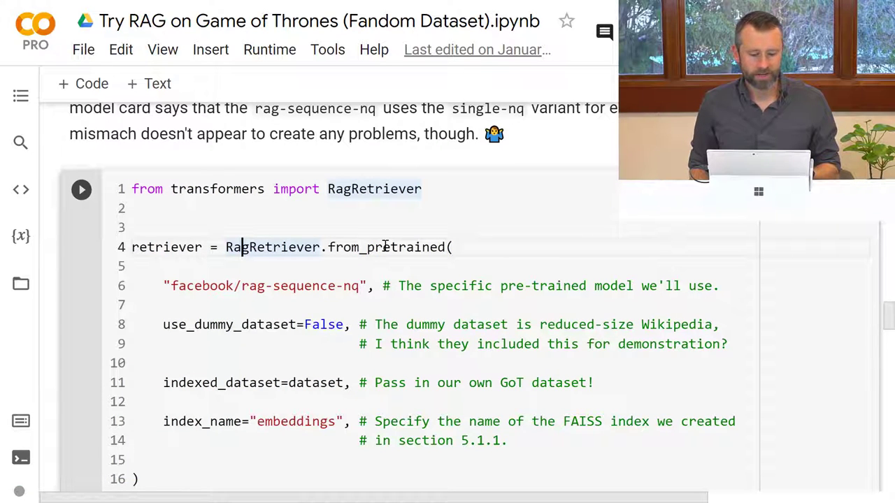
pyautogui.click(81, 189)
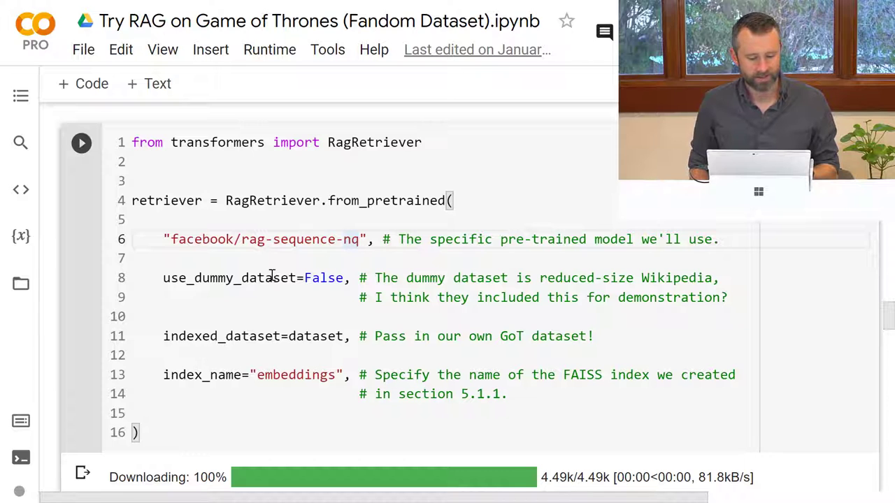
pyautogui.scroll(-3)
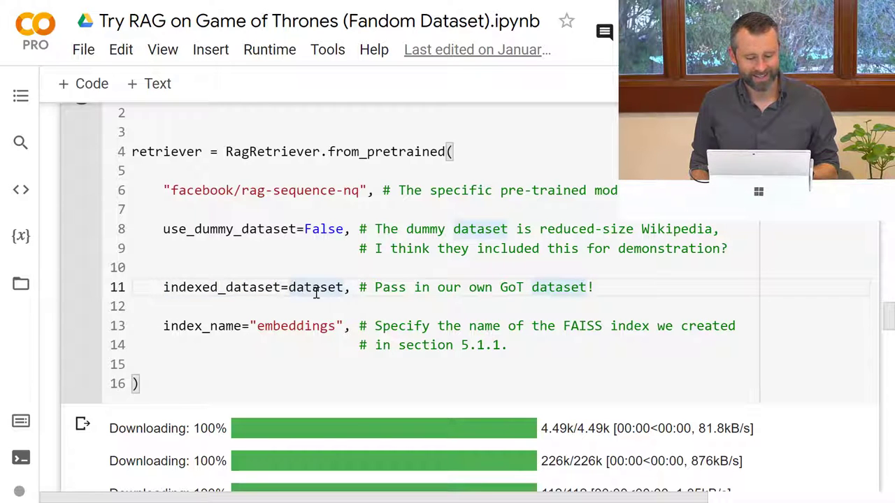
pyautogui.click(262, 325)
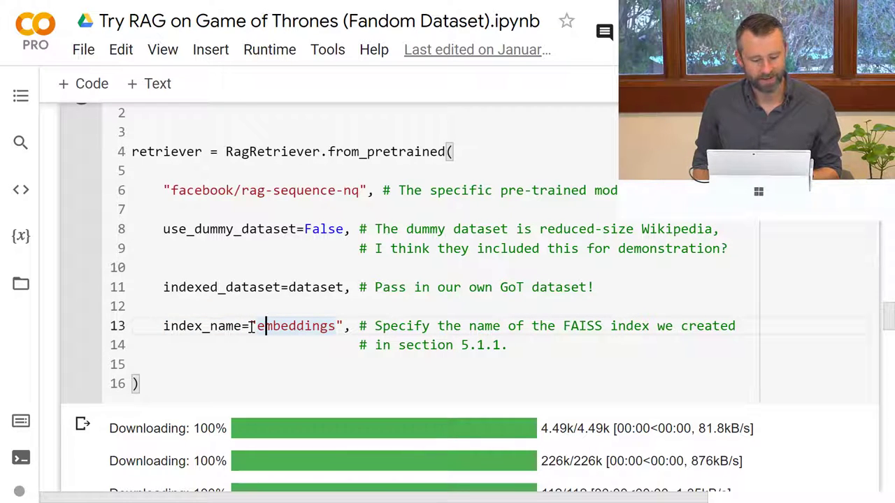
# Scroll through the RagTokenizer loading cell down to section 5.1.3 Generator
pyautogui.scroll(-3)
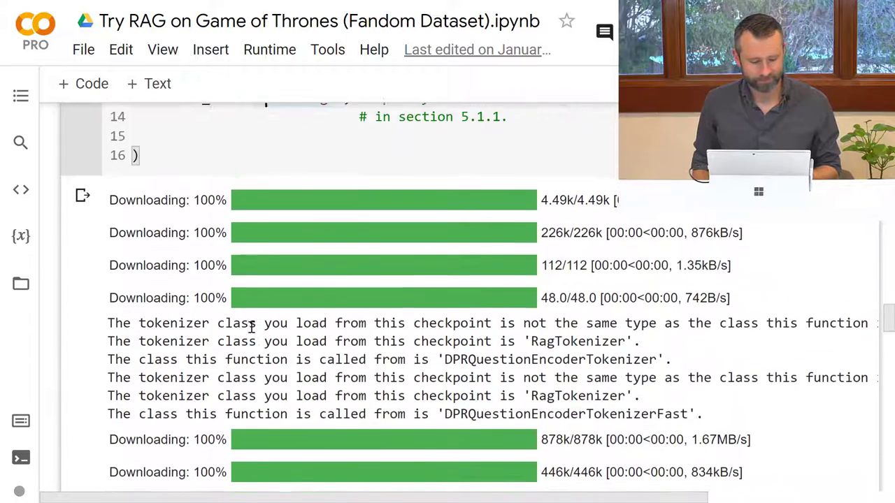
pyautogui.scroll(-3)
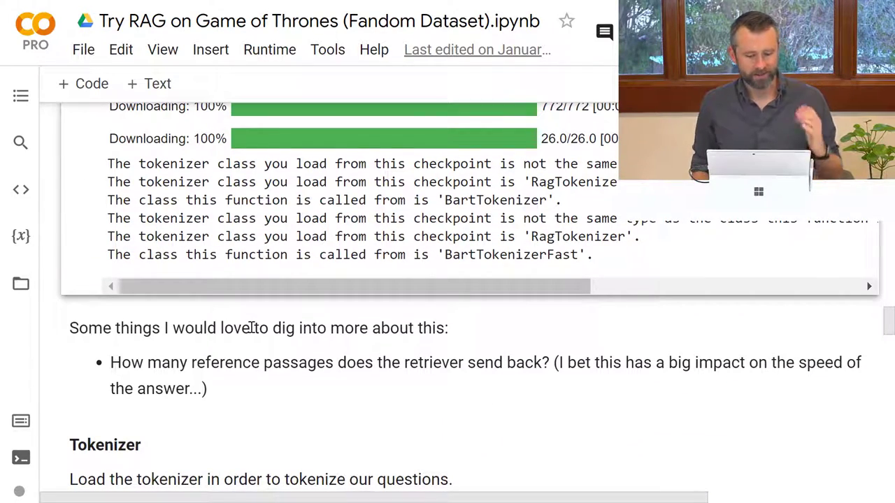
pyautogui.scroll(-3)
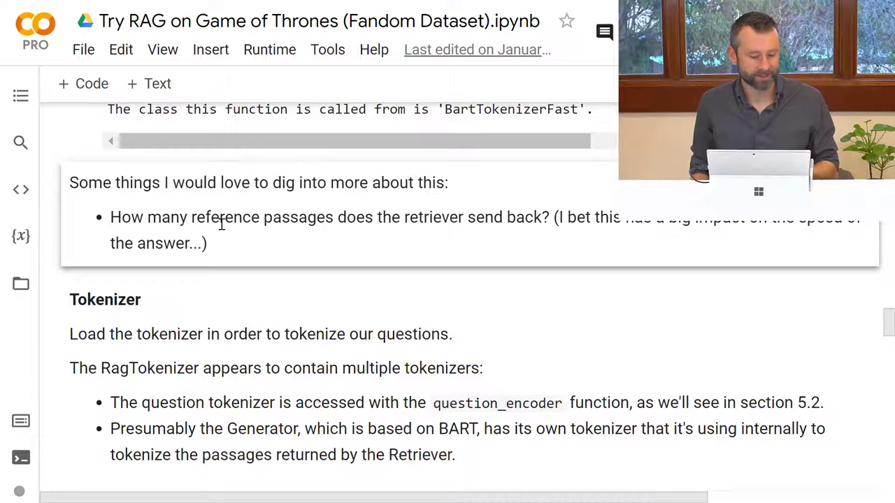
pyautogui.scroll(-3)
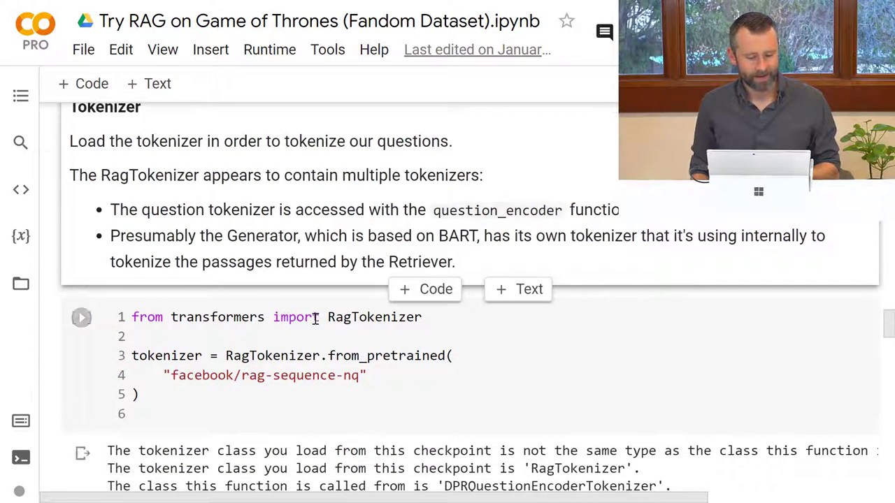
pyautogui.click(290, 356)
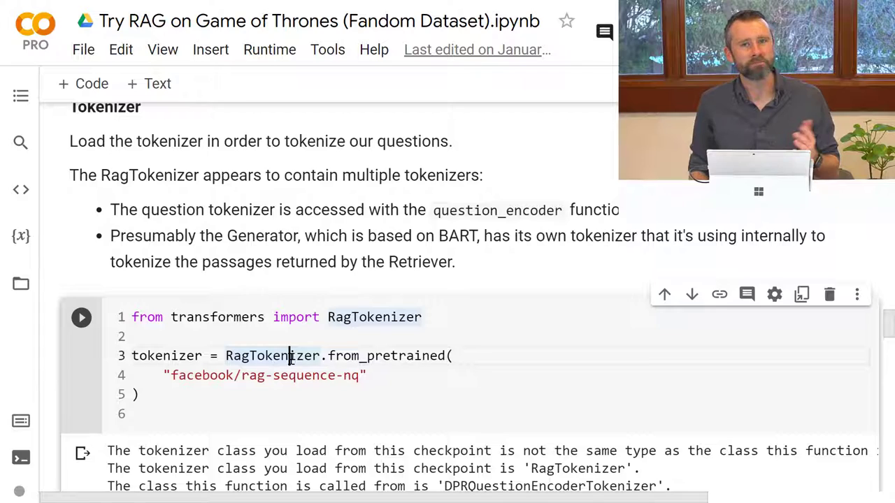
pyautogui.scroll(-3)
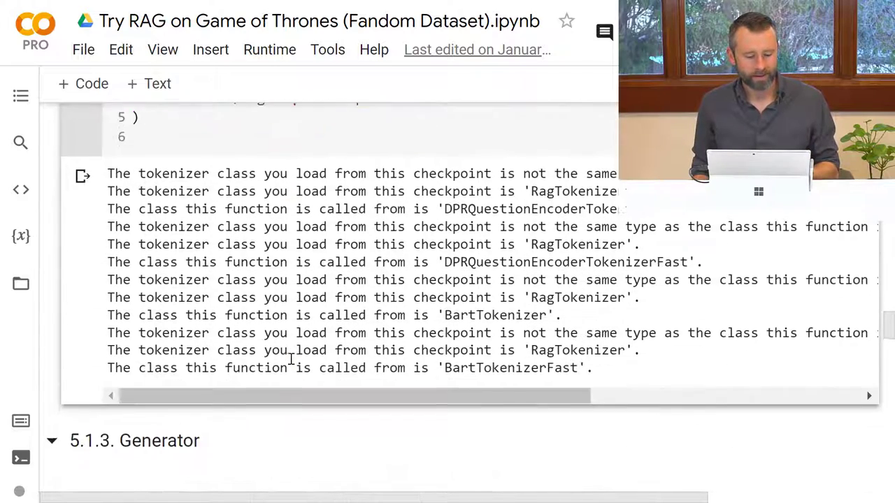
# Scroll past the RagSequenceForGeneration 1.92G download output to 5.2 Example Questions
pyautogui.scroll(-3)
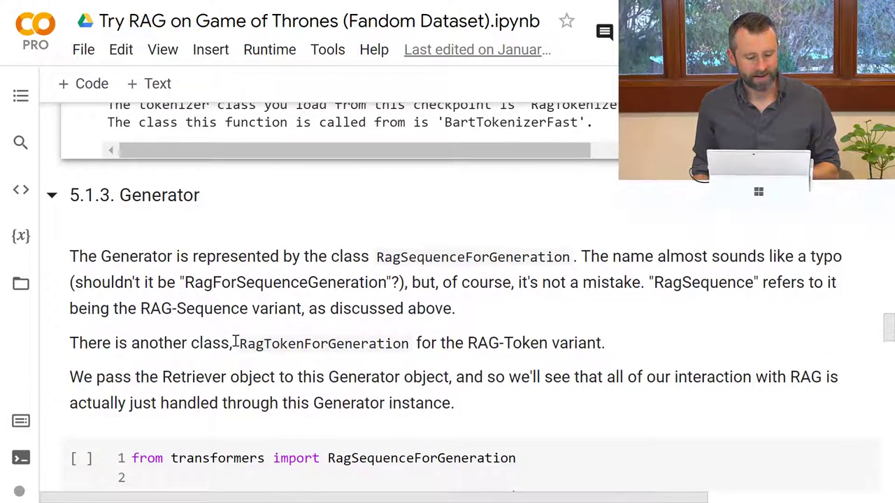
pyautogui.scroll(-3)
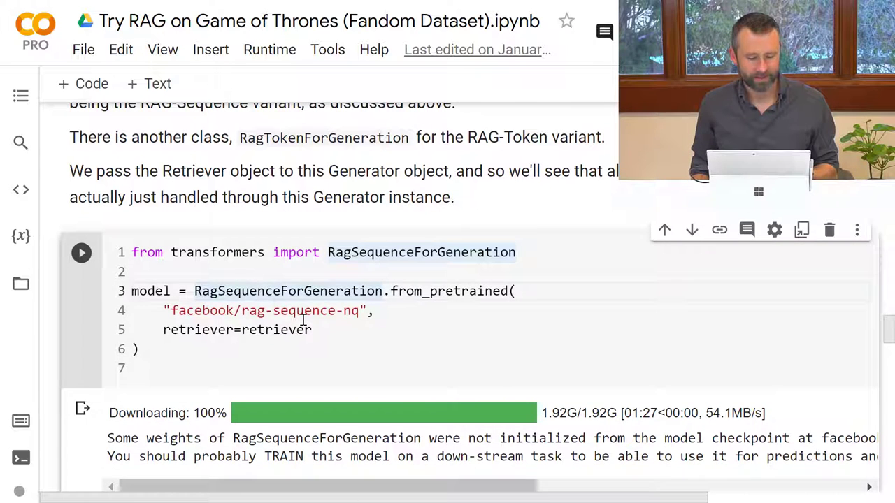
pyautogui.scroll(-3)
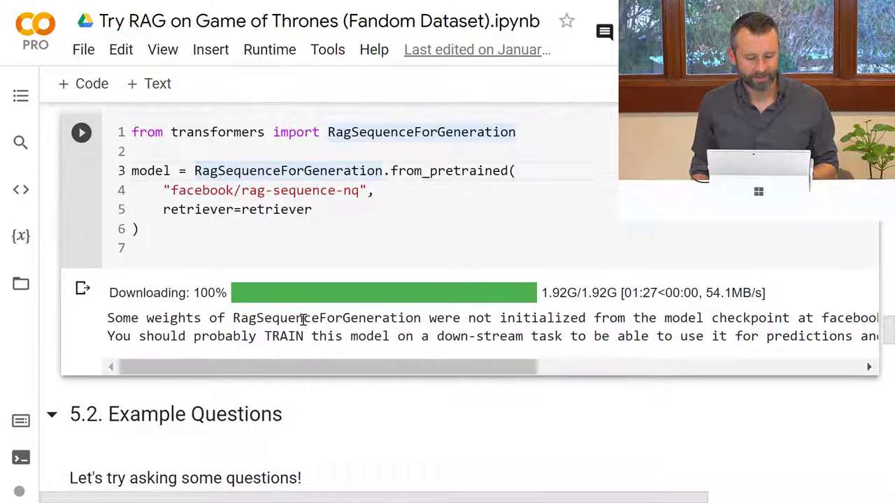
pyautogui.scroll(-3)
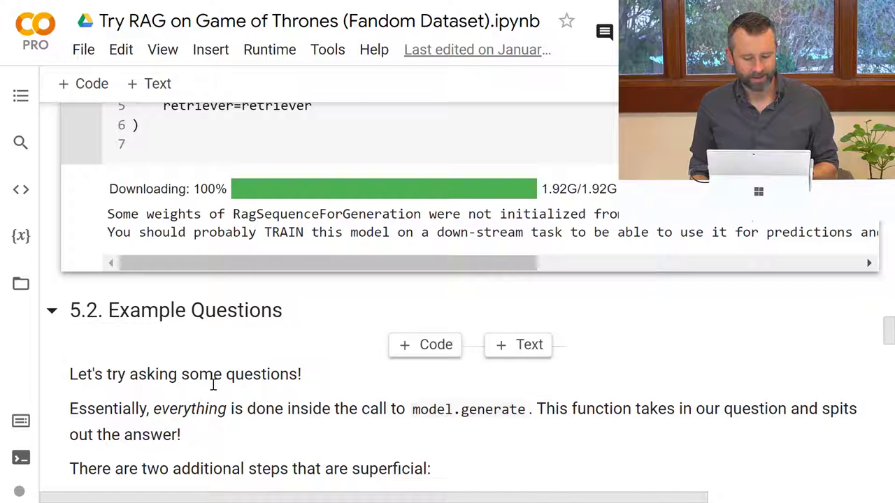
pyautogui.scroll(-3)
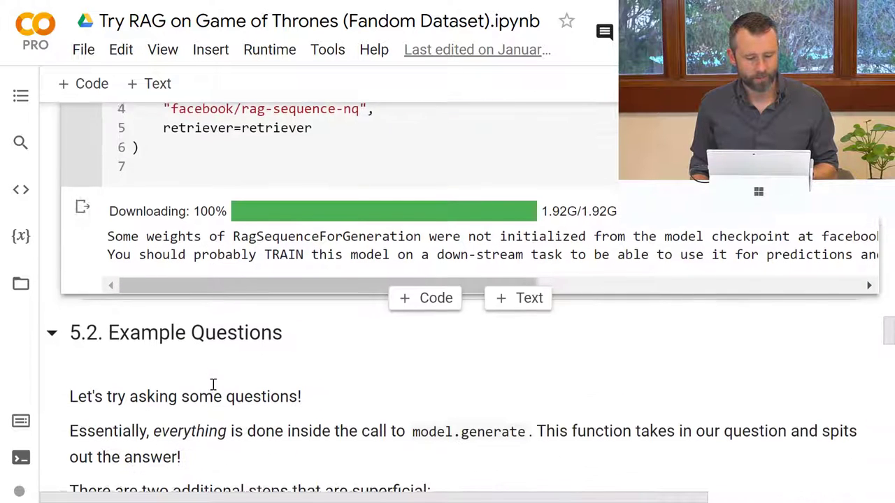
pyautogui.scroll(-3)
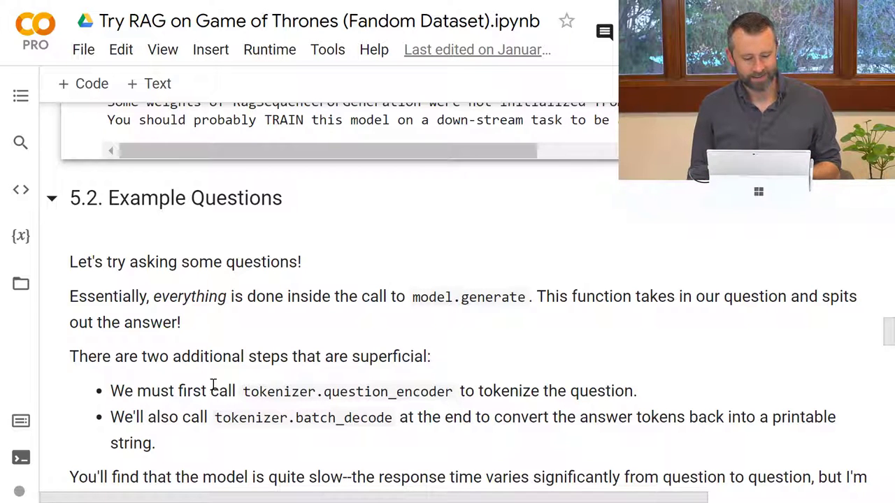
pyautogui.scroll(-3)
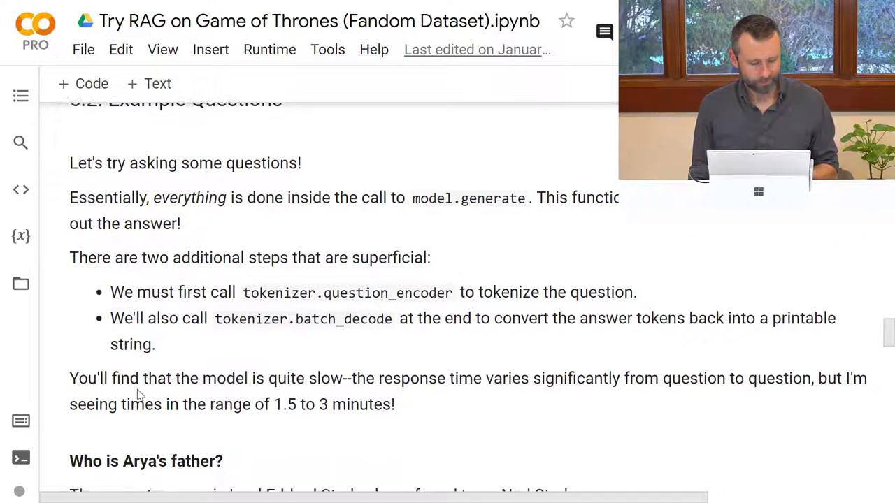
pyautogui.scroll(-3)
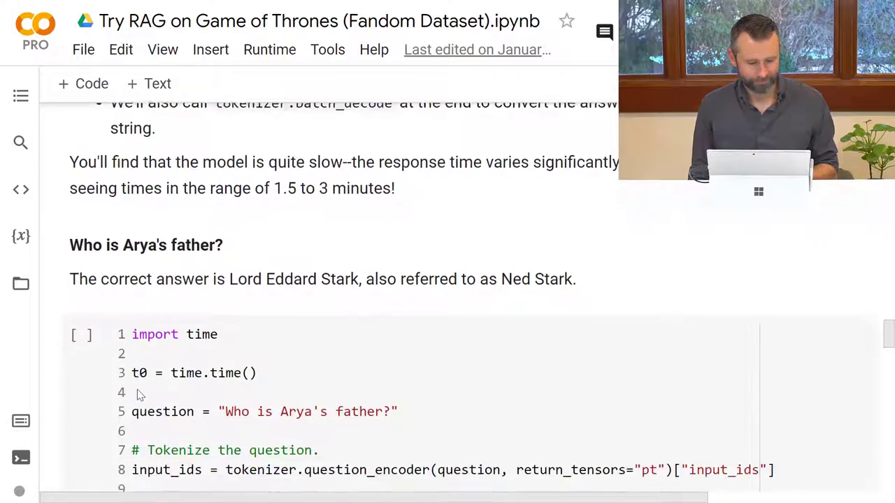
pyautogui.scroll(-3)
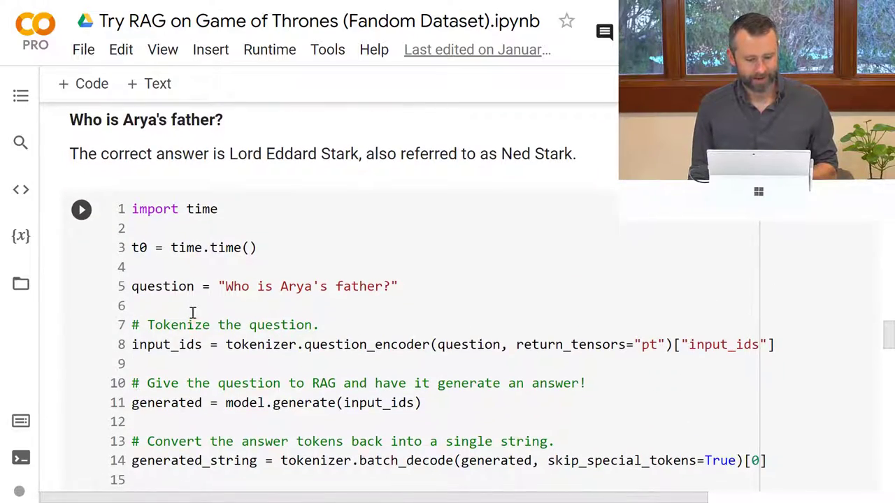
pyautogui.scroll(-3)
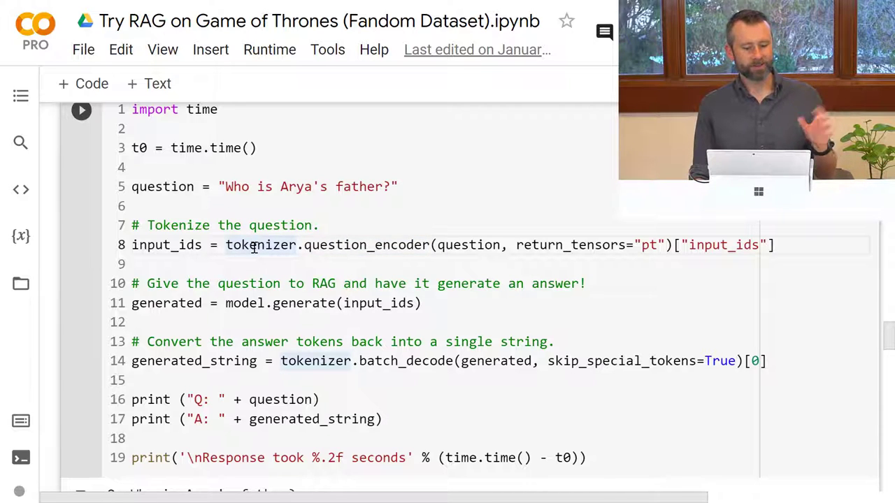
pyautogui.doubleClick(260, 244)
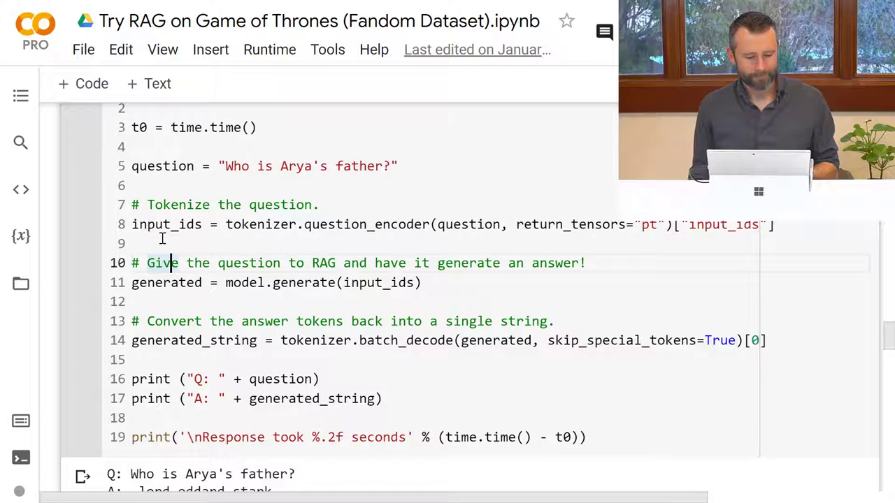
pyautogui.doubleClick(166, 225)
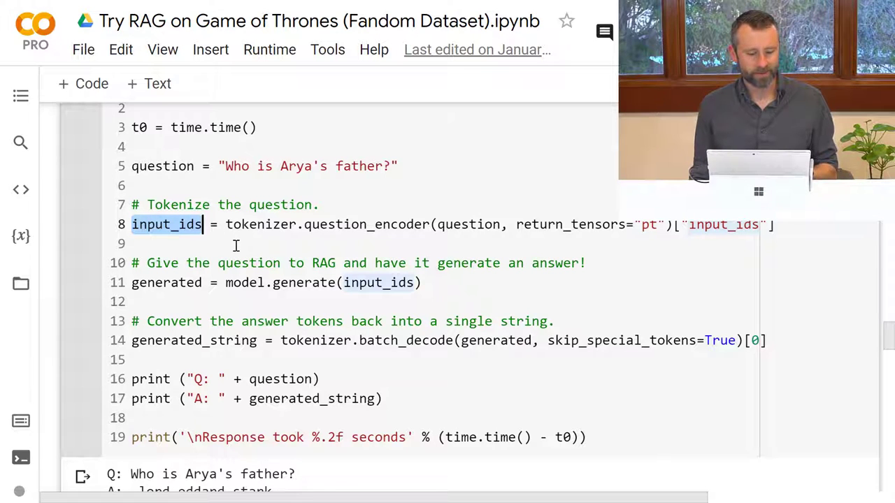
pyautogui.click(287, 282)
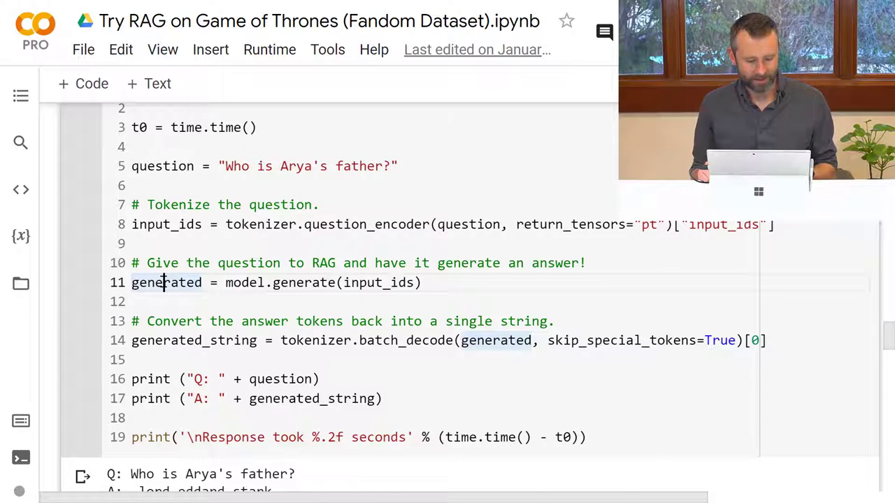
pyautogui.doubleClick(166, 282)
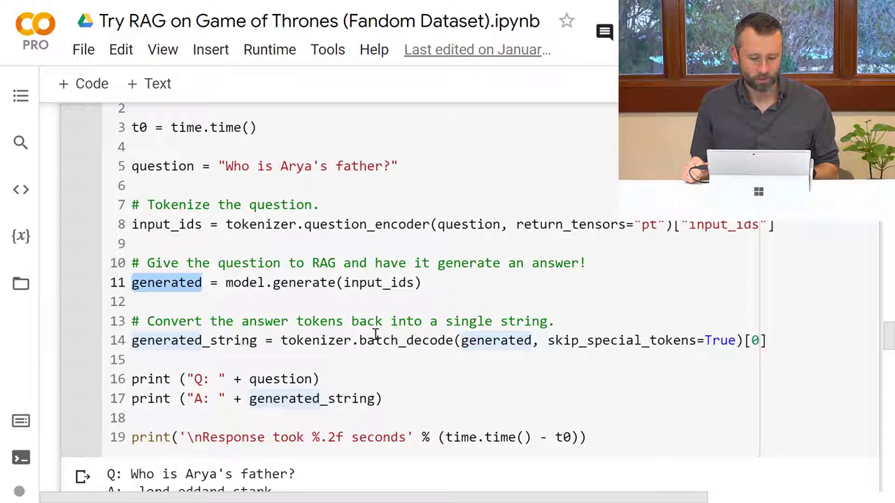
pyautogui.click(419, 340)
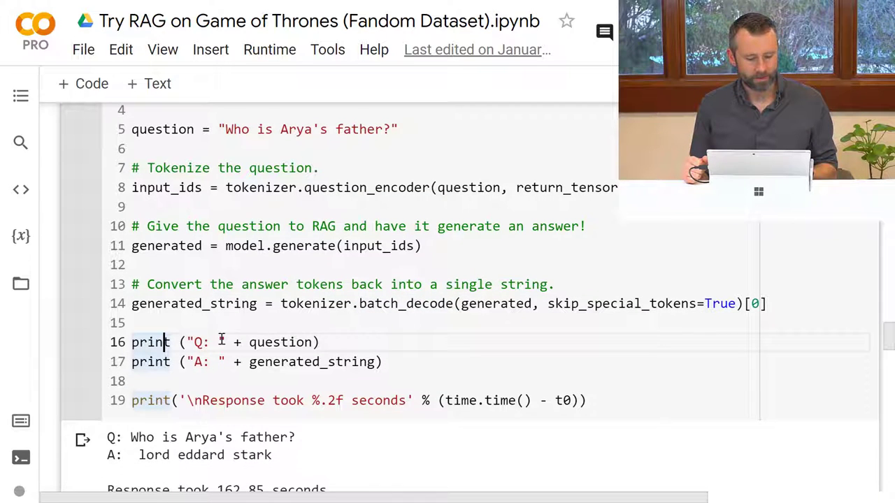
pyautogui.scroll(-3)
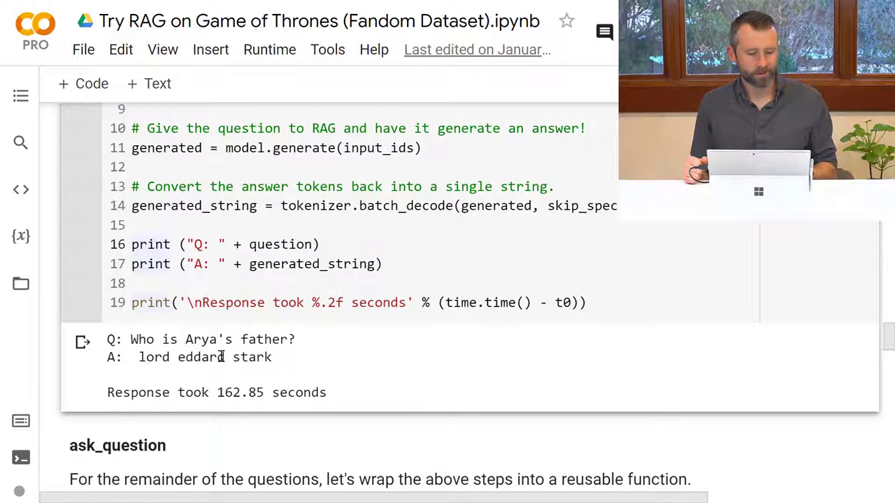
pyautogui.moveTo(279, 361)
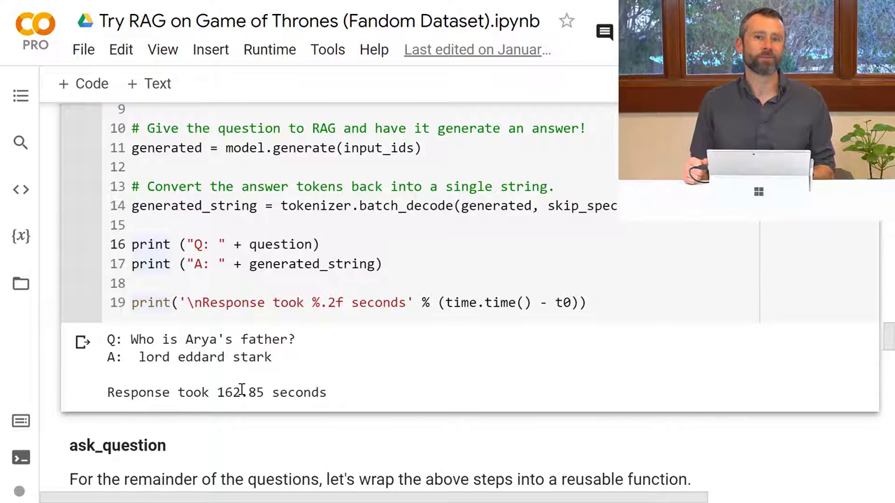
pyautogui.scroll(-3)
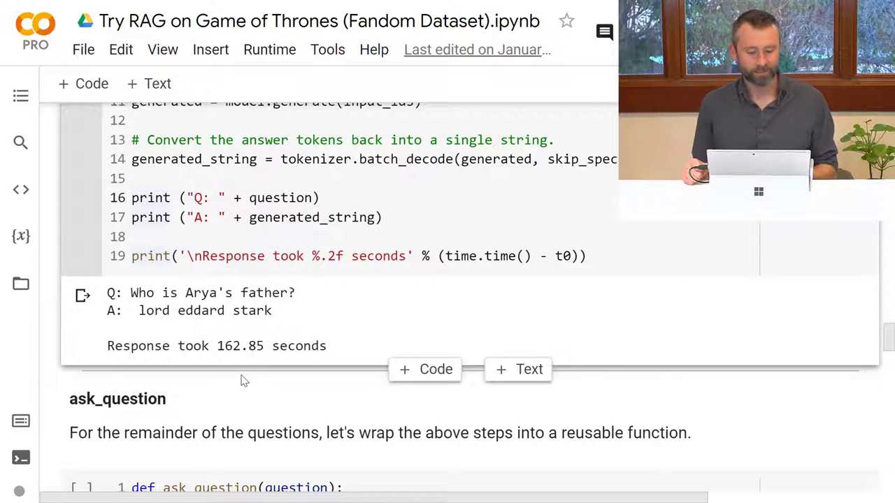
pyautogui.scroll(-3)
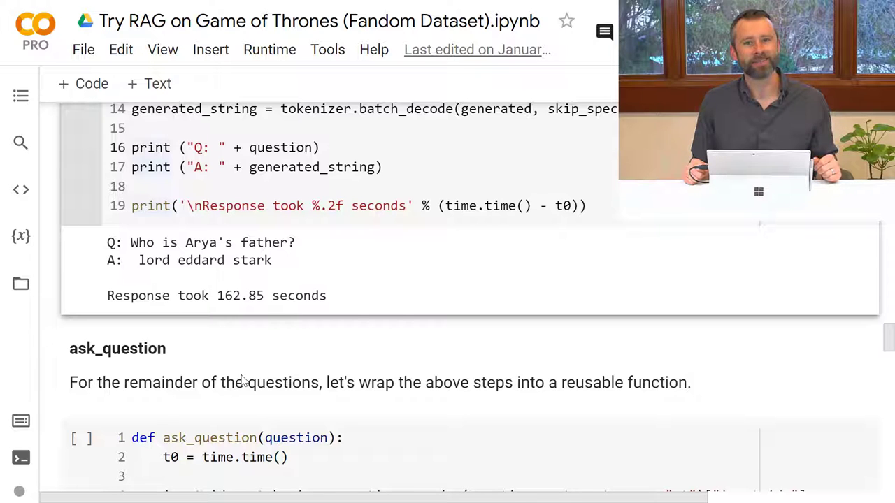
pyautogui.scroll(-3)
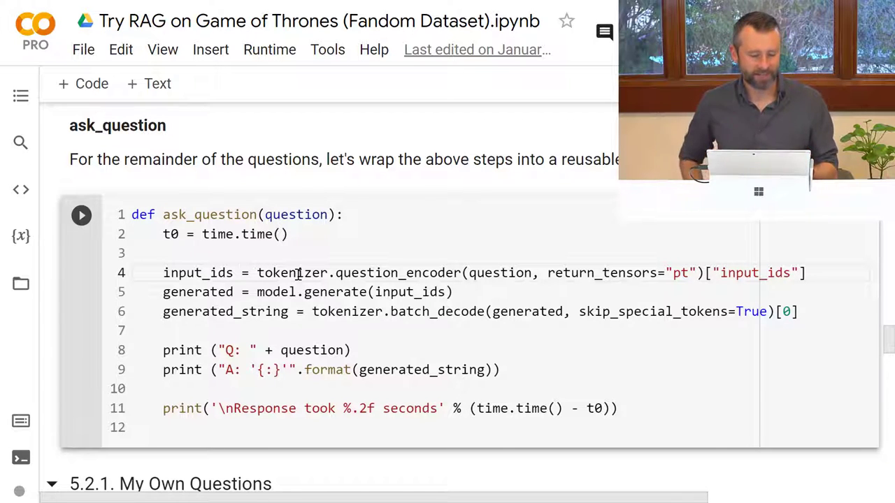
pyautogui.scroll(-3)
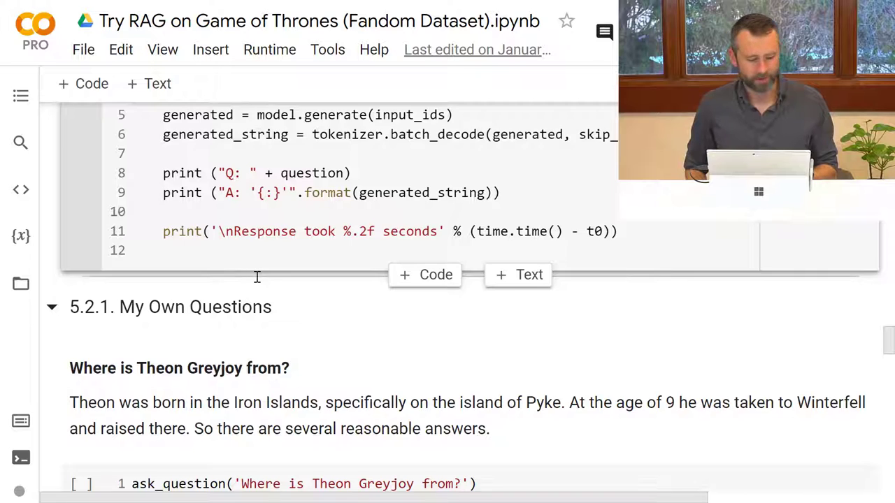
pyautogui.scroll(-3)
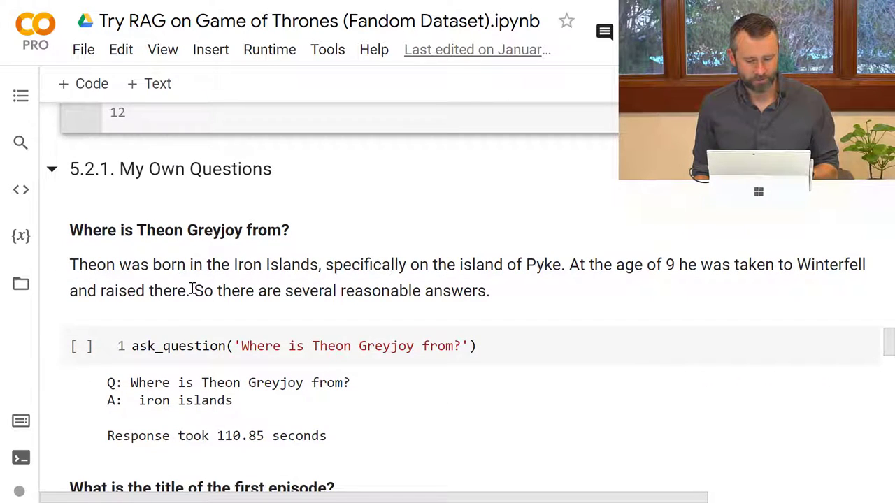
pyautogui.scroll(-3)
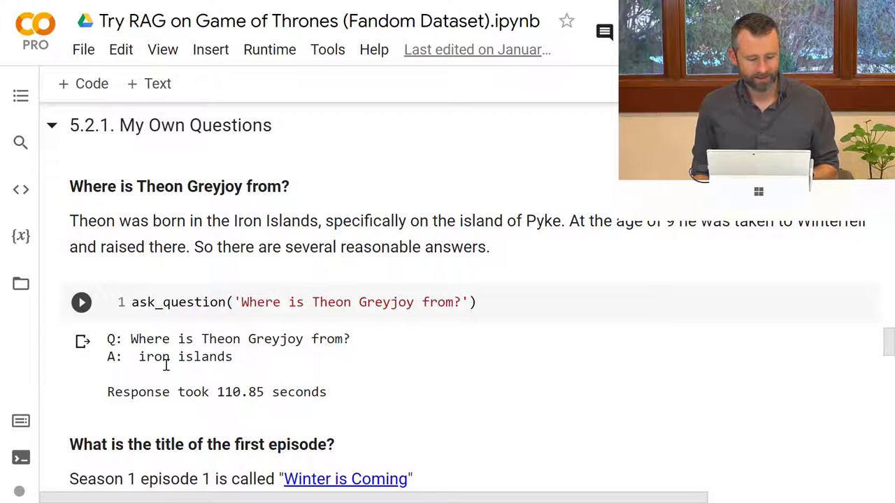
pyautogui.scroll(-3)
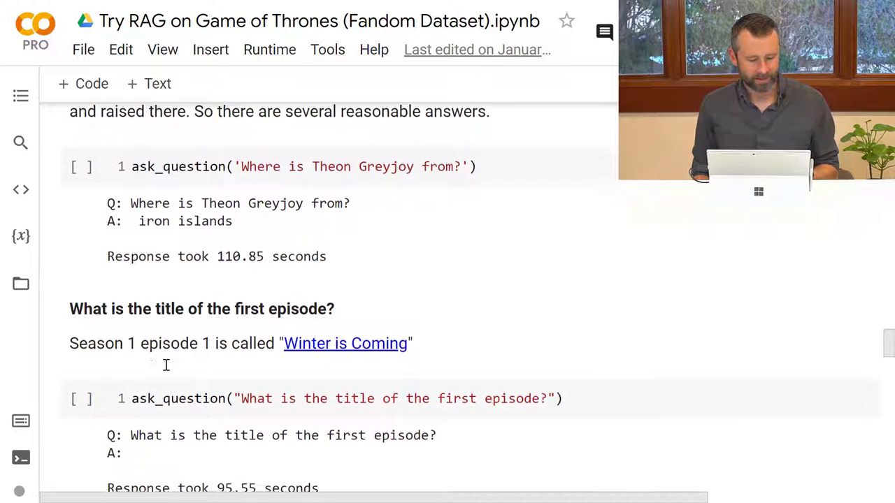
pyautogui.scroll(-3)
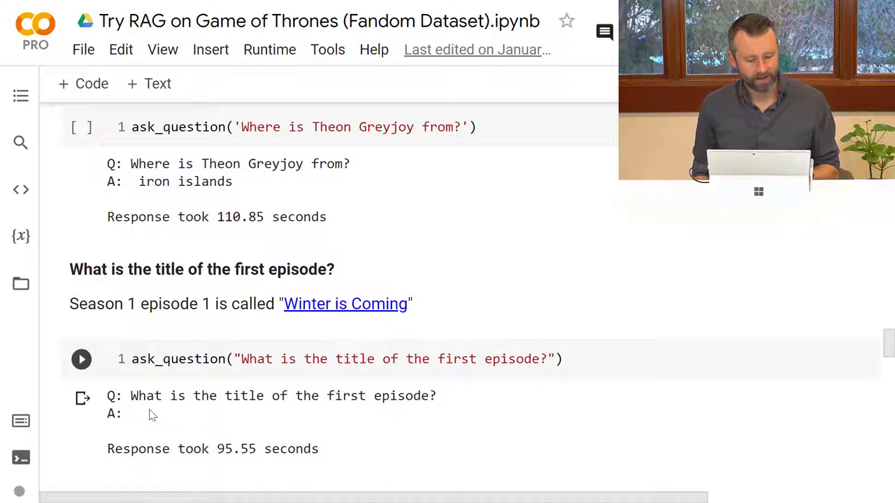
pyautogui.moveTo(132, 420)
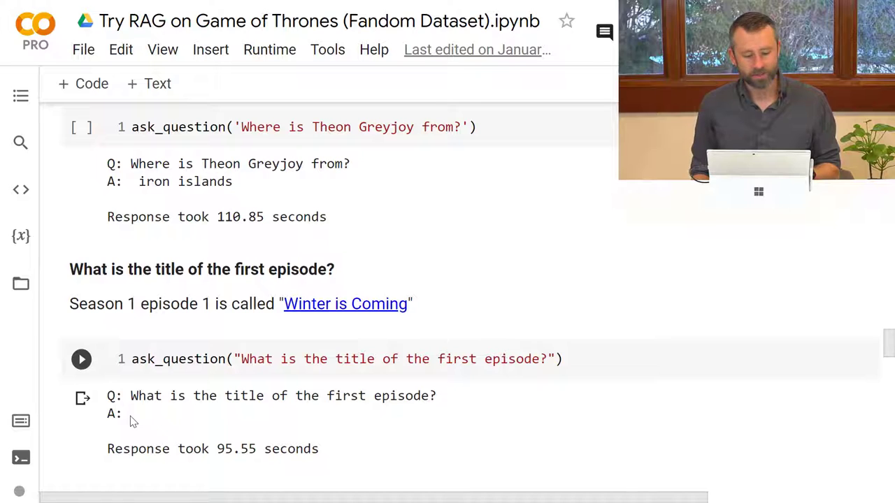
pyautogui.scroll(-3)
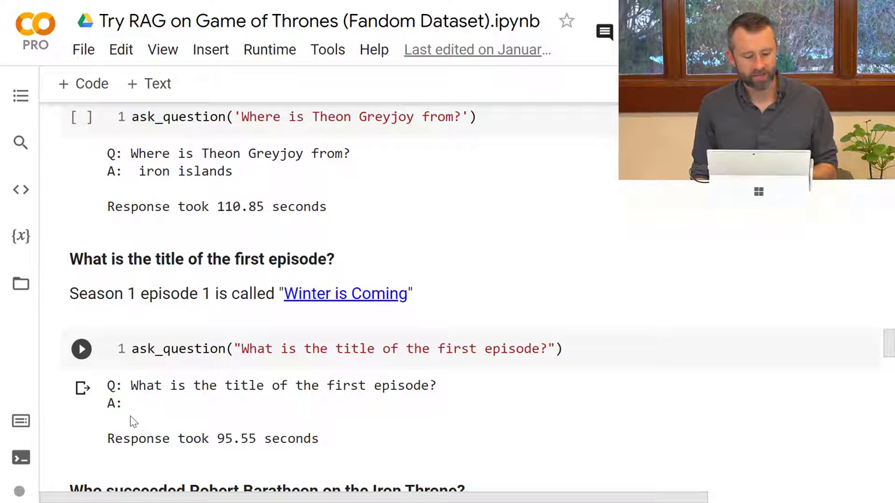
pyautogui.scroll(-3)
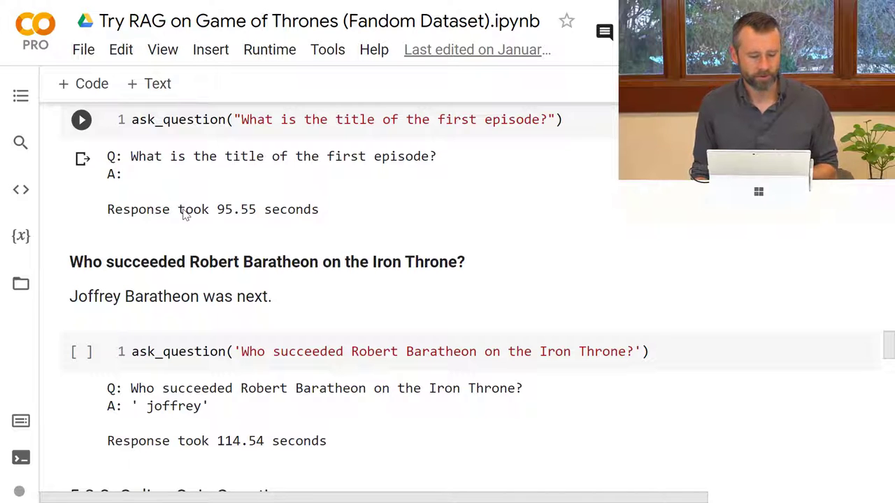
pyautogui.scroll(-3)
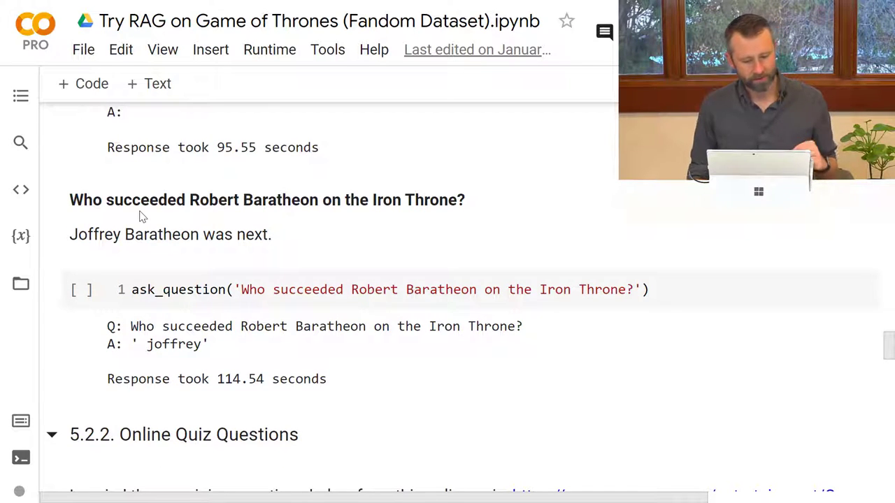
pyautogui.scroll(-3)
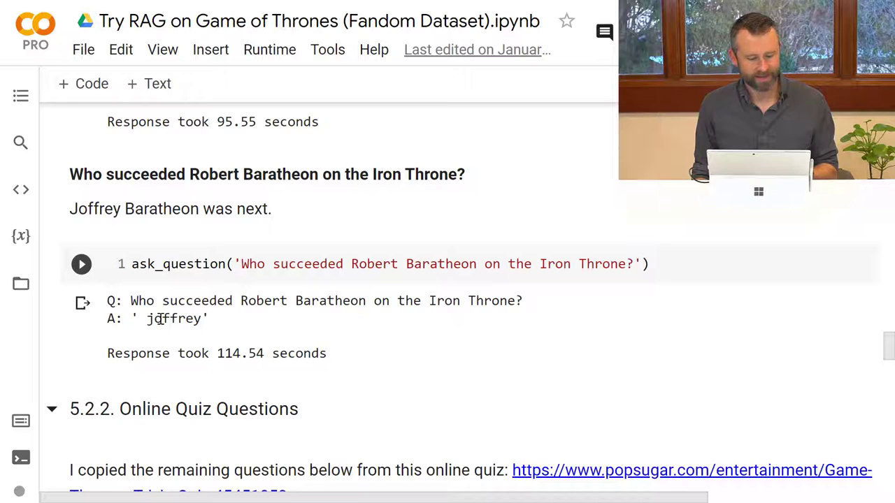
pyautogui.scroll(-3)
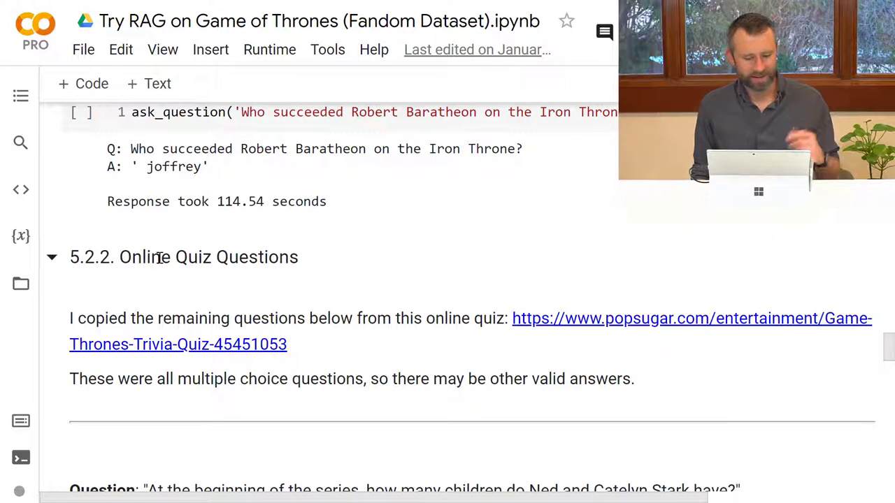
pyautogui.click(183, 257)
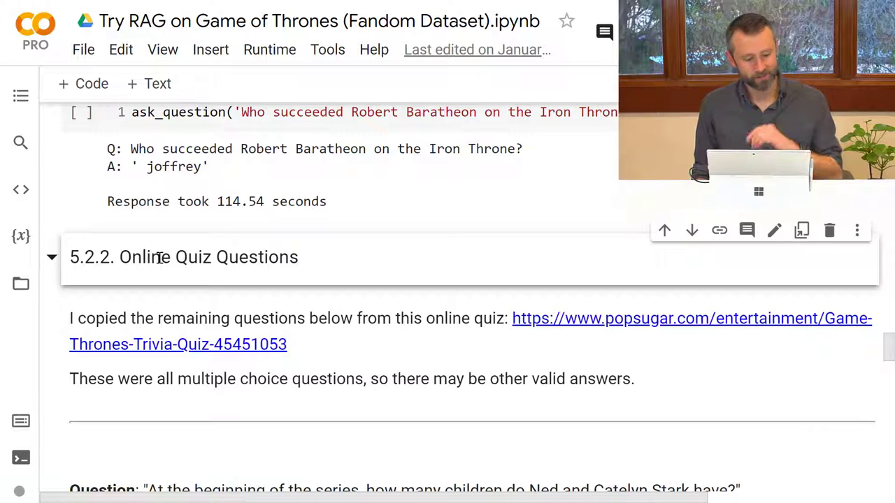
pyautogui.scroll(-3)
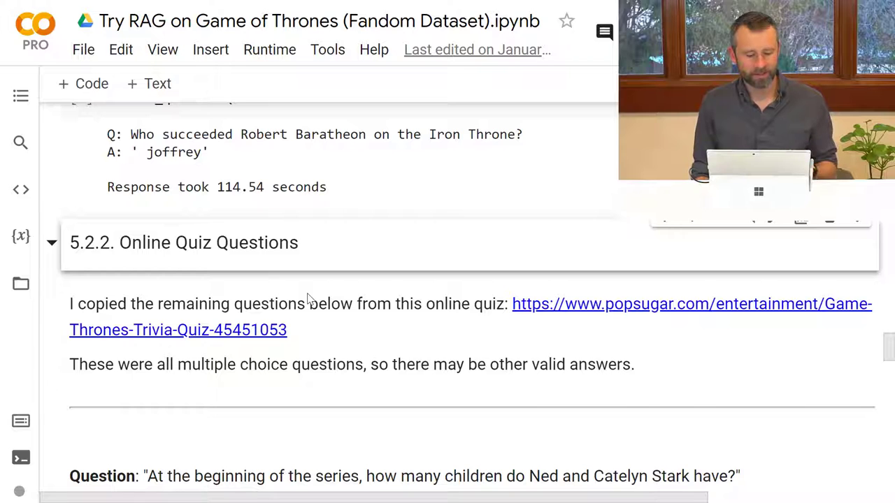
pyautogui.scroll(-3)
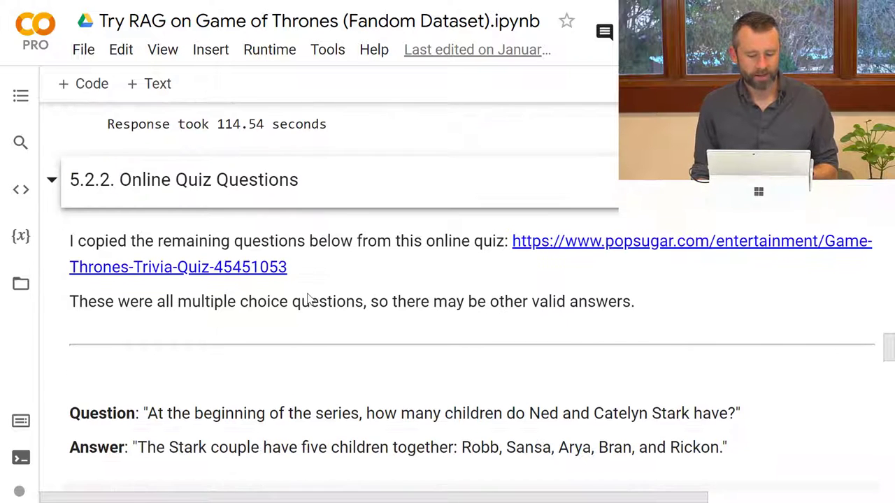
pyautogui.scroll(-3)
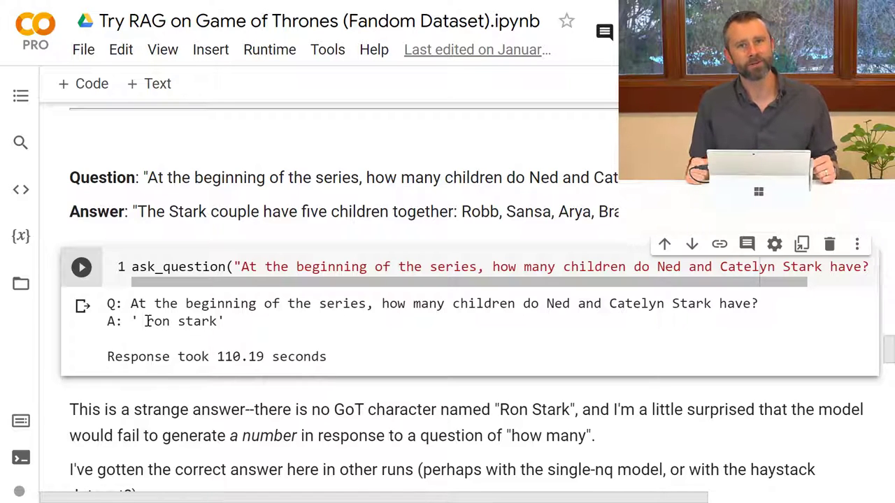
pyautogui.scroll(3)
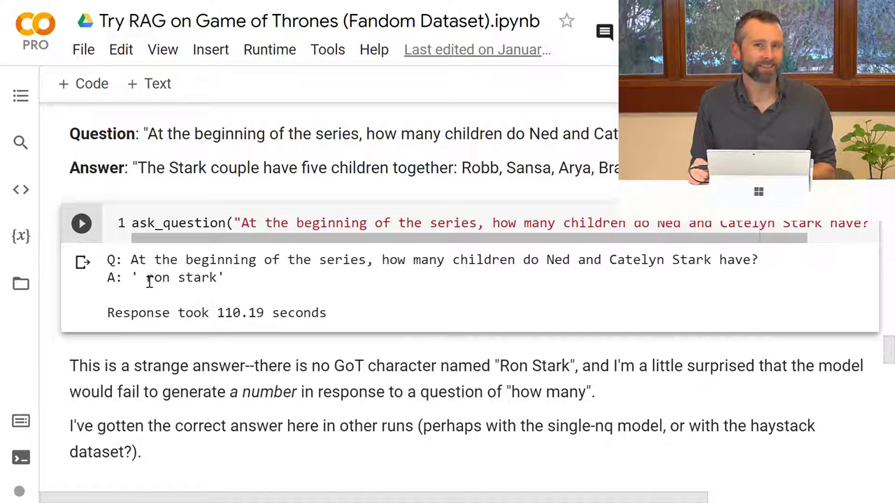
pyautogui.scroll(3)
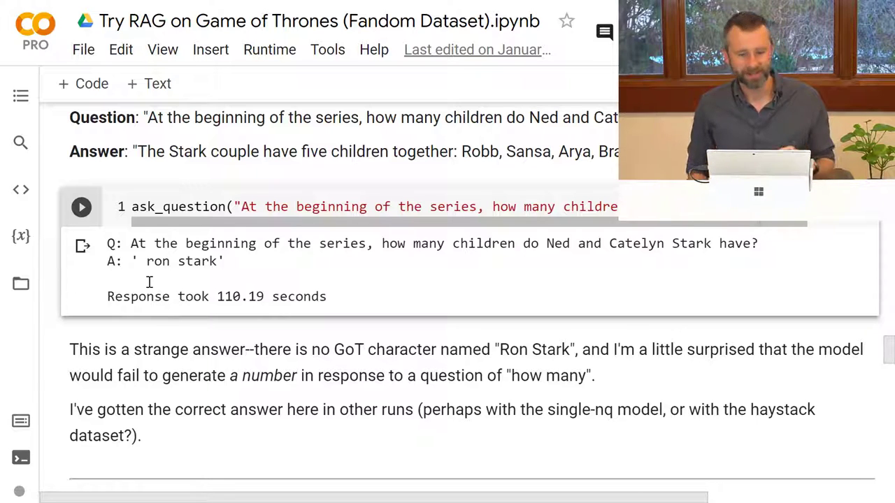
pyautogui.scroll(-3)
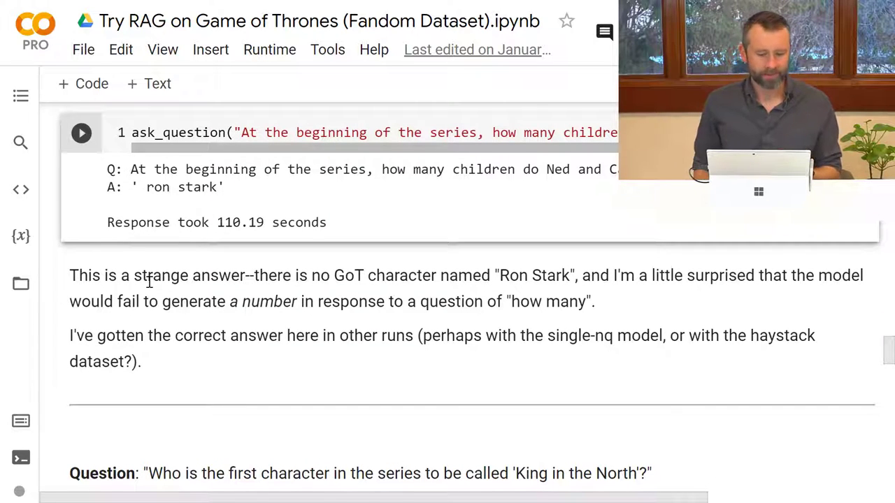
pyautogui.scroll(-3)
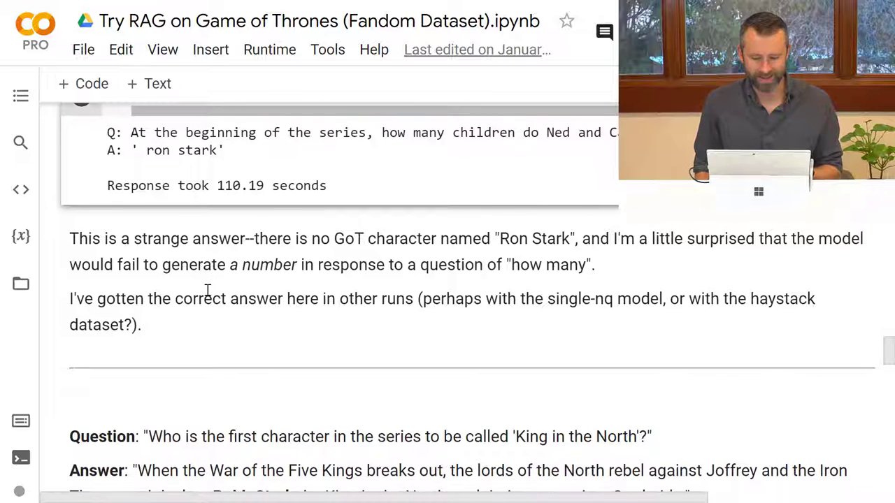
pyautogui.scroll(-3)
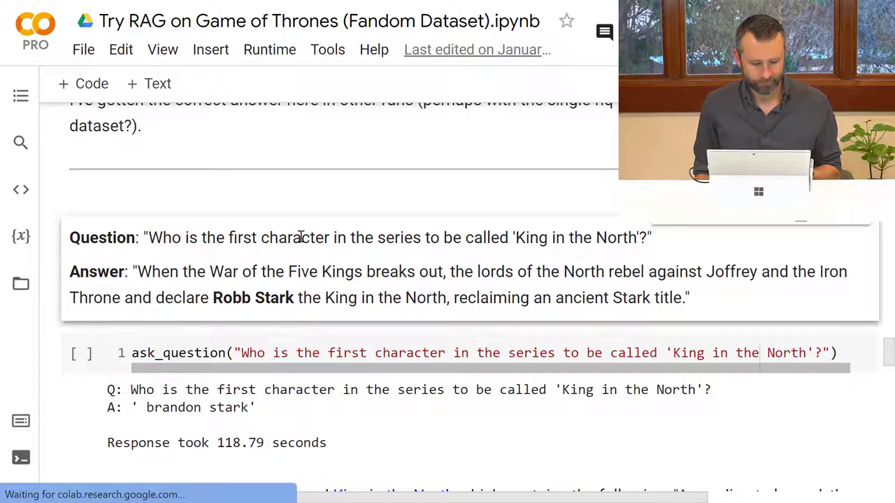
pyautogui.scroll(-3)
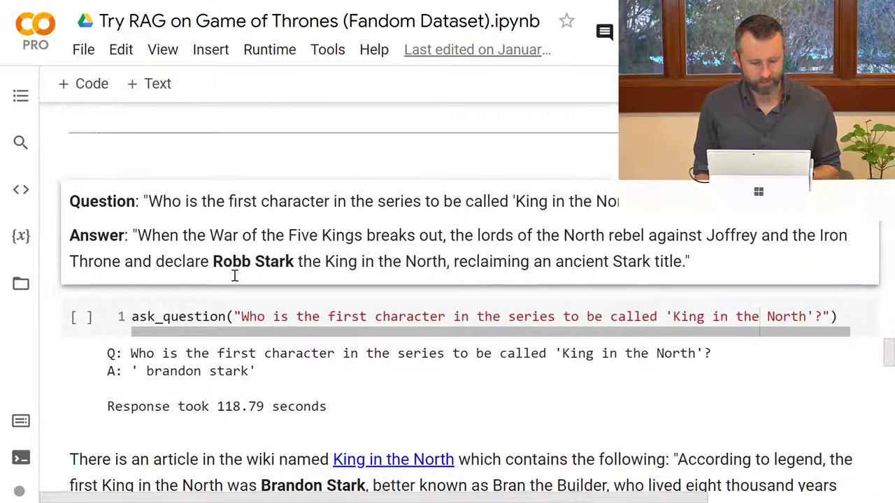
pyautogui.scroll(-3)
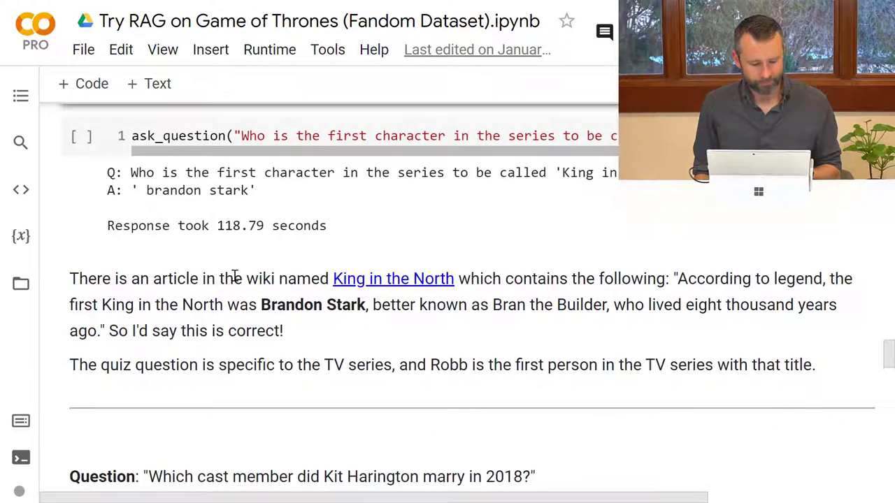
pyautogui.scroll(-3)
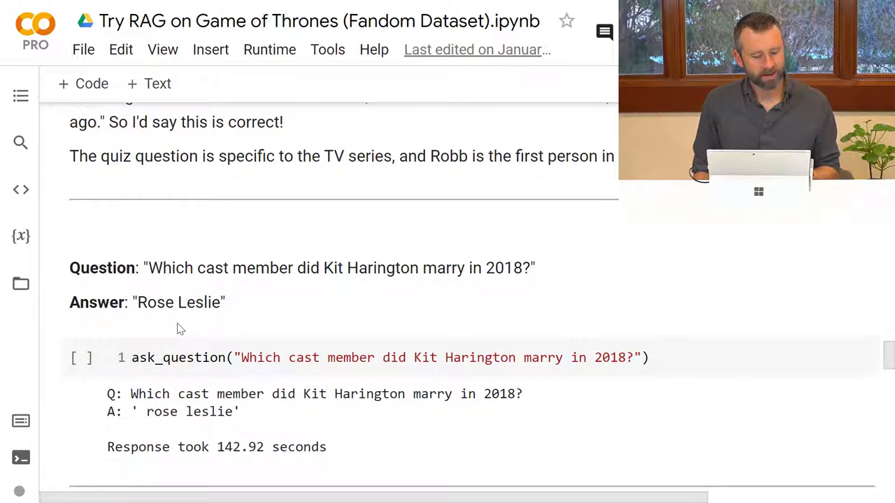
pyautogui.scroll(-3)
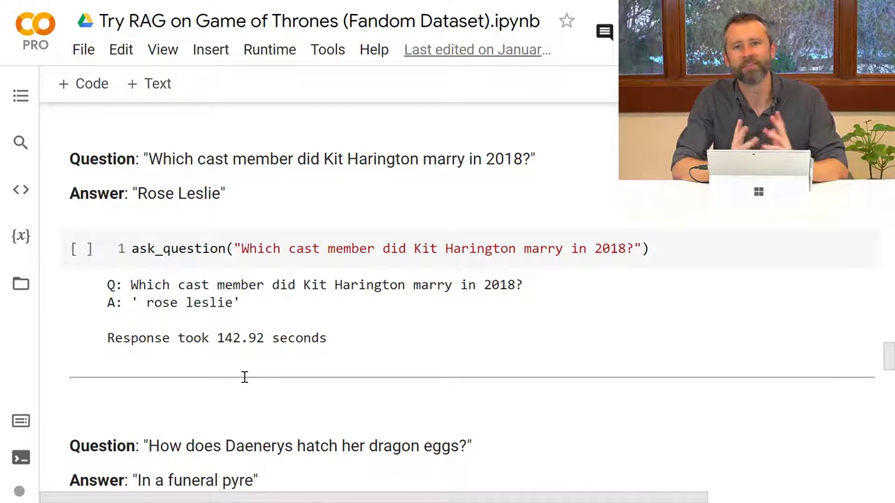
pyautogui.scroll(-3)
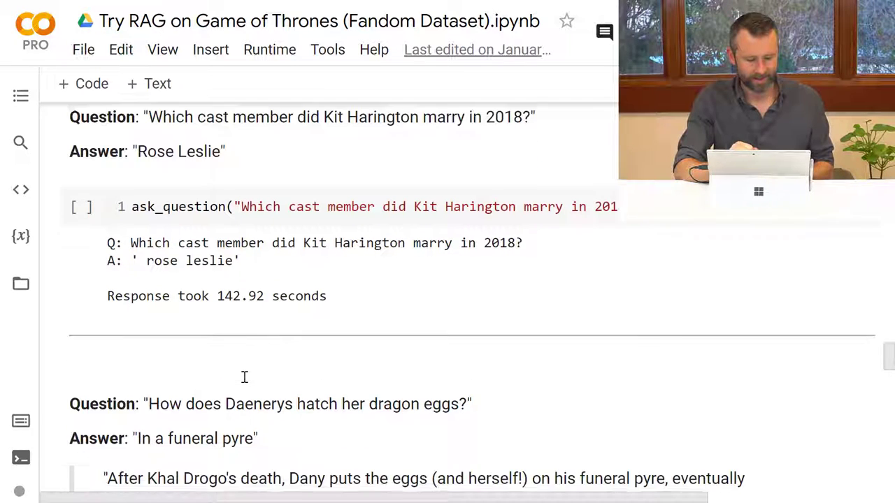
pyautogui.scroll(-3)
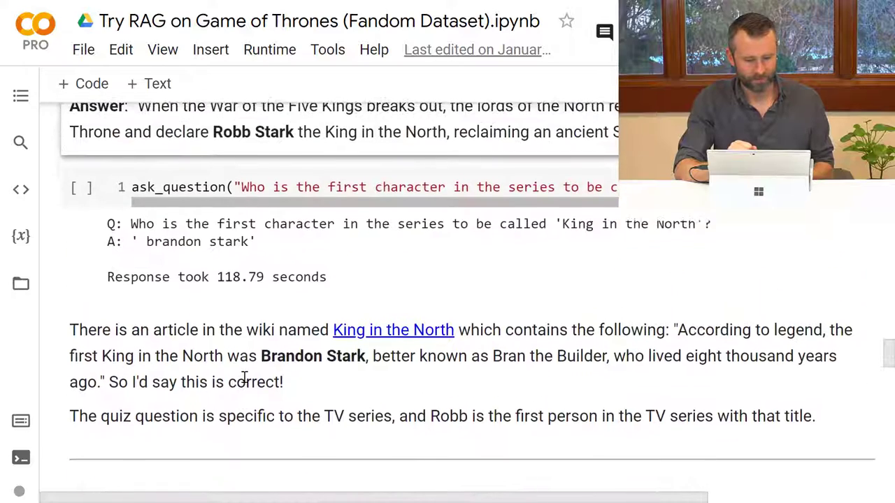
pyautogui.scroll(3)
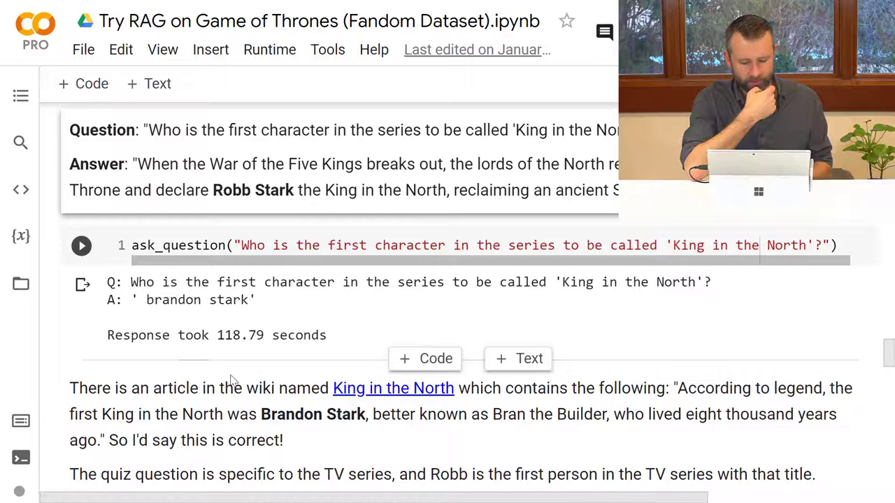
pyautogui.click(81, 245)
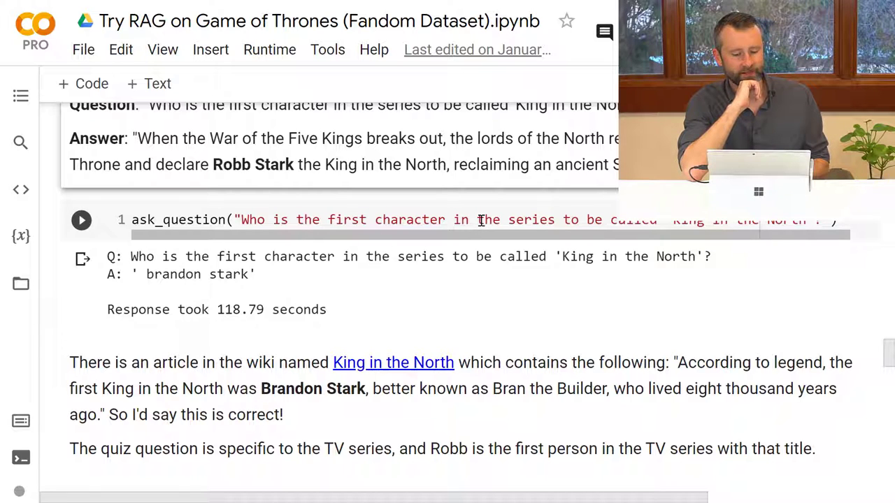
pyautogui.moveTo(328, 185)
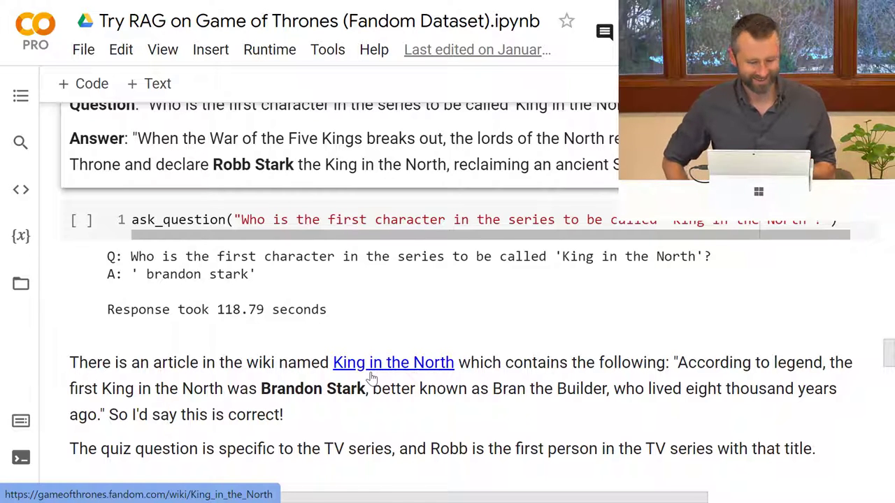
pyautogui.scroll(-3)
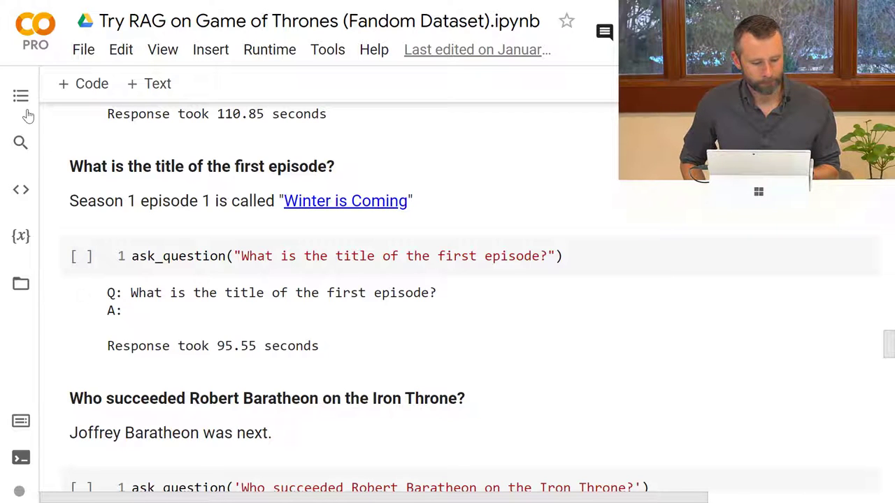
# Jump to 5.3 Reflections on Accuracy via the table of contents and show its Next Steps
pyautogui.click(21, 96)
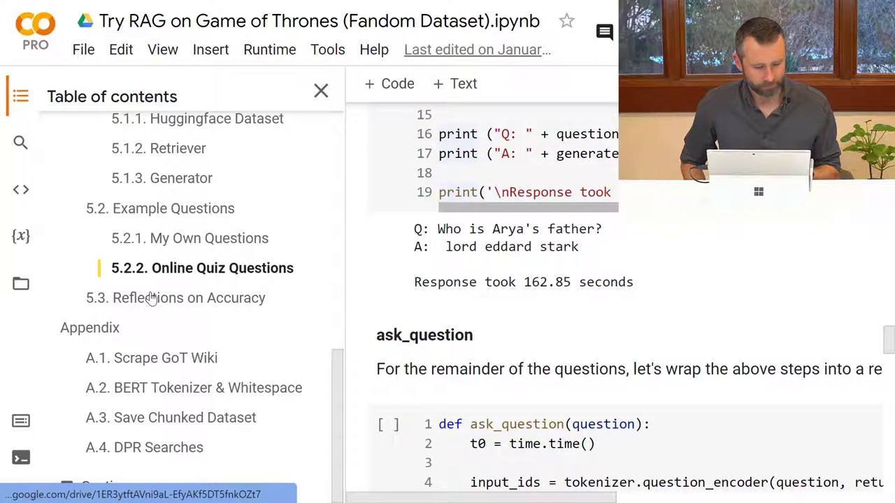
pyautogui.click(175, 298)
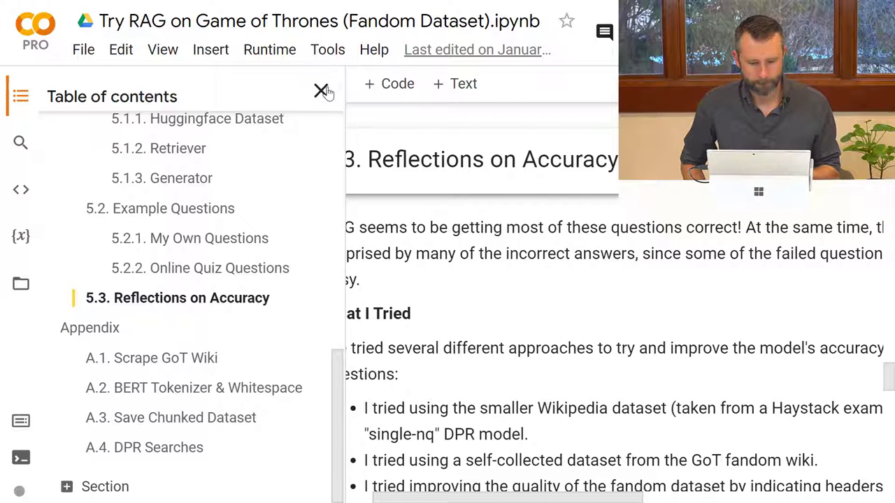
pyautogui.click(320, 92)
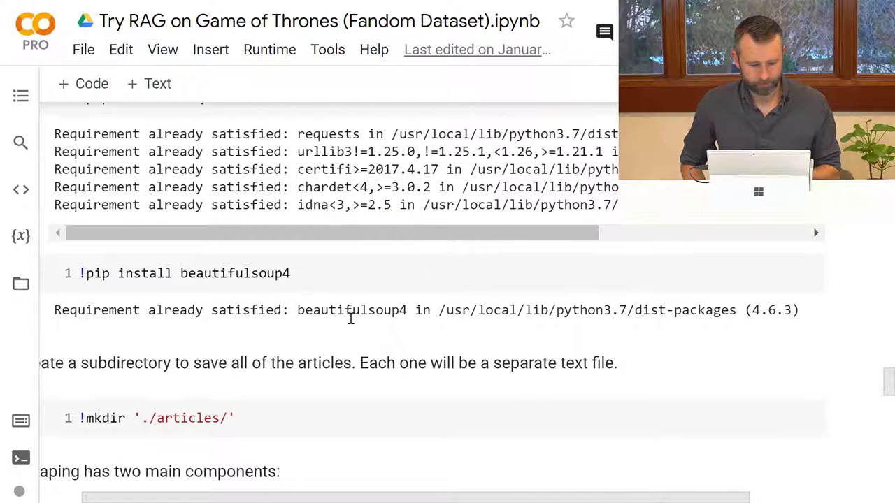
pyautogui.scroll(-3)
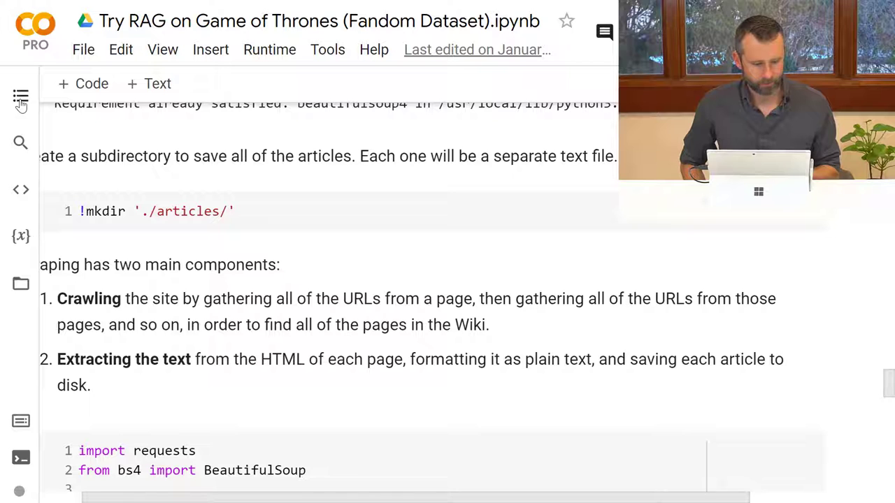
pyautogui.click(21, 96)
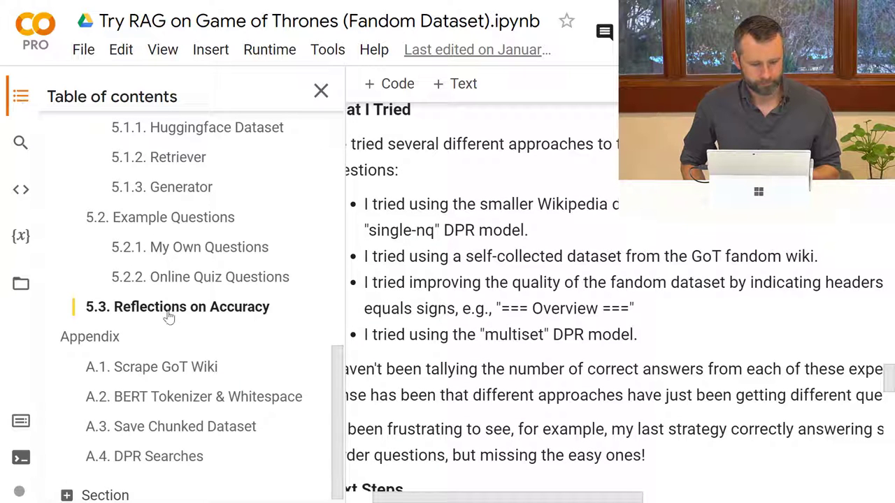
pyautogui.click(176, 307)
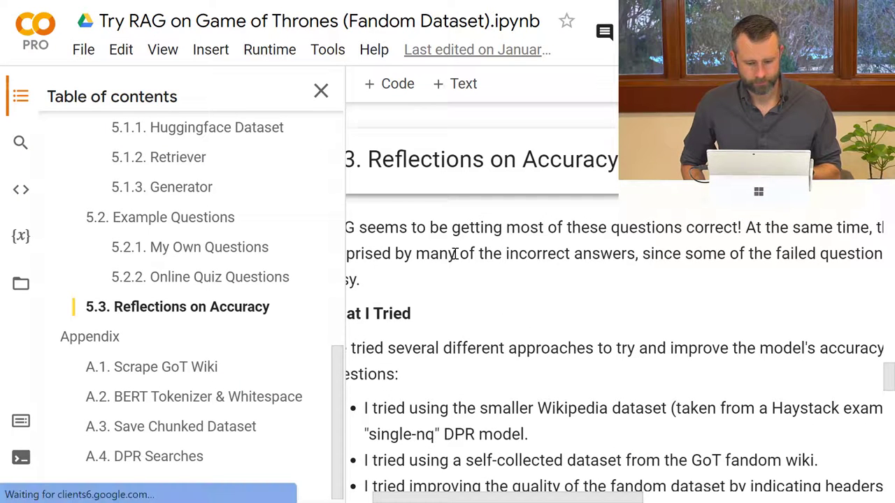
pyautogui.moveTo(321, 91)
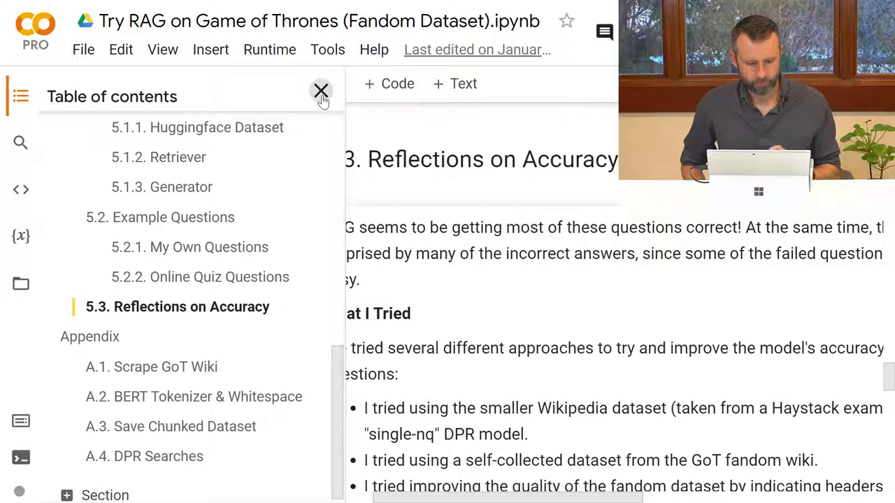
pyautogui.click(321, 90)
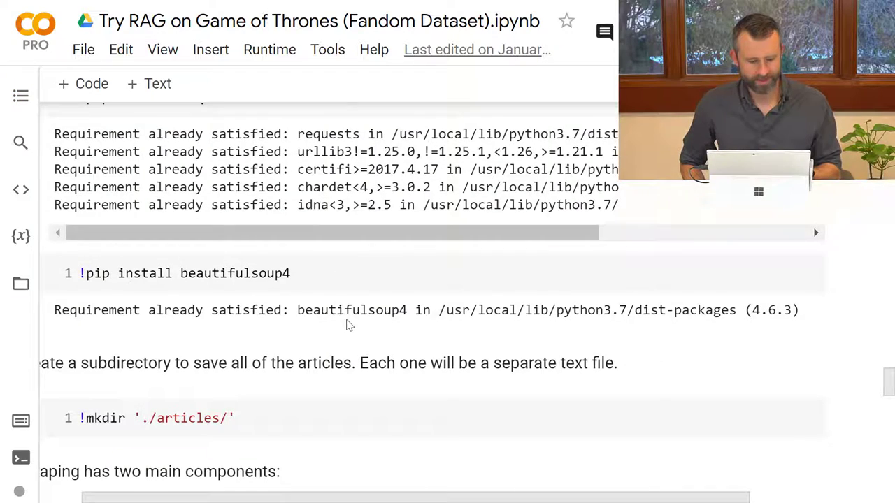
pyautogui.scroll(-3)
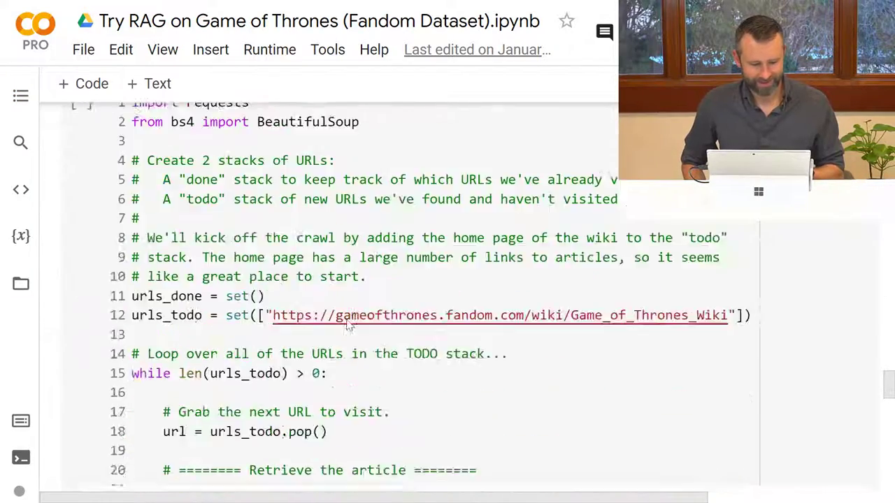
pyautogui.scroll(3)
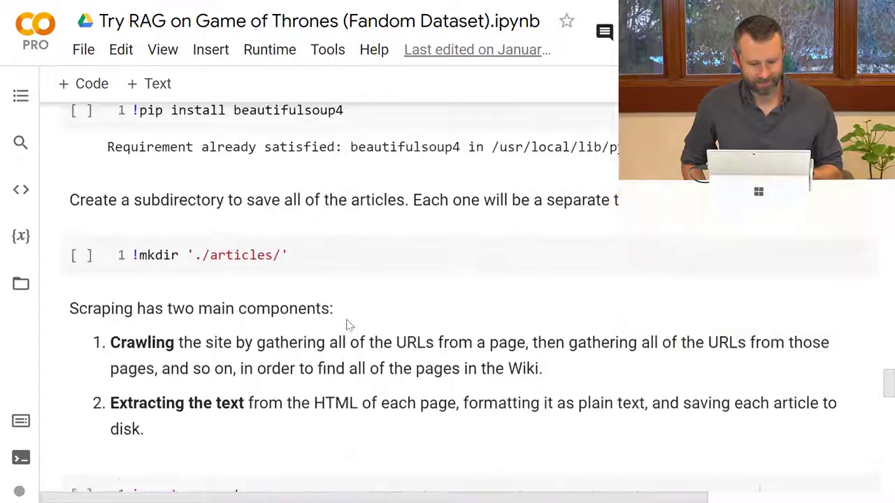
pyautogui.scroll(-3)
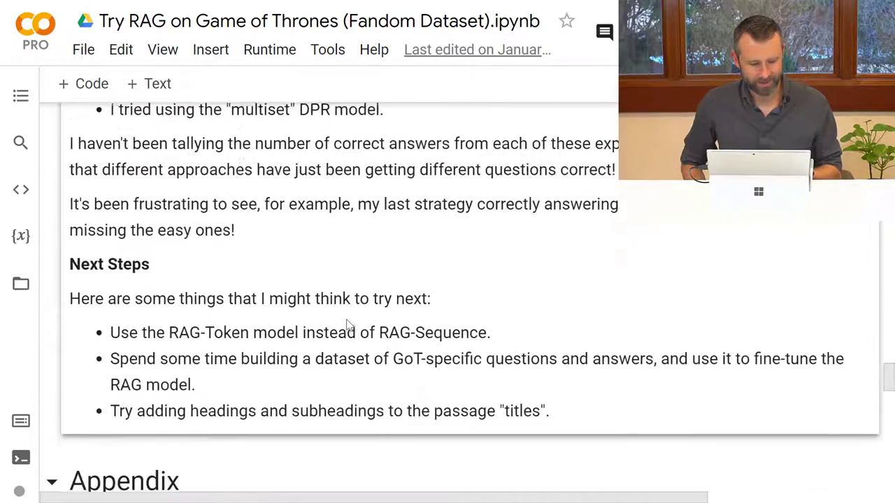
pyautogui.scroll(3)
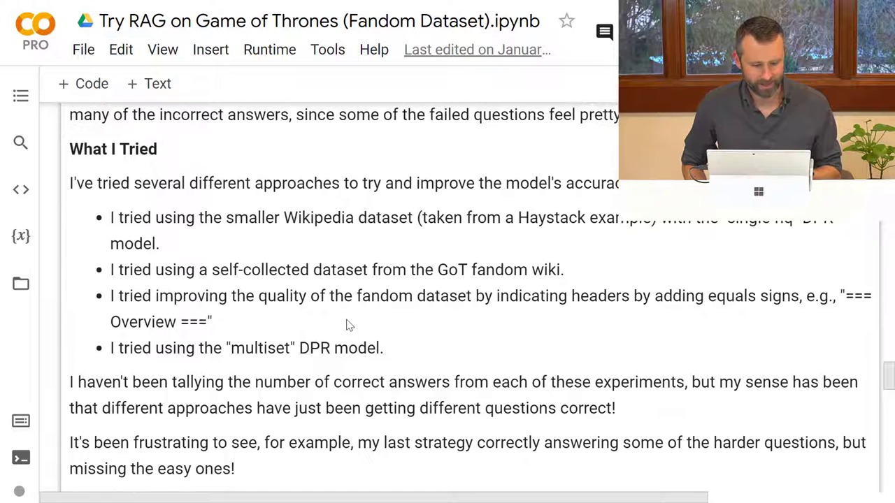
pyautogui.scroll(3)
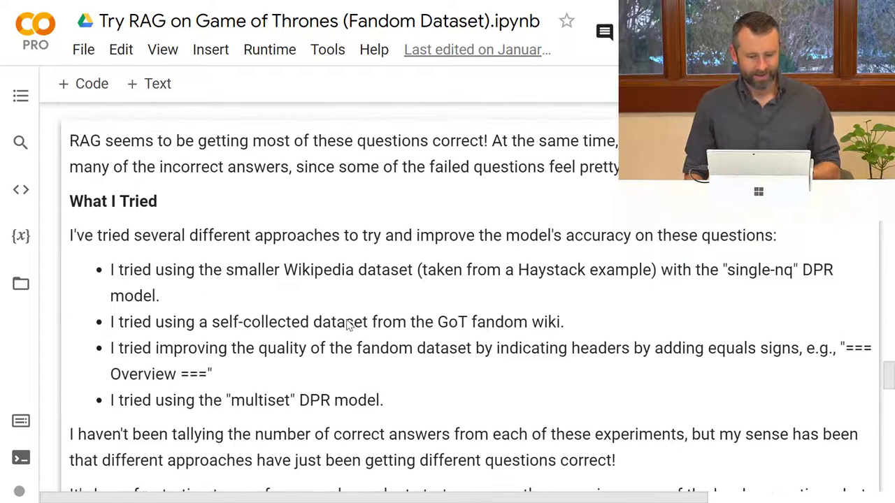
pyautogui.moveTo(237, 287)
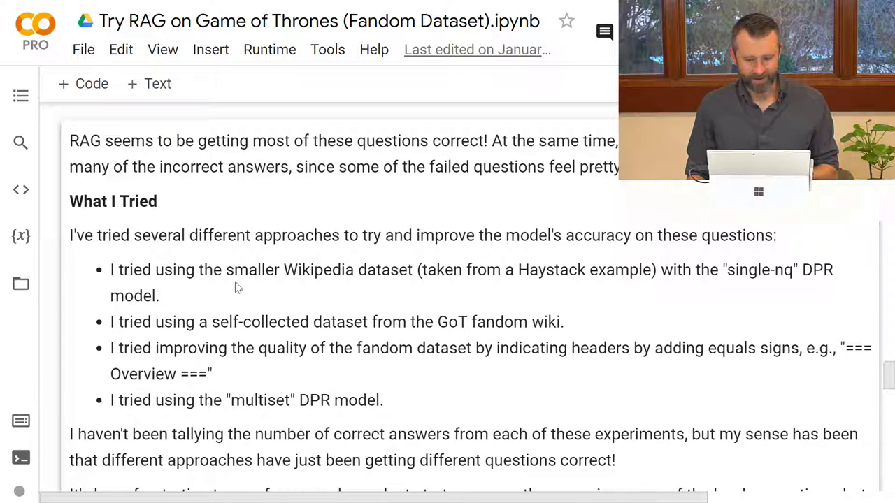
pyautogui.moveTo(205, 331)
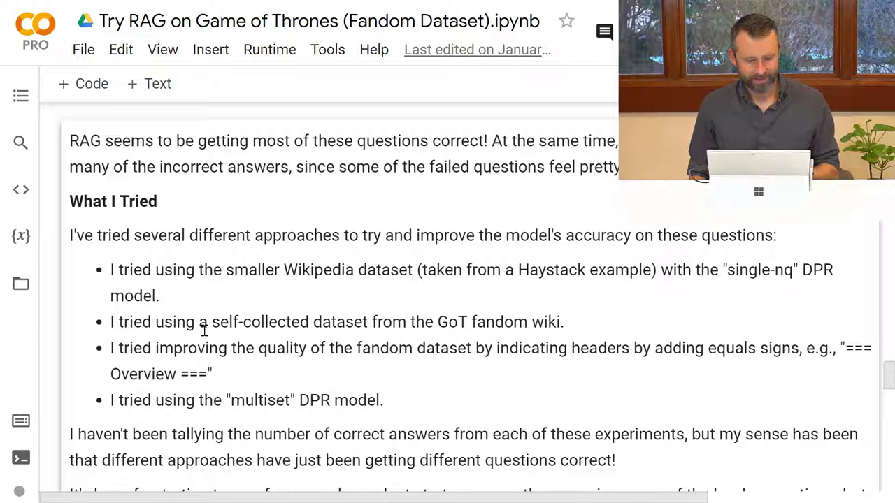
pyautogui.scroll(-3)
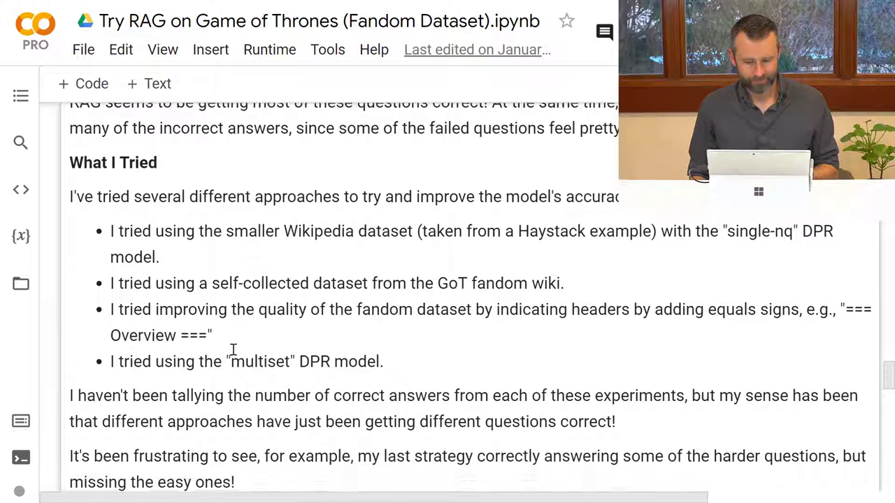
pyautogui.scroll(-3)
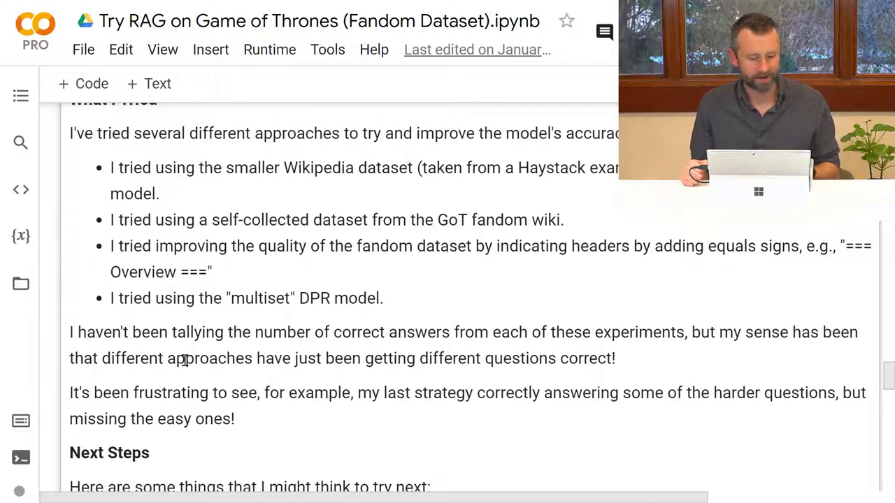
pyautogui.scroll(-3)
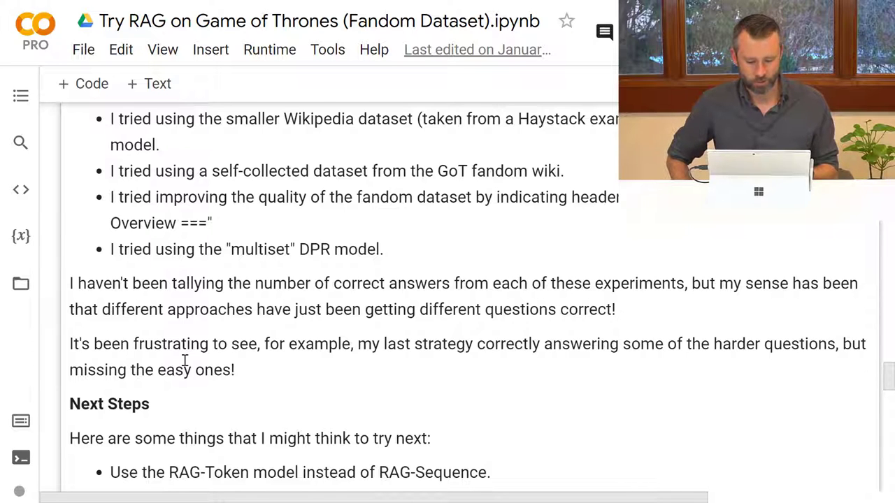
pyautogui.scroll(-3)
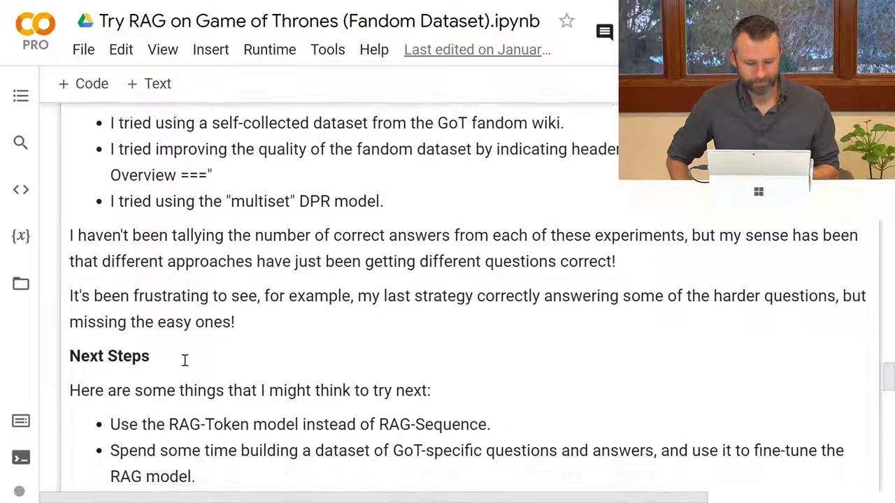
pyautogui.scroll(-3)
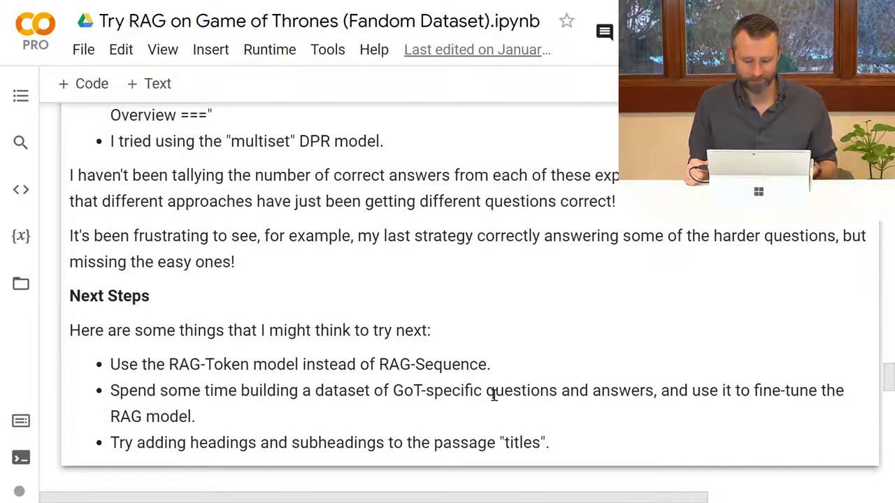
pyautogui.scroll(-3)
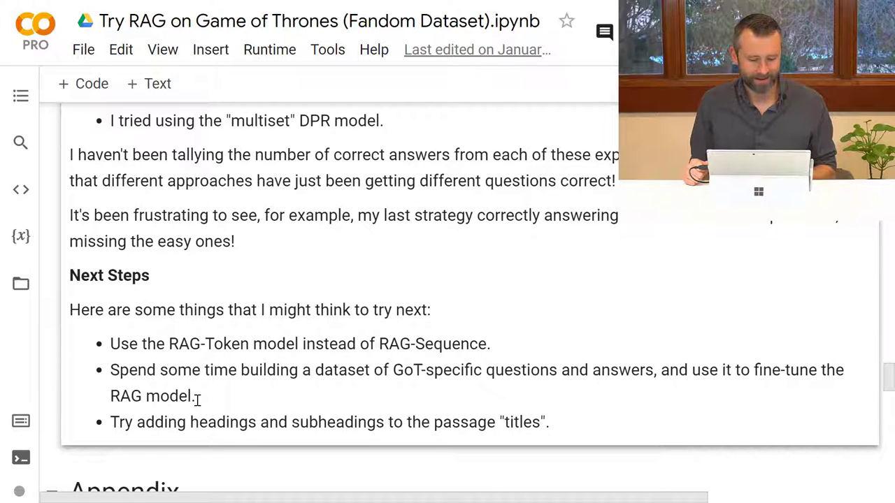